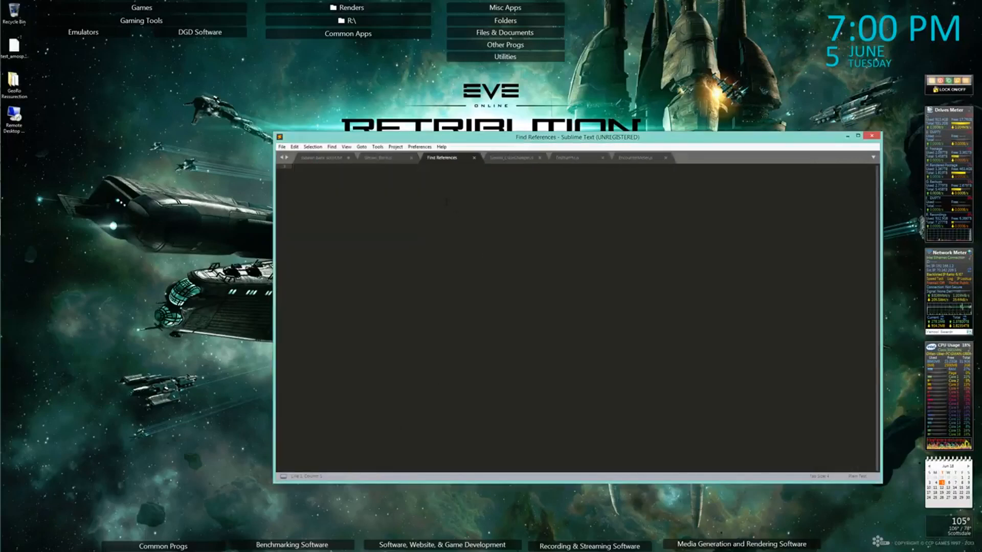
Switch to the Geowil_Bank.js script and read down through its bank functions and plugin-command code
click(381, 157)
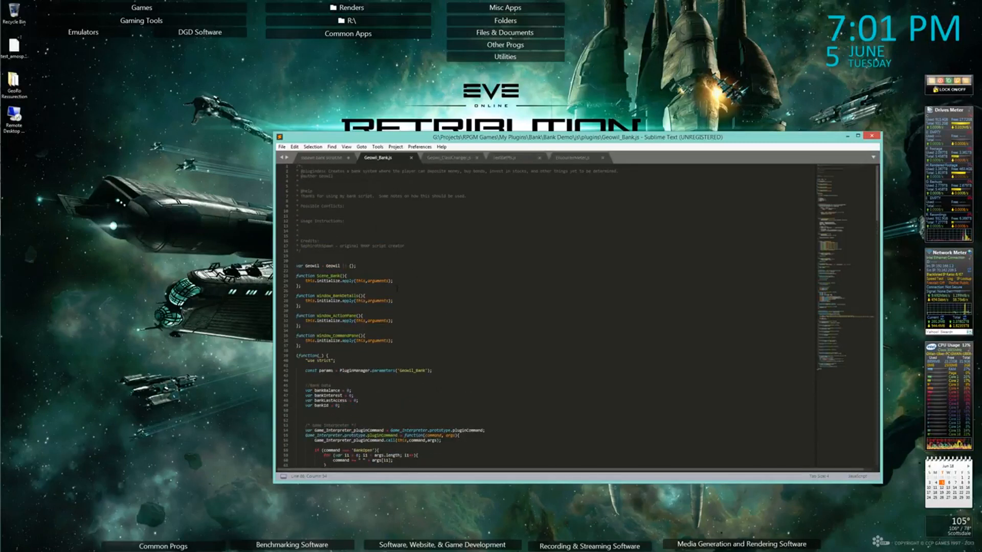
scroll(down, 3)
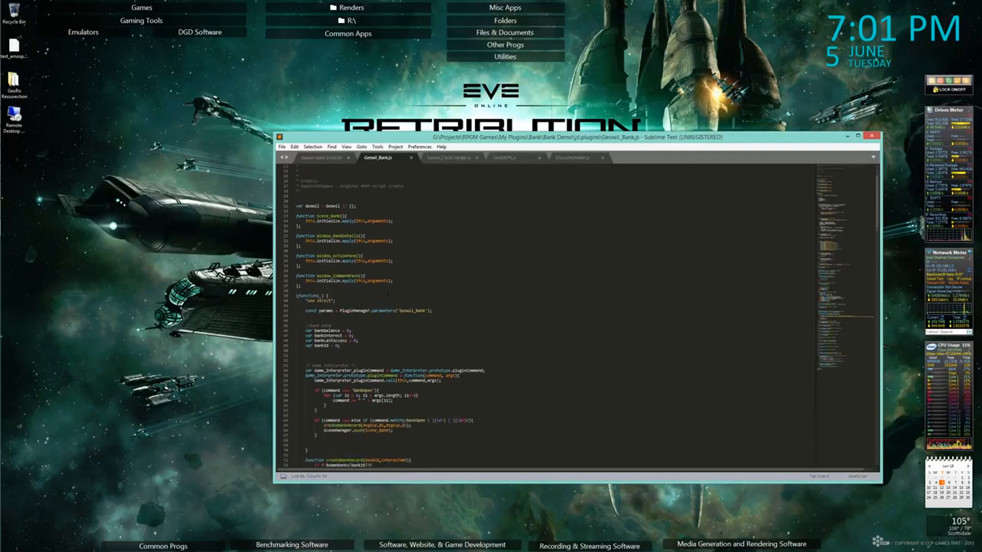
scroll(down, 3)
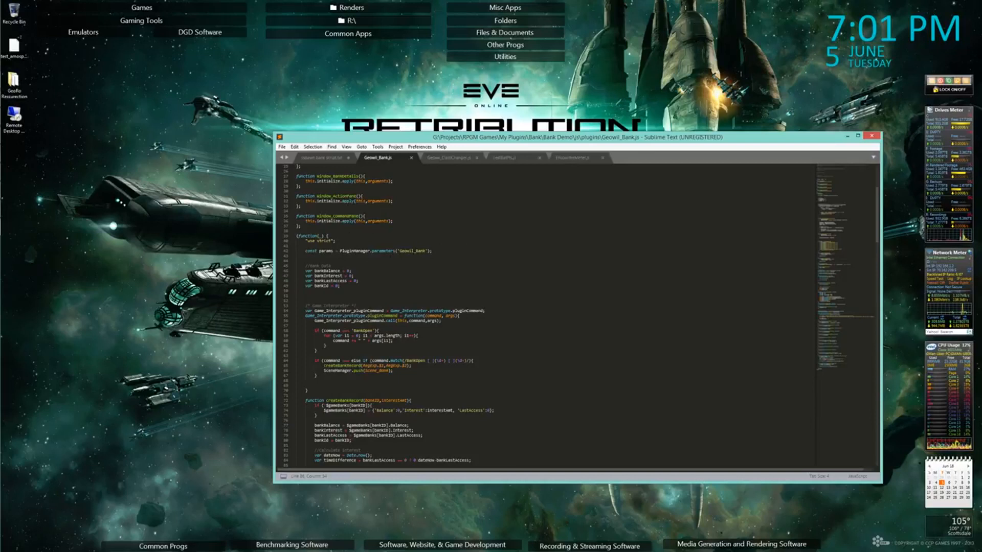
scroll(down, 3)
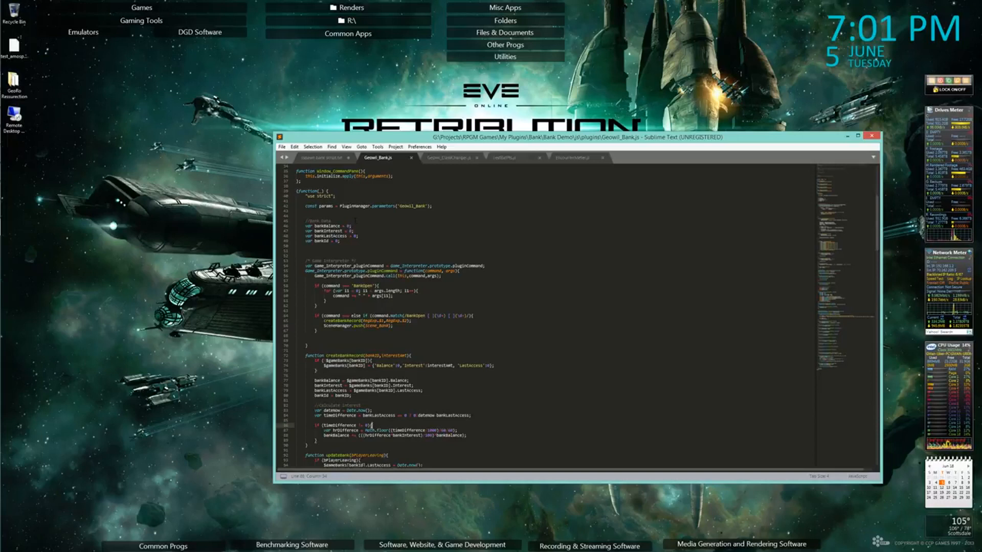
scroll(down, 3)
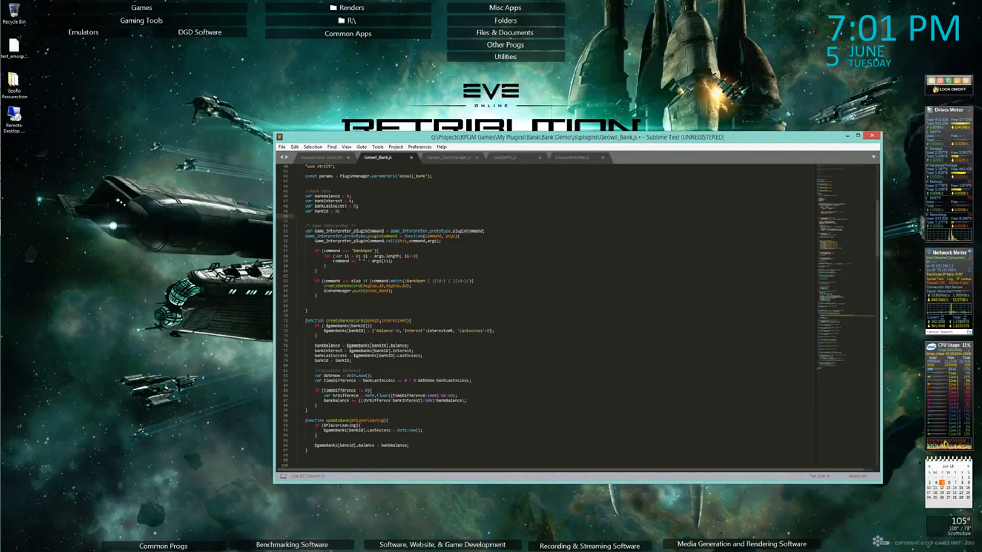
scroll(down, 3)
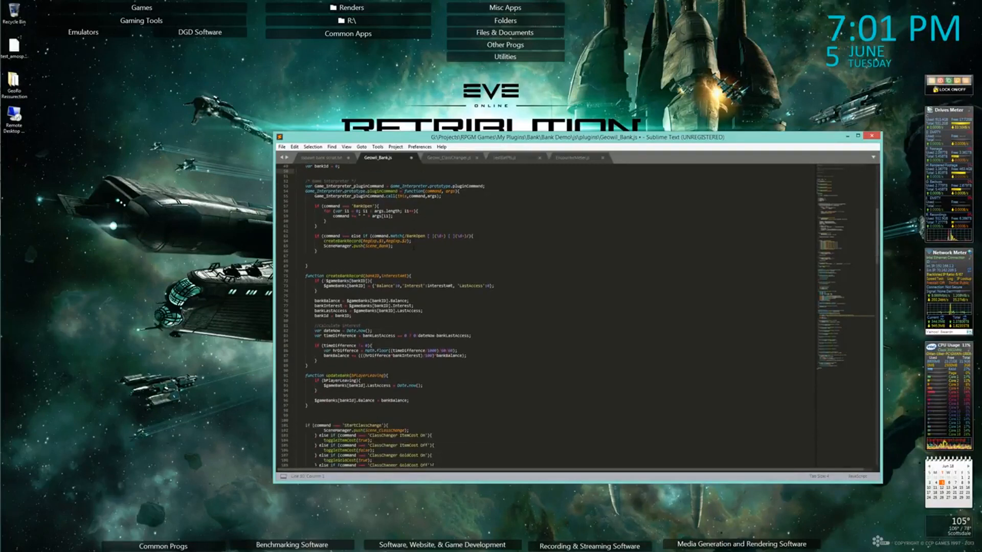
scroll(down, 3)
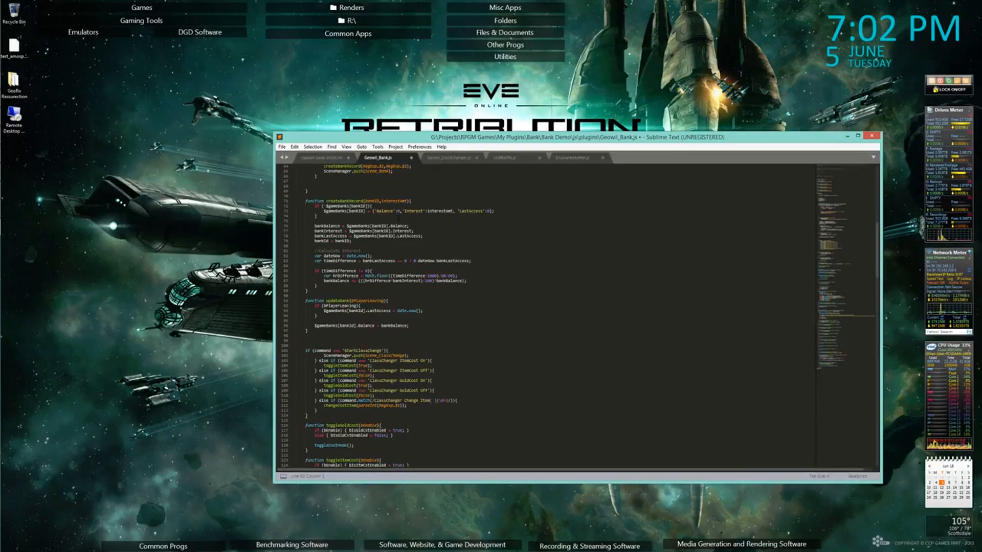
scroll(down, 3)
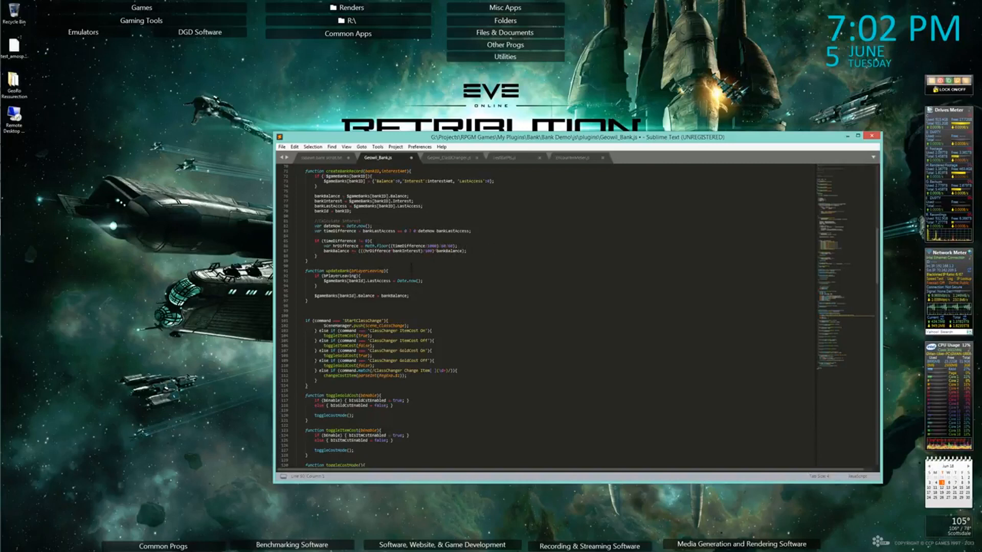
scroll(down, 3)
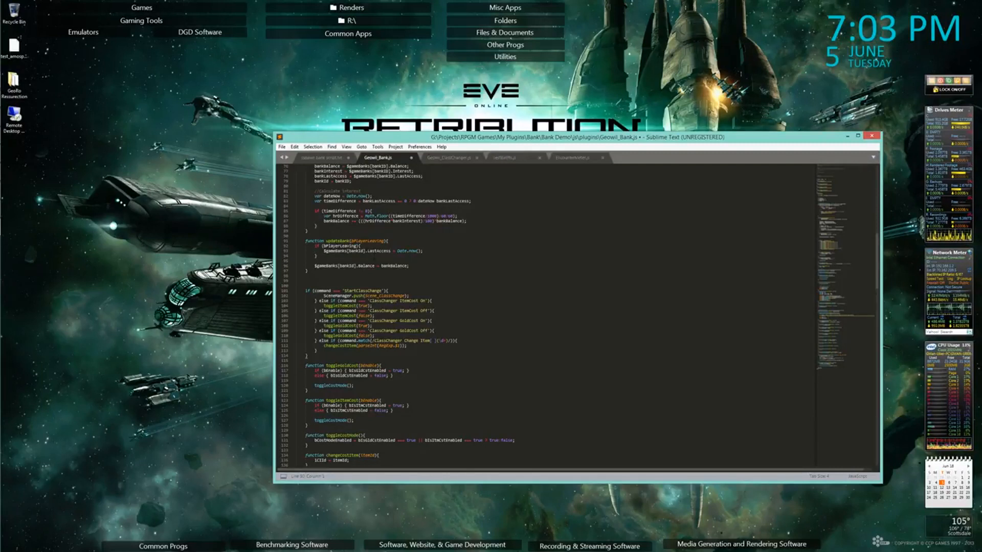
scroll(down, 3)
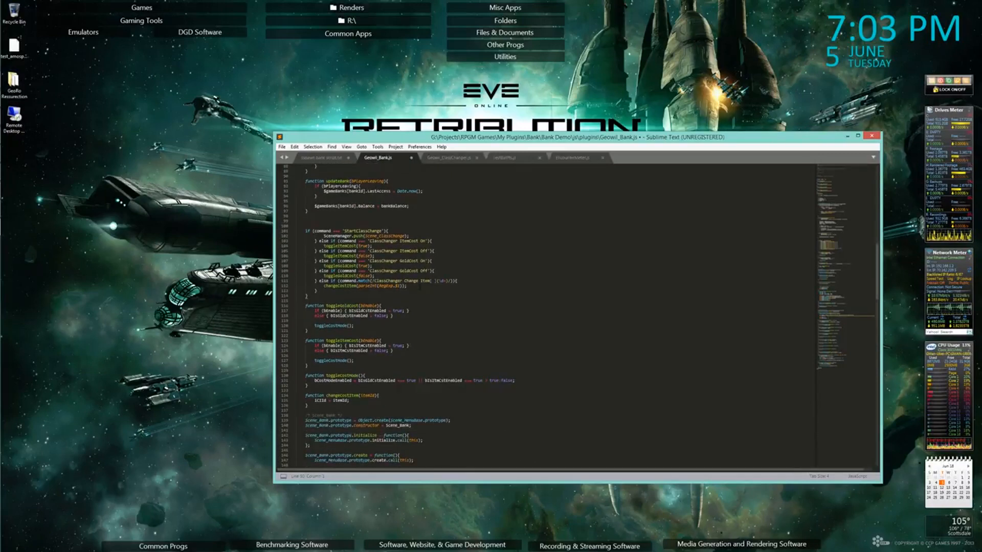
scroll(down, 3)
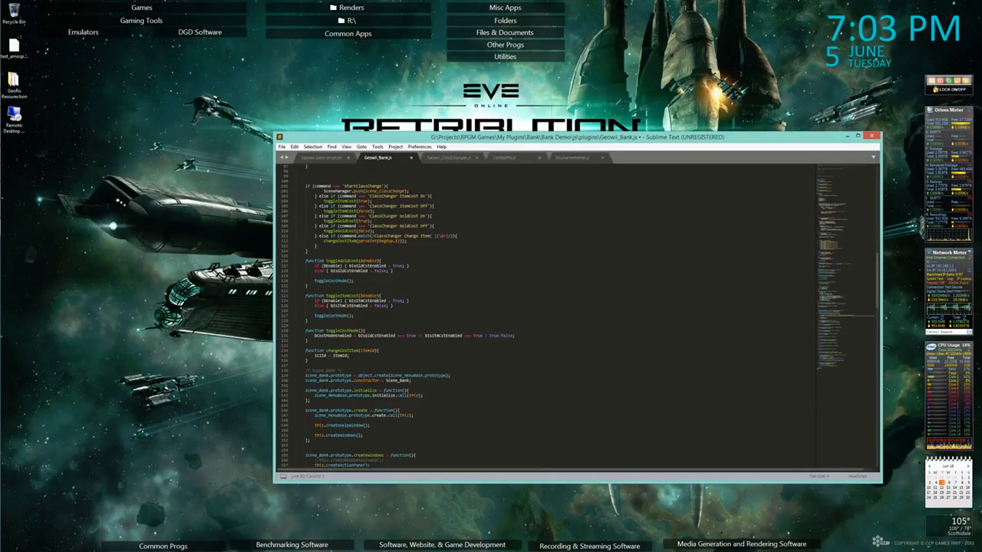
scroll(down, 3)
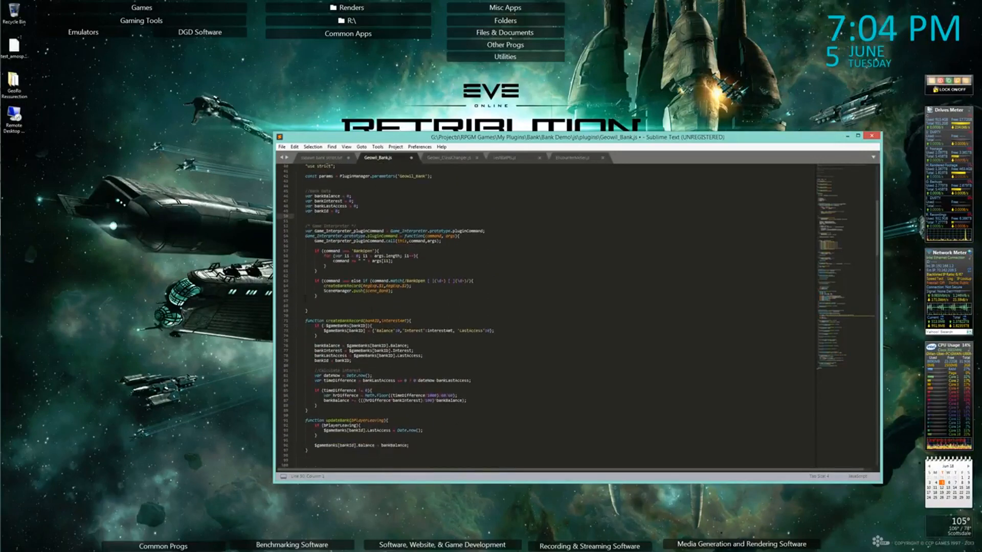
scroll(down, 3)
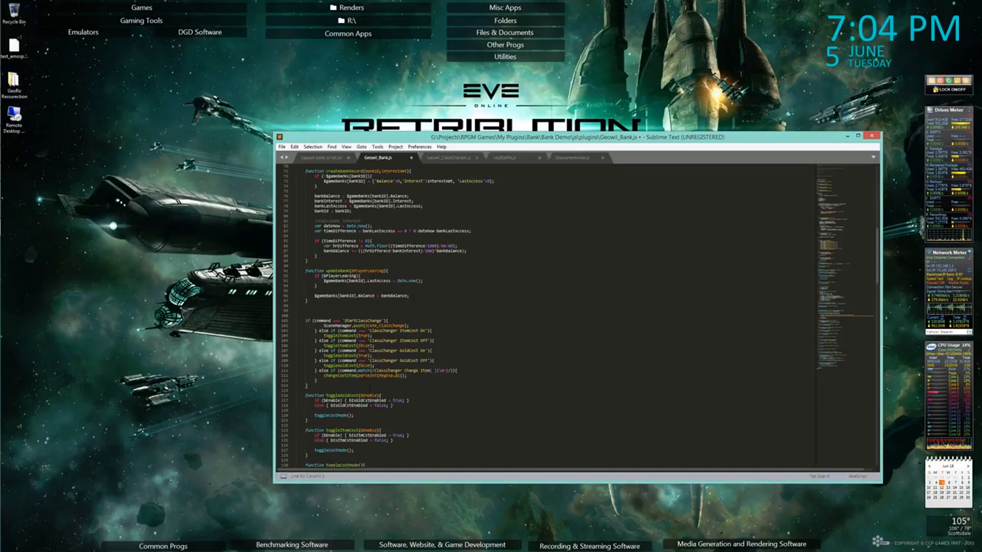
scroll(down, 3)
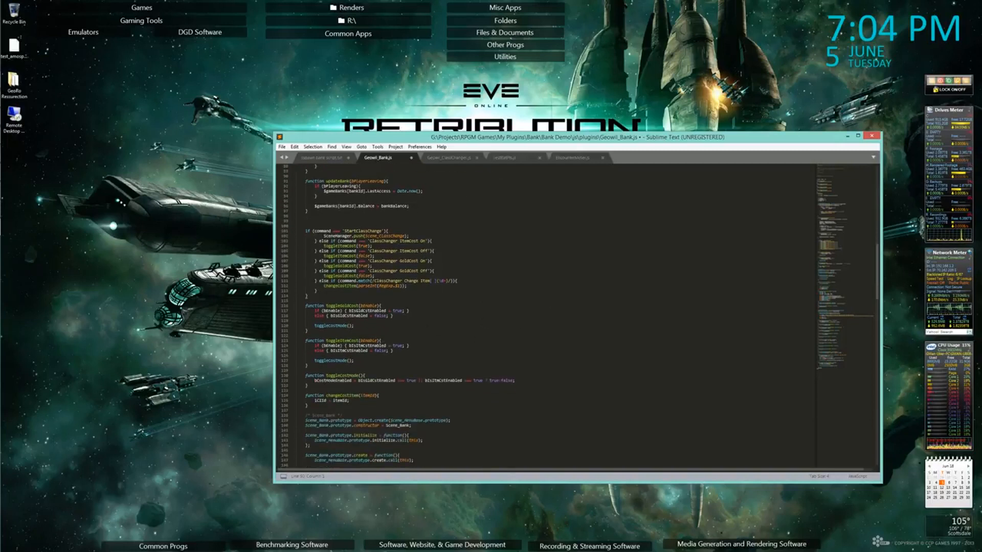
scroll(down, 3)
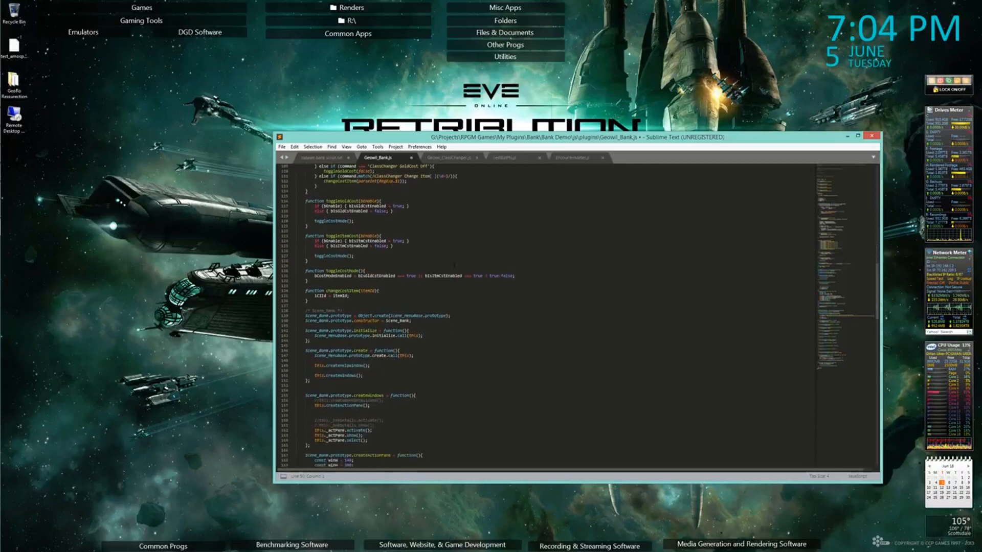
scroll(down, 3)
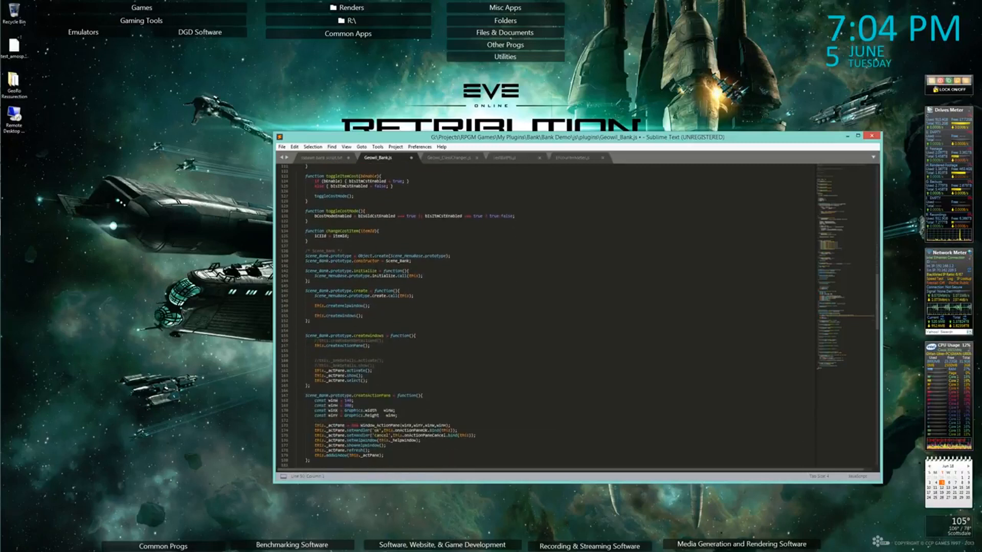
scroll(down, 3)
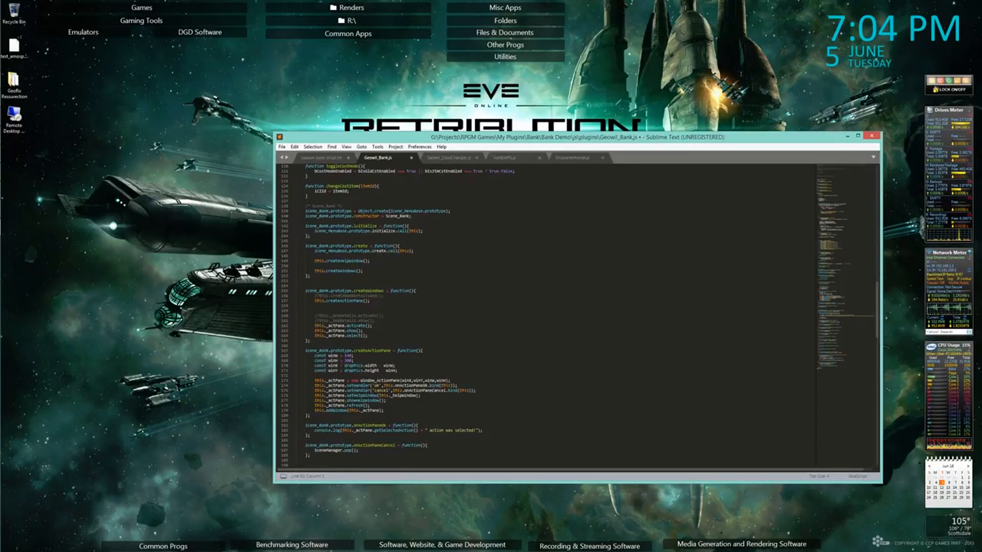
Read through the Window_ActionPane functions to the end of Geowil_Bank.js before saving
scroll(down, 3)
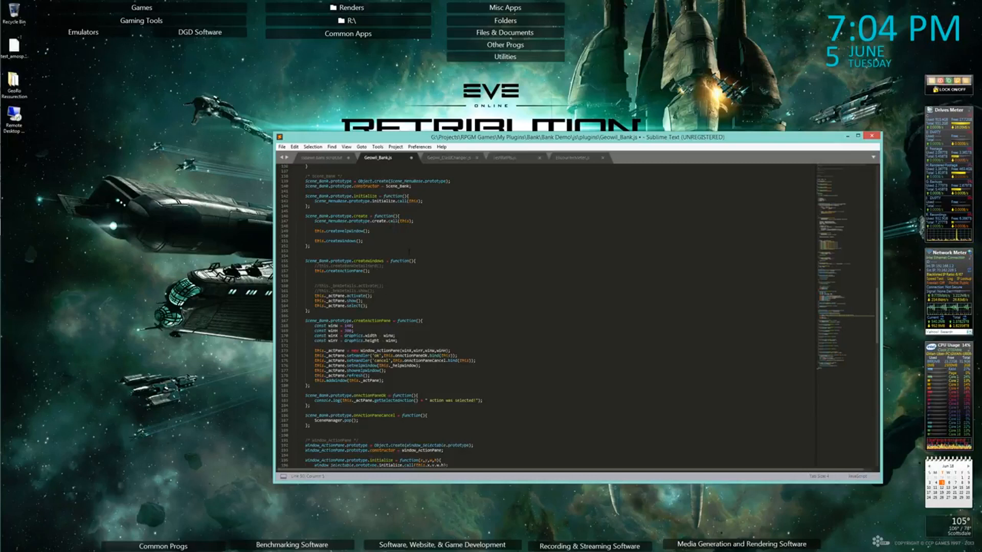
scroll(down, 3)
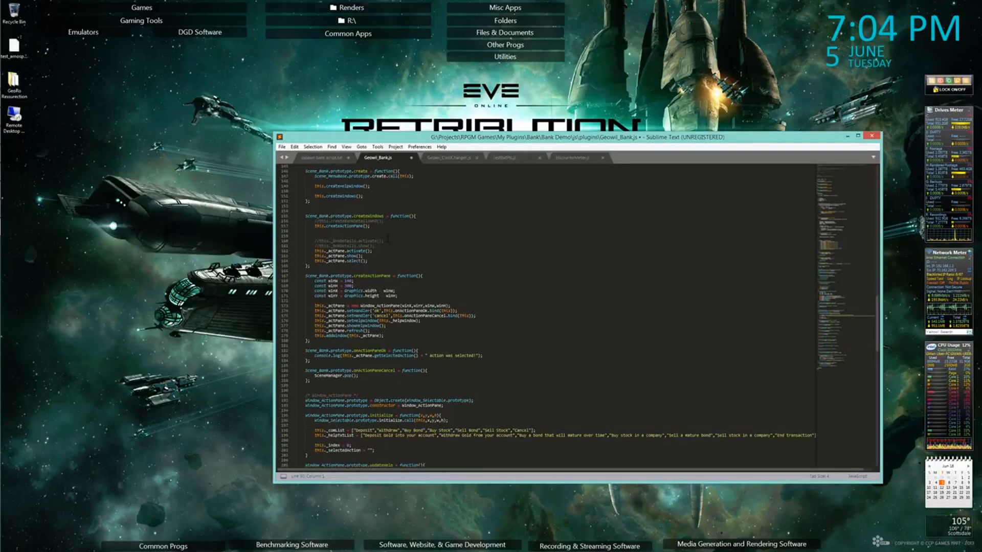
scroll(down, 3)
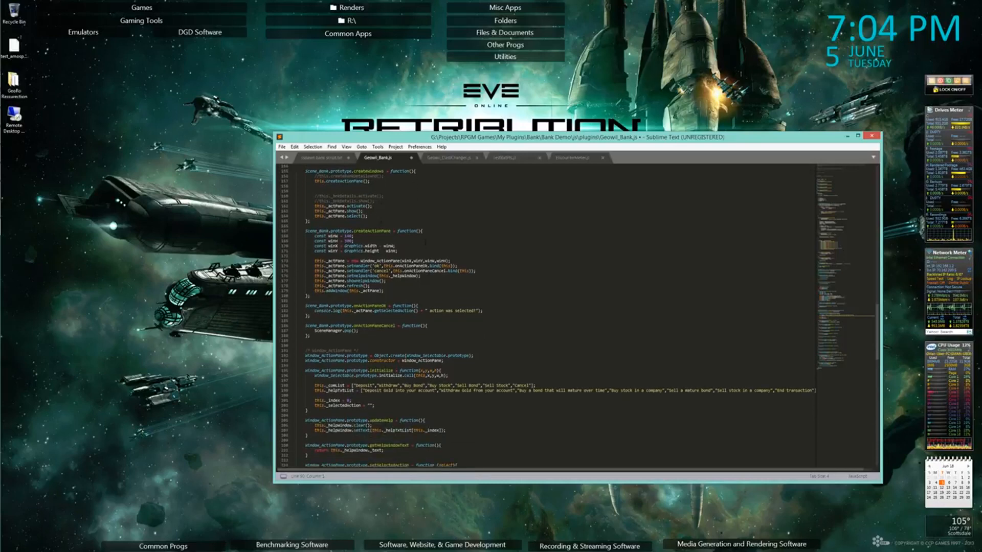
scroll(down, 3)
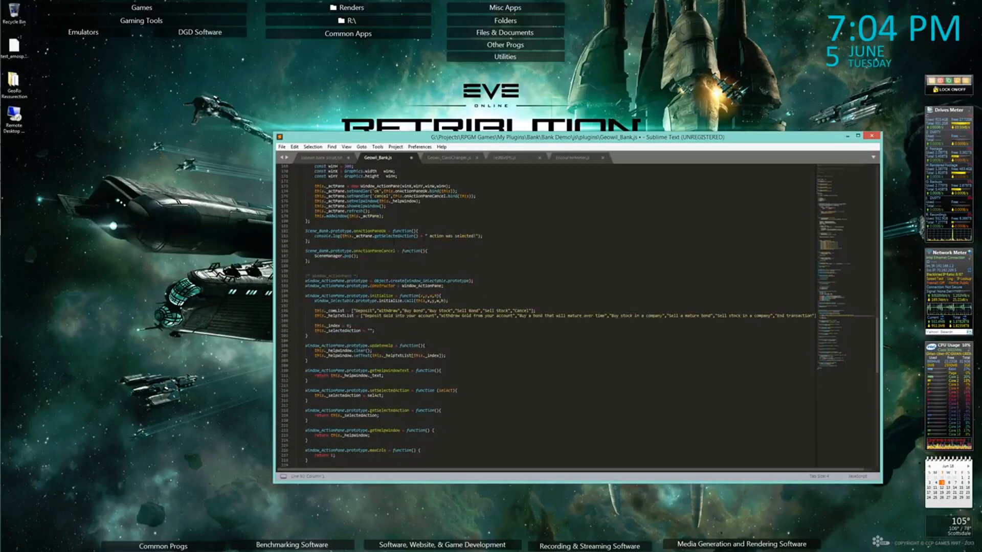
scroll(down, 3)
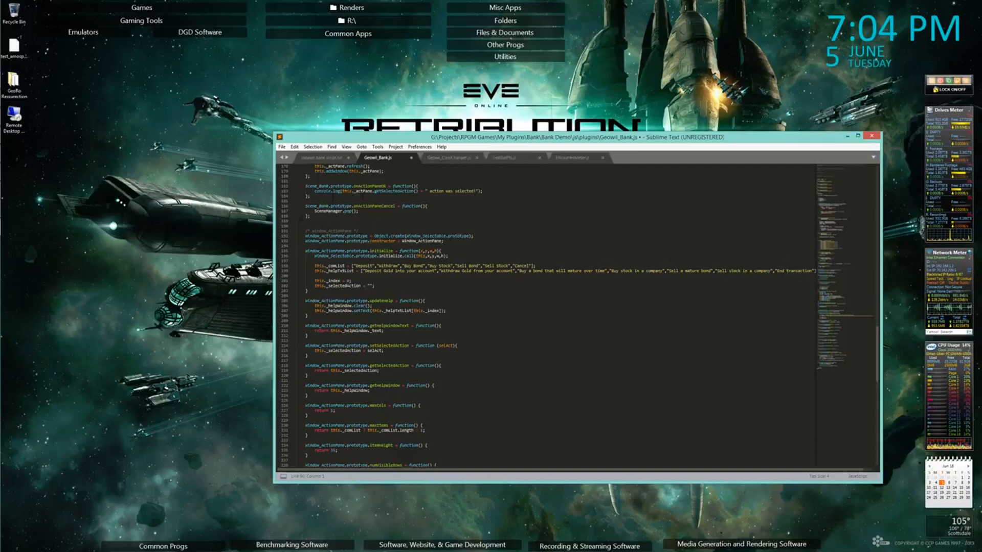
scroll(down, 3)
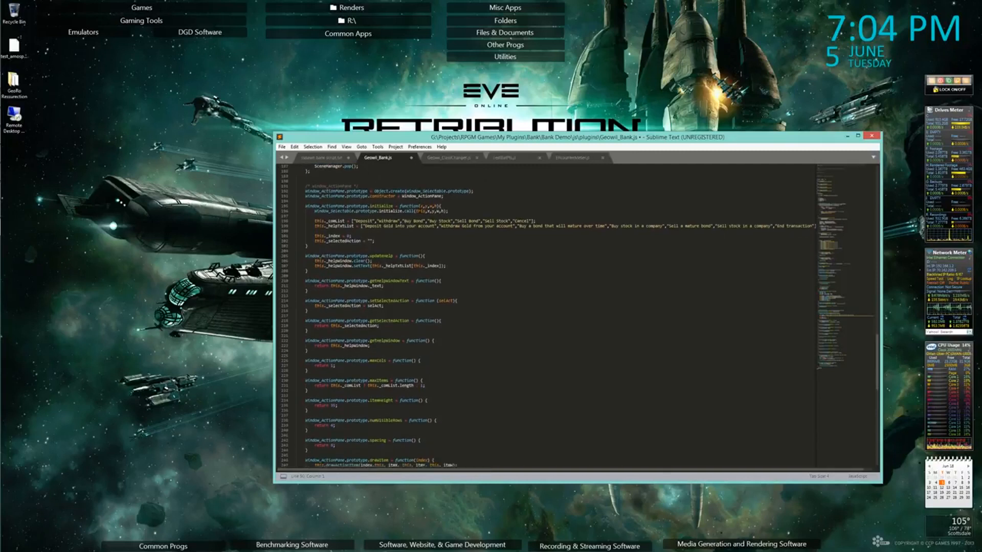
scroll(down, 3)
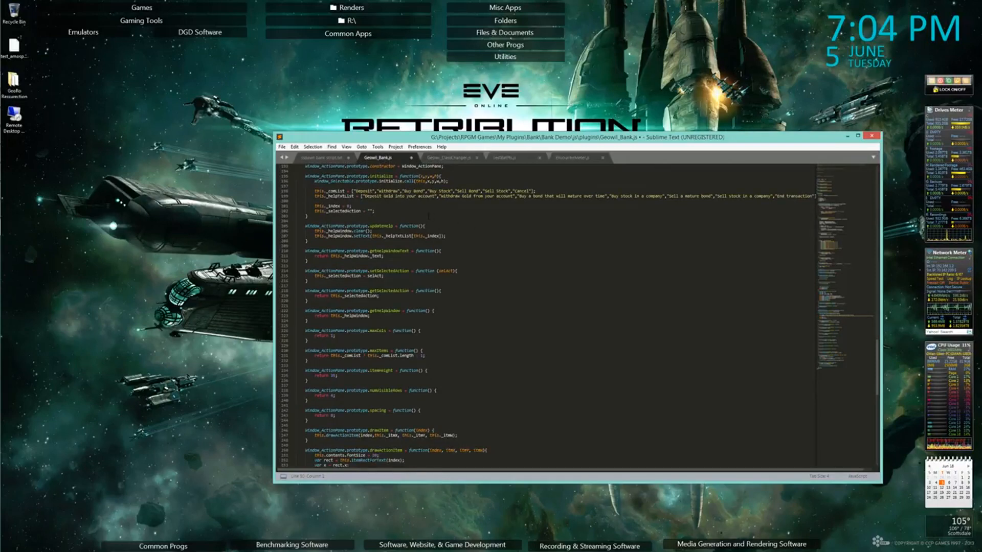
scroll(down, 3)
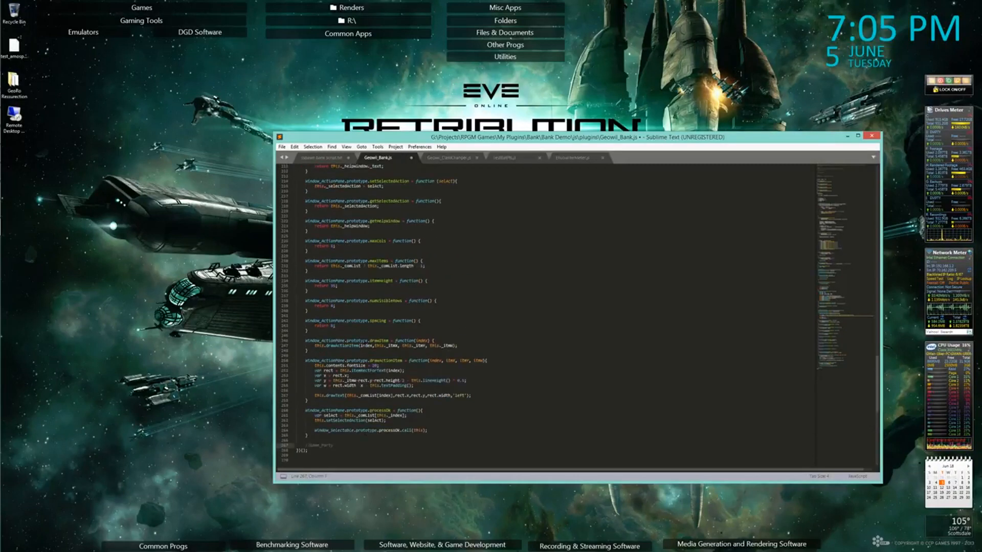
scroll(down, 3)
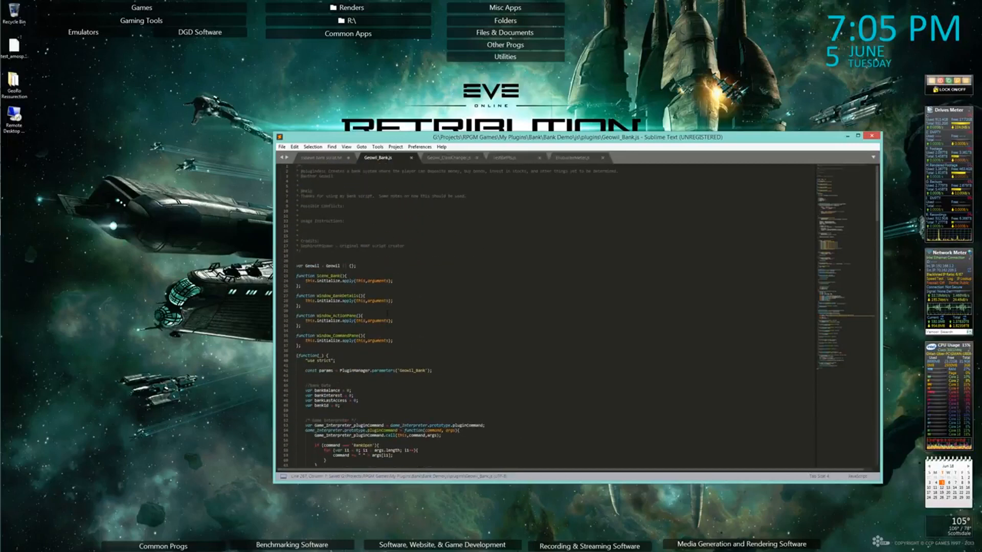
scroll(down, 3)
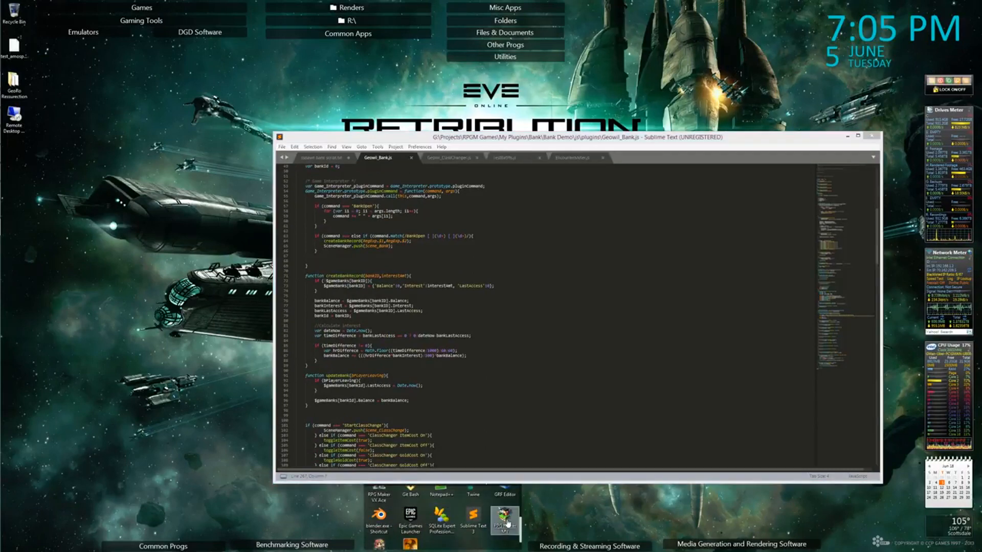
Bring up RPG Maker MV and start a playtest of the Bank Demo project
click(504, 523)
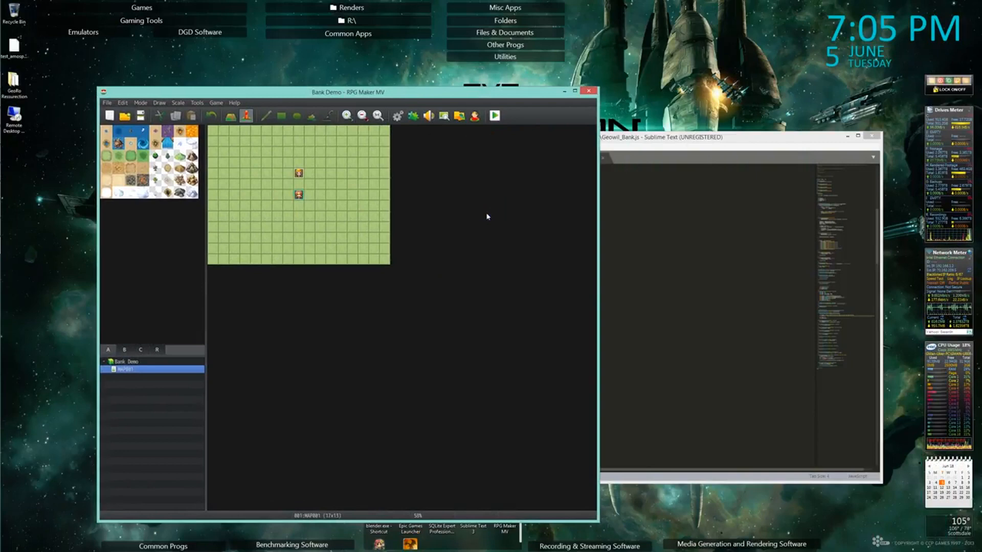
click(493, 116)
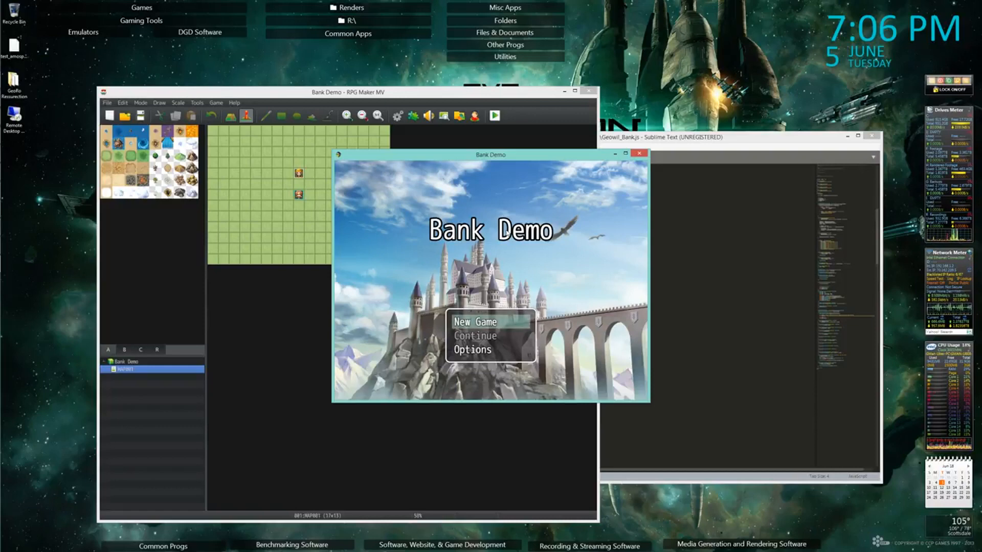
Read the console's unexpected-else error, remove the stray else from the BankOpen check and save Geowil_Bank.js
click(474, 321)
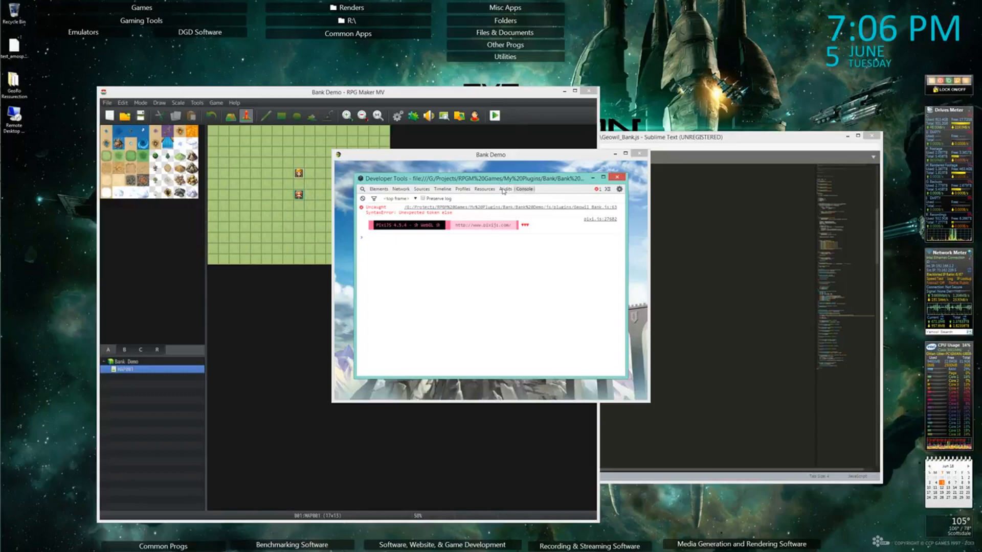
mouse_move(531, 146)
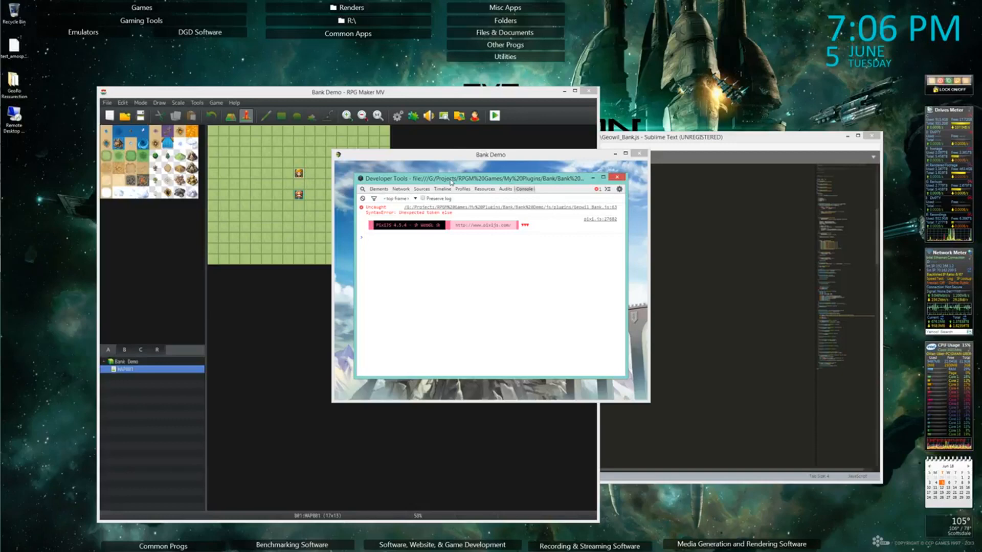
mouse_move(735, 133)
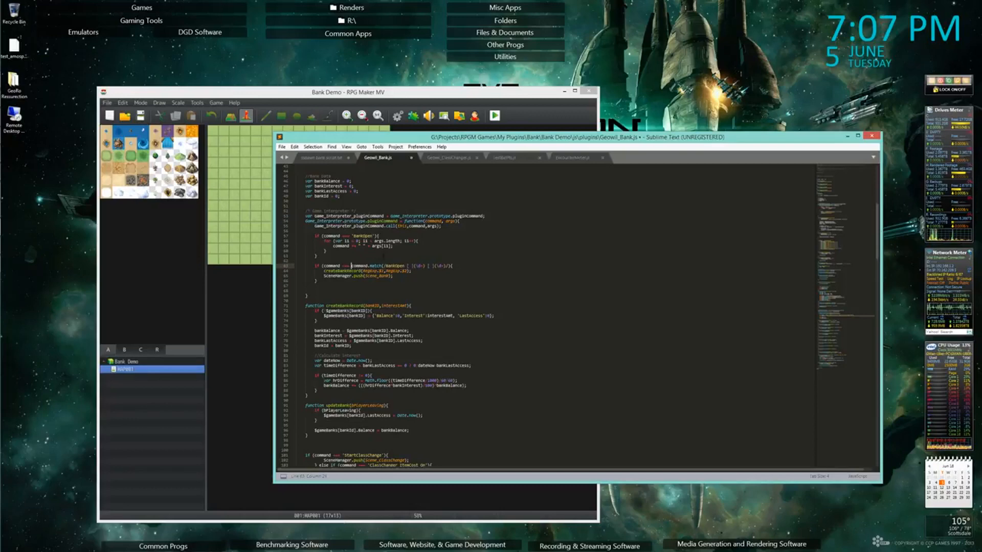
scroll(down, 3)
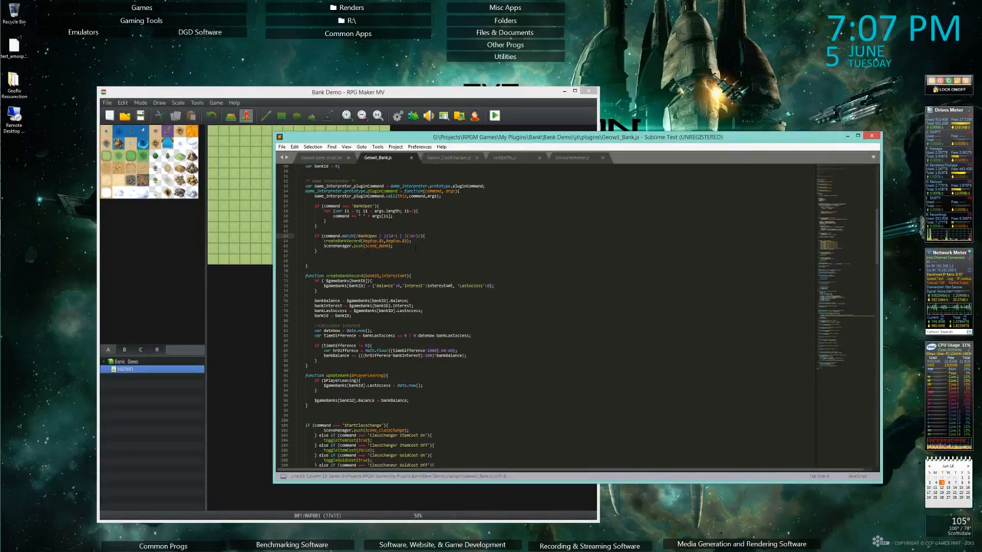
key(ctrl+s)
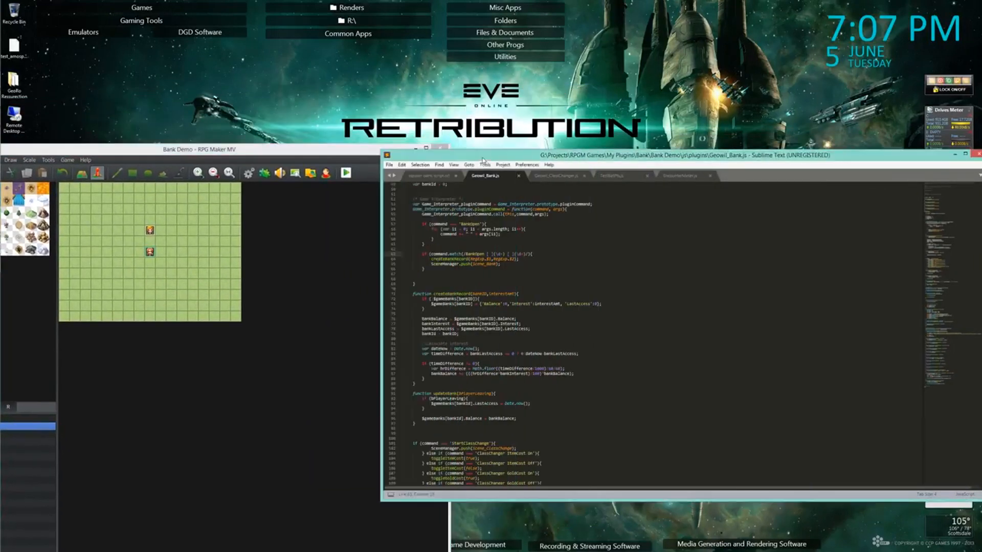
Rerun the playtest and scroll Geowil_Bank.js to line 133 where the unexpected function token is reported
click(346, 174)
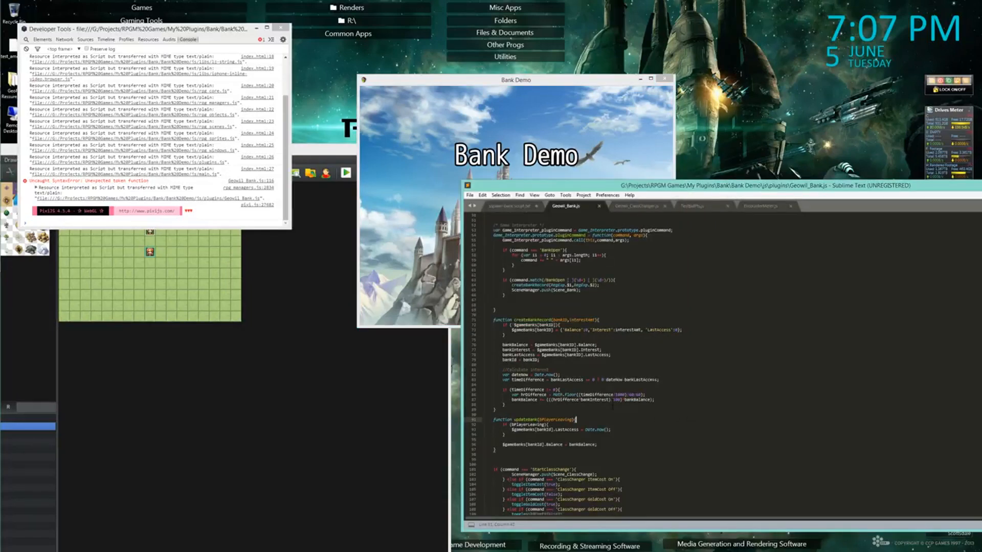
scroll(down, 3)
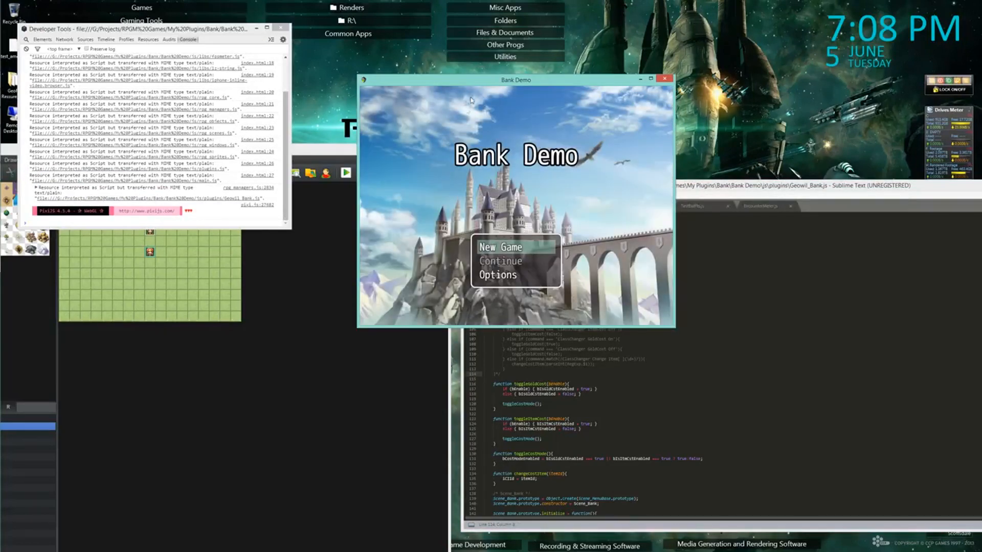
mouse_move(440, 206)
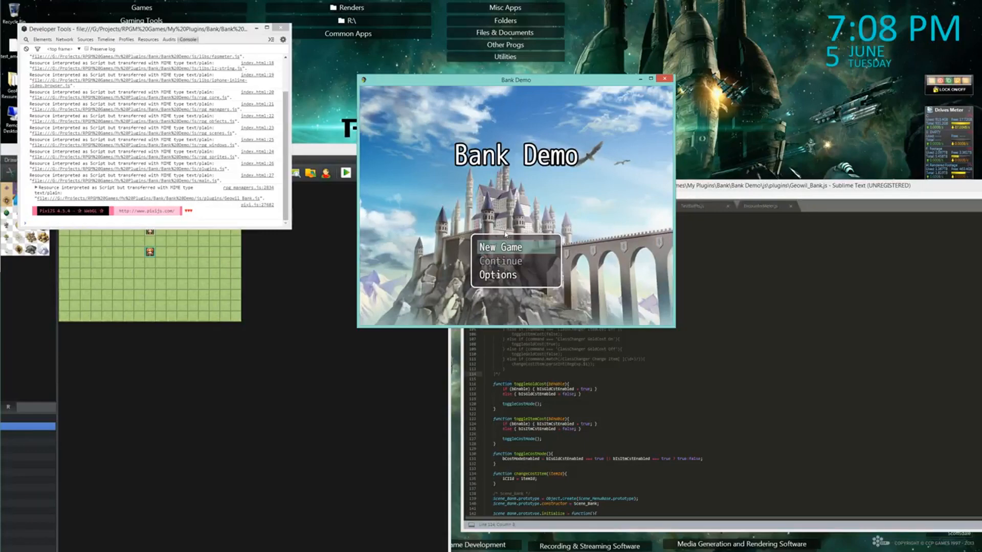
Close the playtest window and return to the EV001 event with its BankOpen command
click(500, 246)
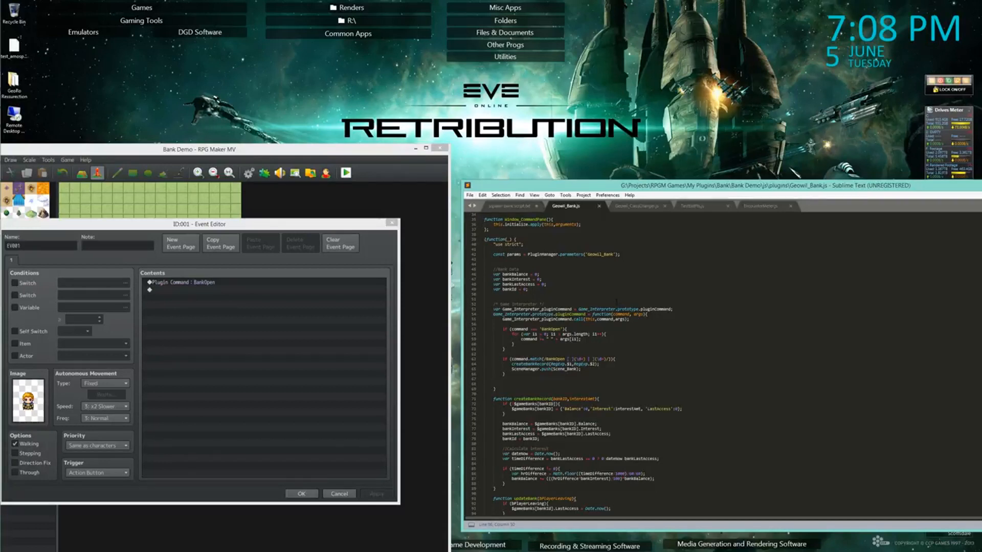
Change EV001's plugin command to BankOpen 0 10 and confirm the event editor
scroll(down, 3)
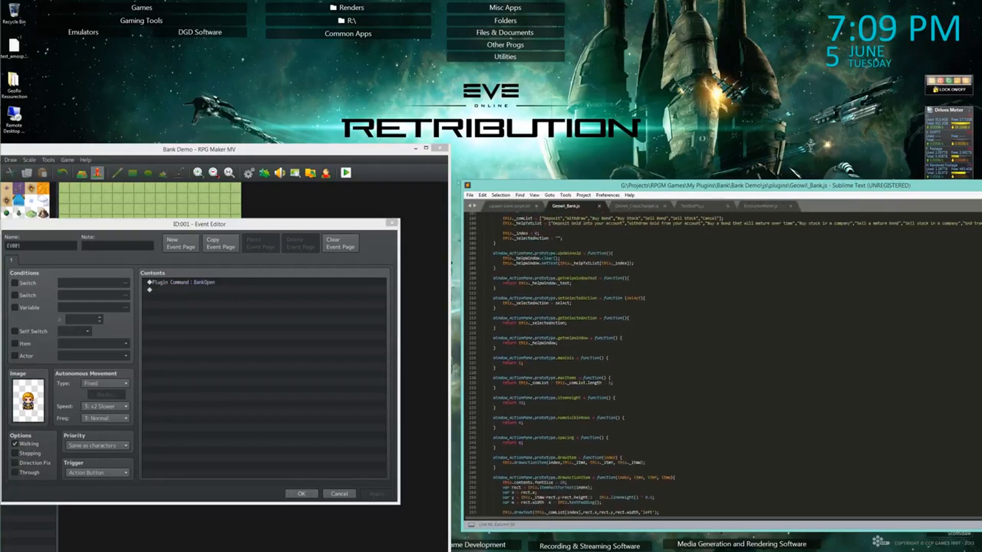
scroll(down, 3)
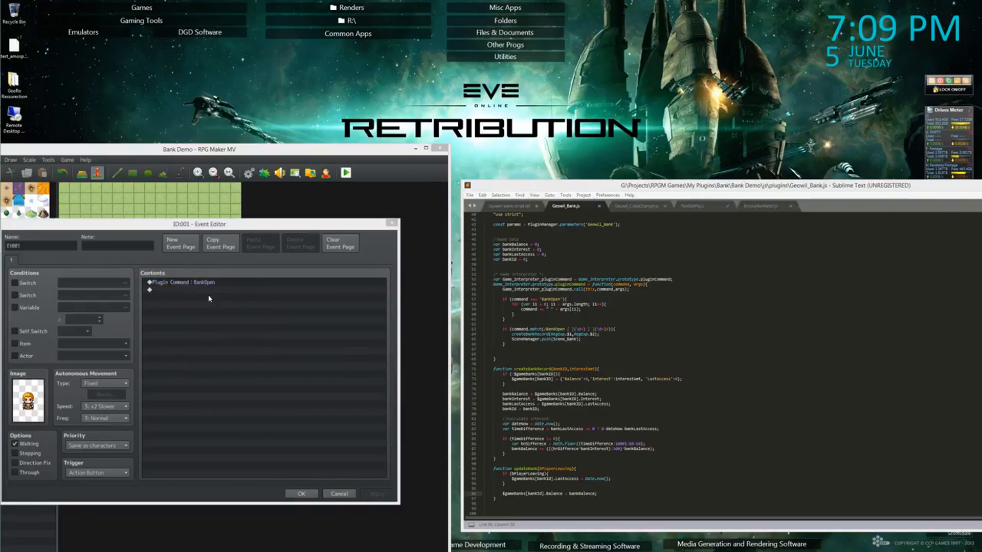
double_click(178, 283)
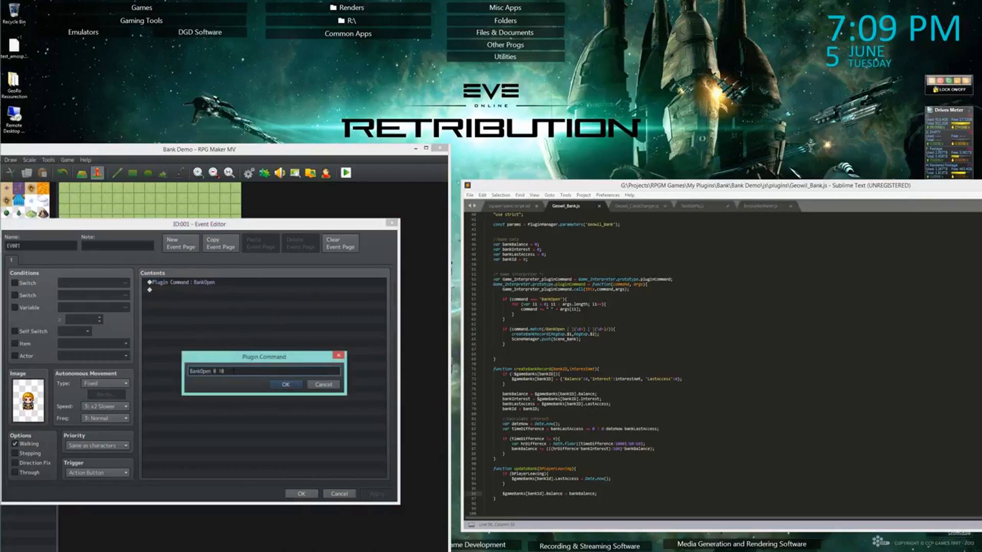
click(285, 384)
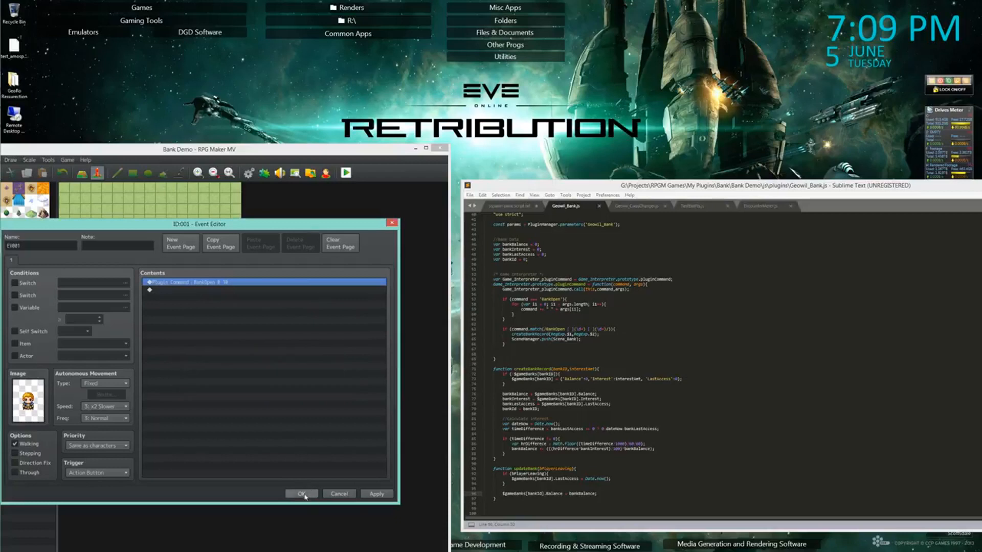
click(301, 493)
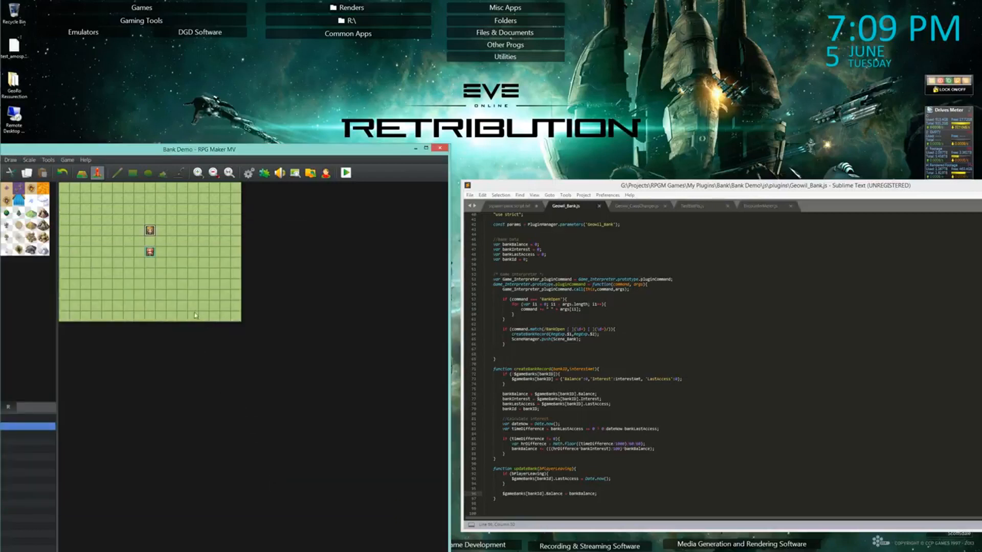
Start a new playtest, saving the project changes when prompted
click(440, 149)
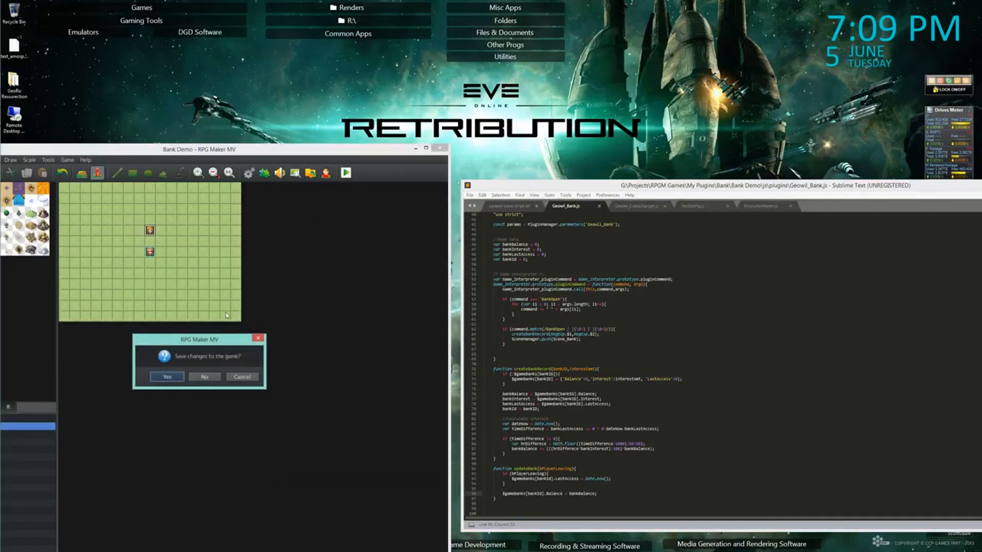
click(166, 376)
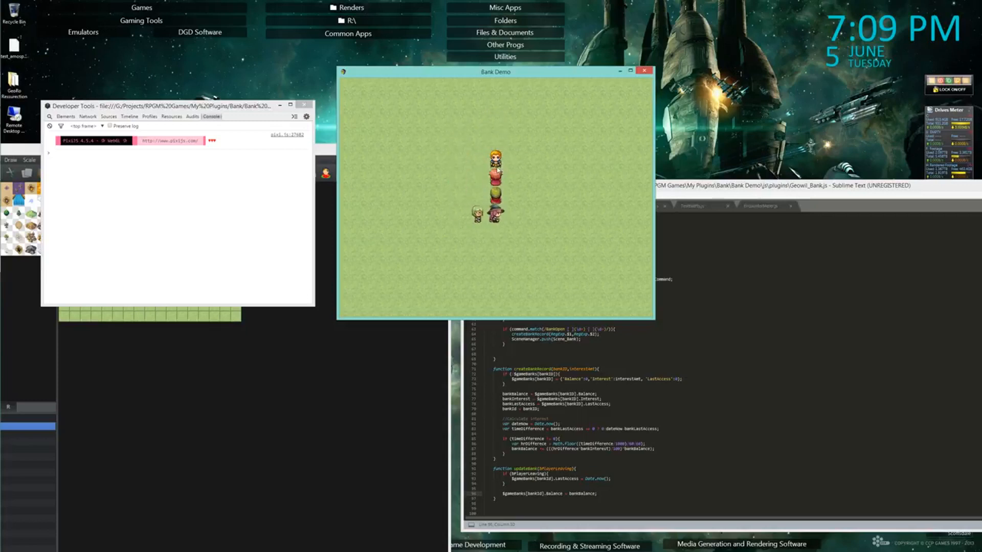
Bring the Developer Tools forward and switch from the console to the Sources panel
click(751, 185)
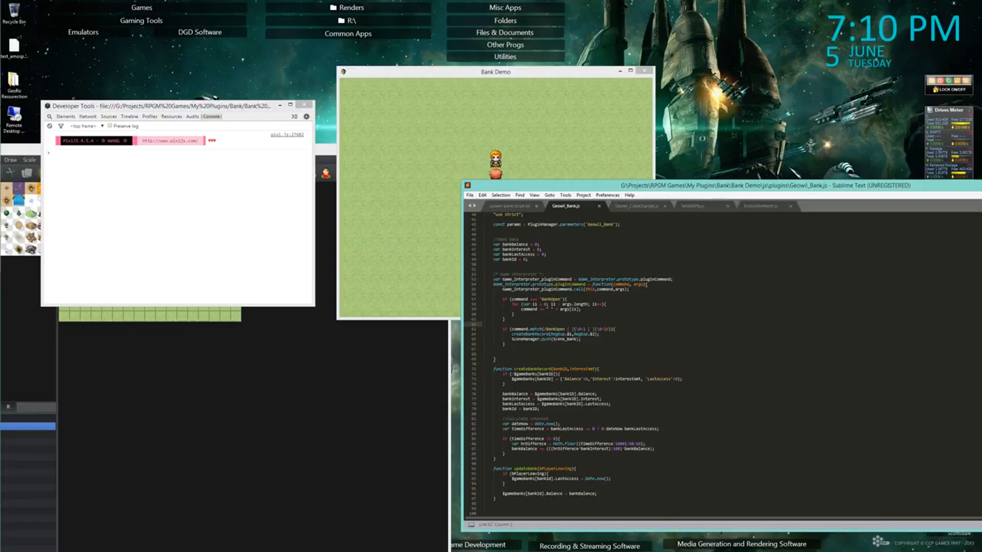
mouse_move(112, 186)
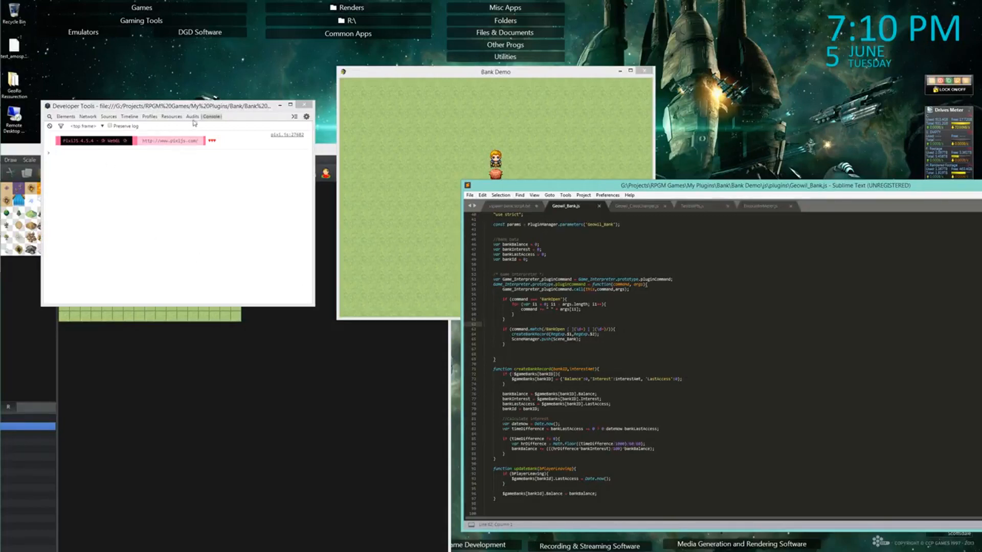
click(109, 116)
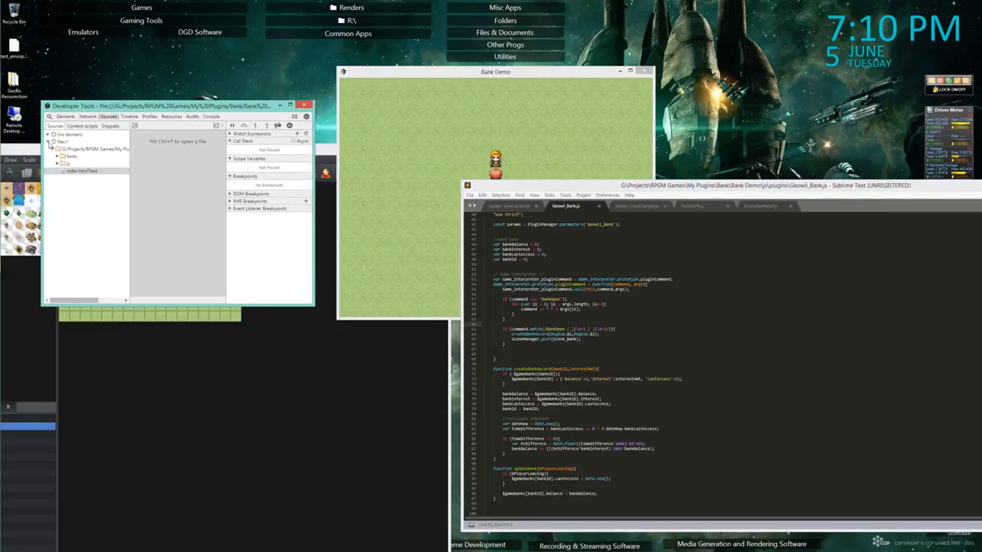
Load Geowil_Bank.js in the debugger and set a breakpoint inside the BankOpen argument loop
click(58, 157)
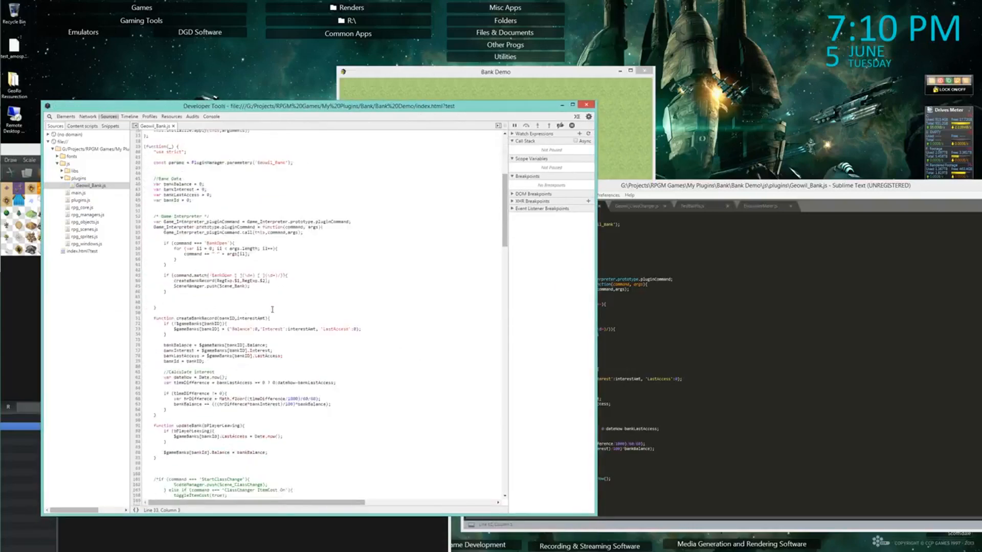
scroll(down, 3)
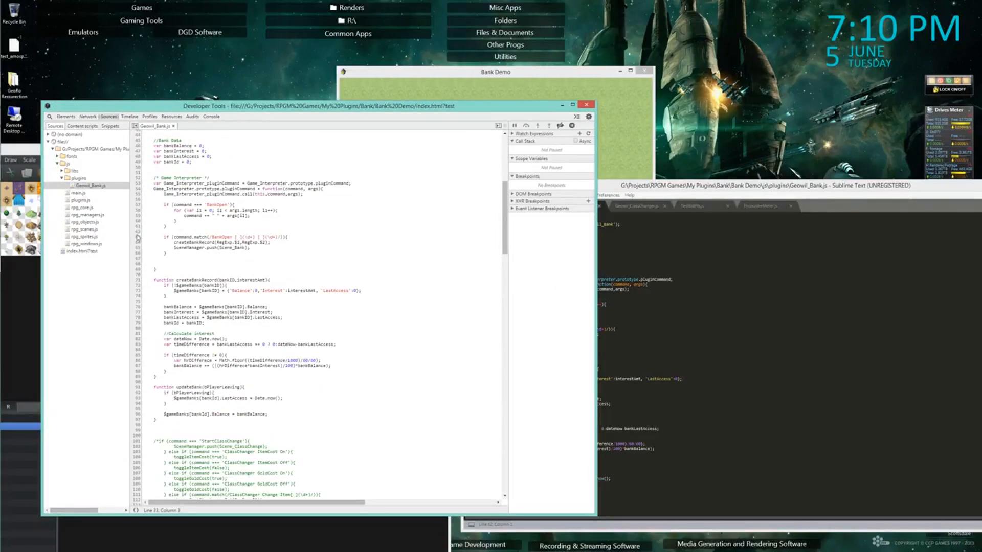
click(135, 241)
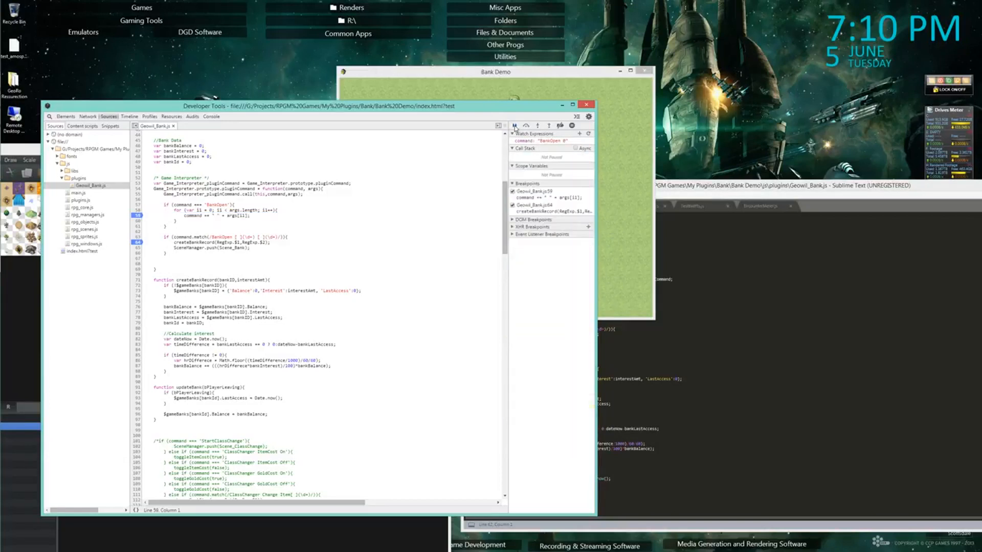
mouse_move(513, 128)
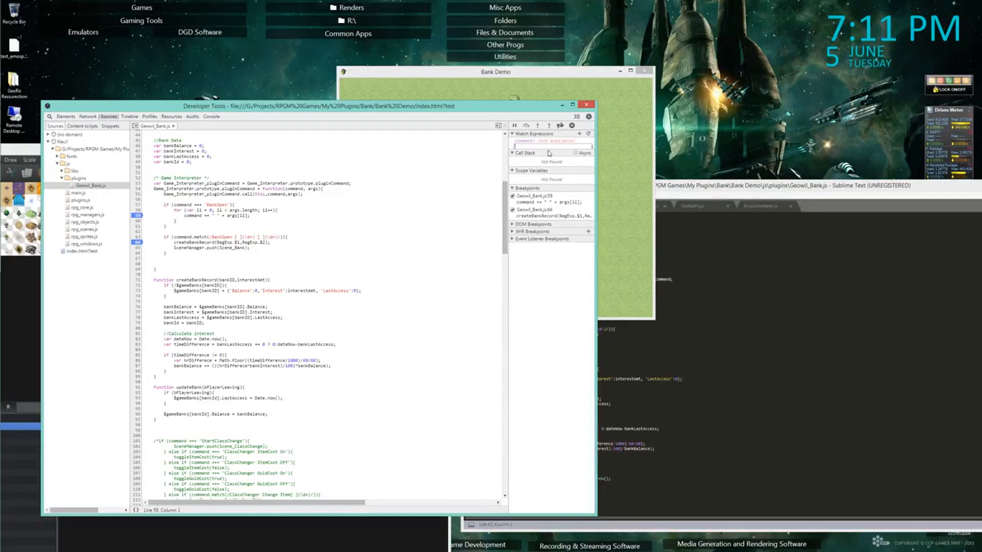
Add an 'arg' watch expression and resume the paused script twice to reach the BankOpen 0 10 check
text(args: Array[2)
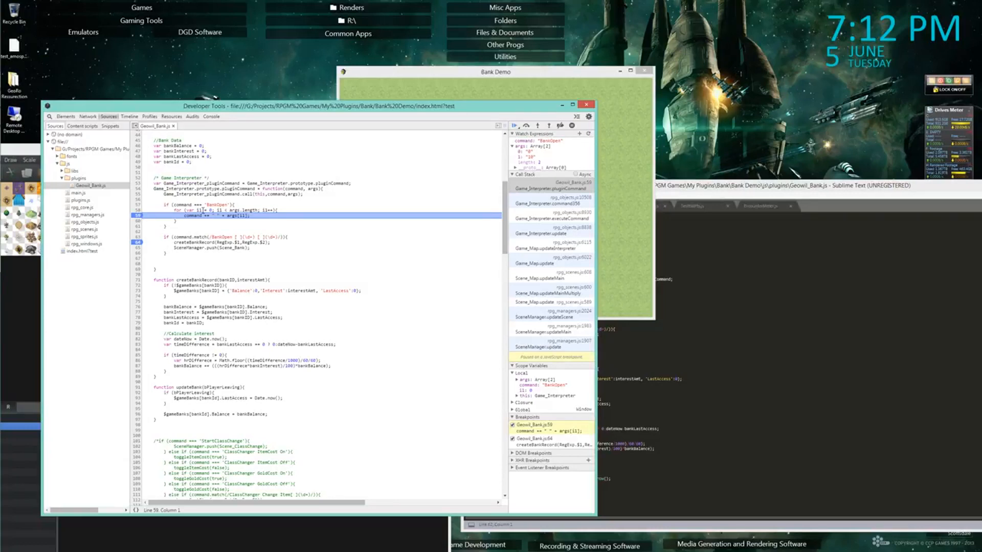
mouse_move(202, 209)
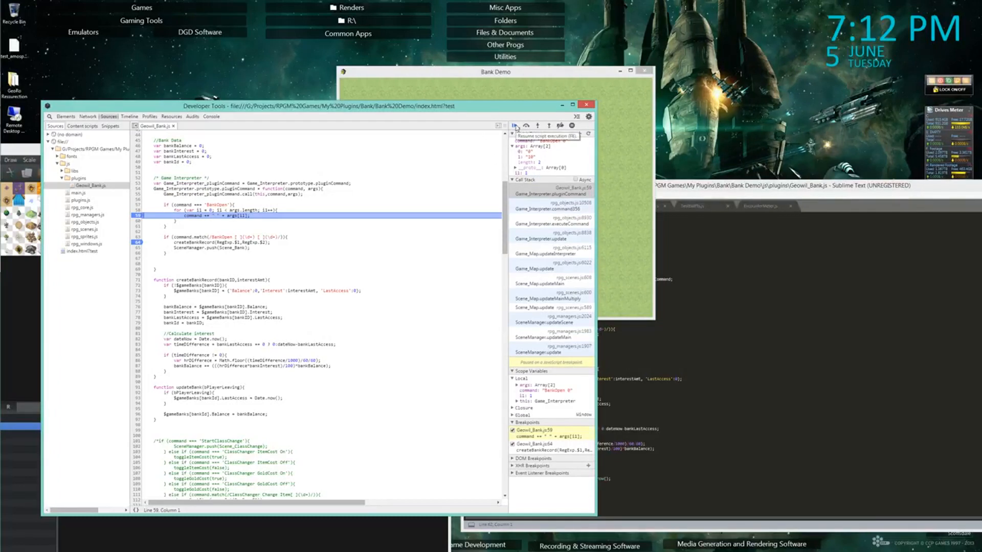
click(512, 125)
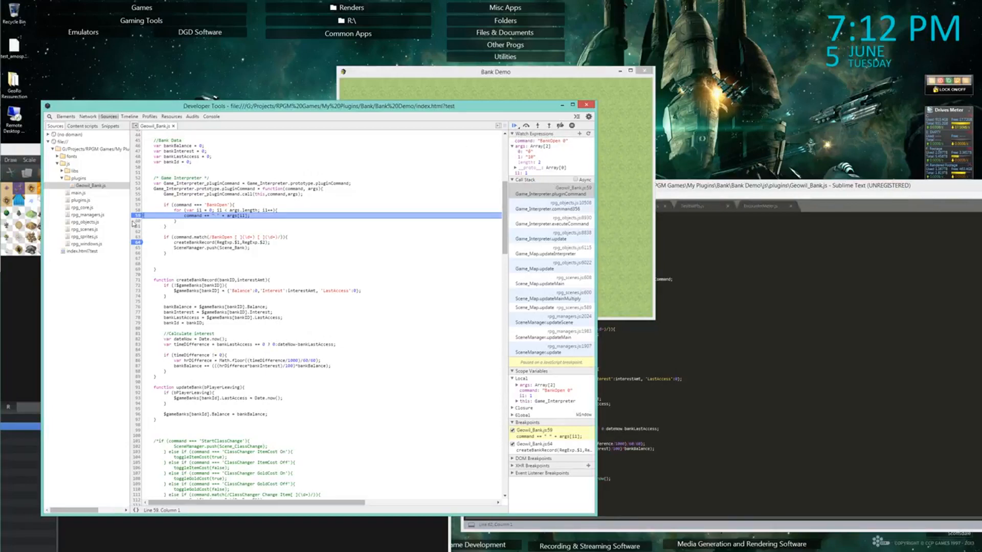
click(514, 126)
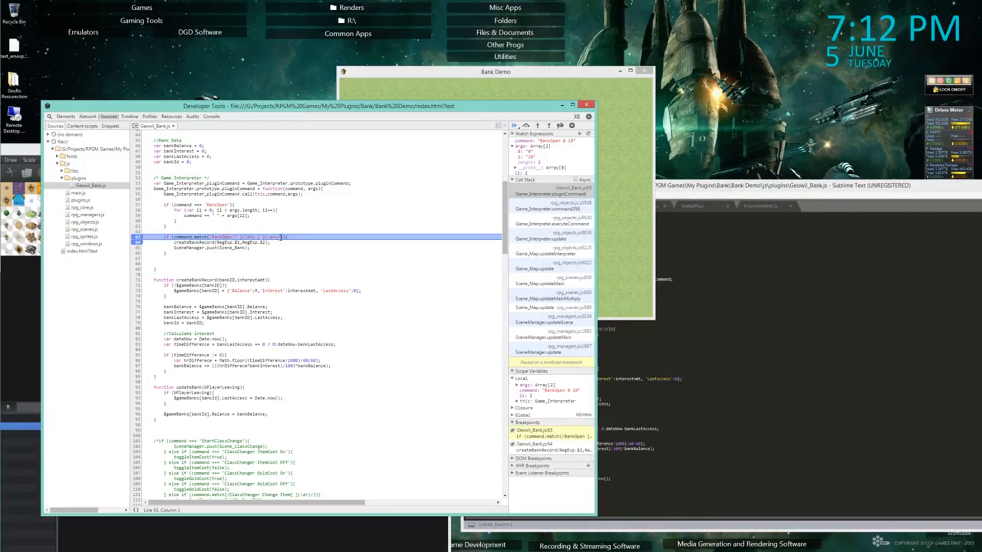
Add a breakpoint after the command-handling block and watch the BankOpen match expression
click(135, 269)
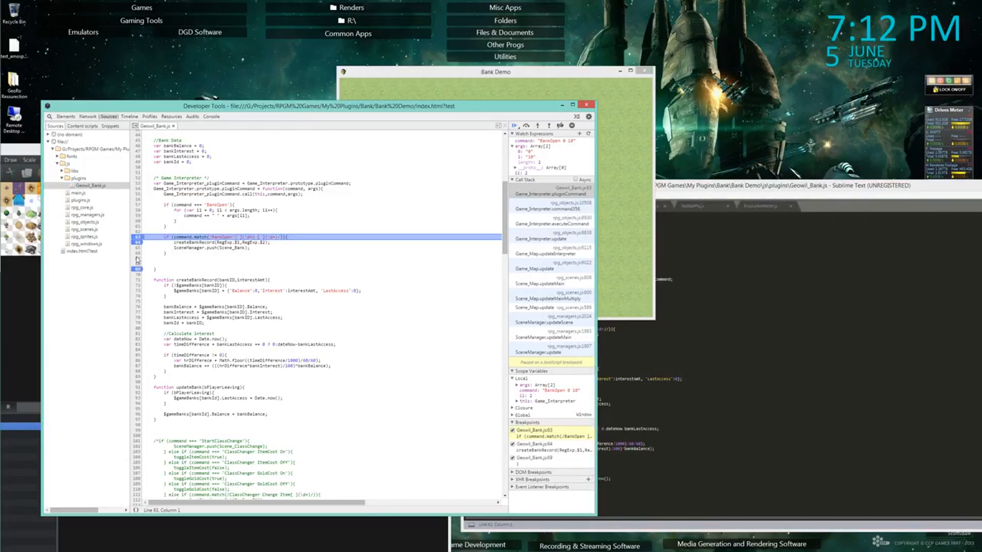
click(188, 237)
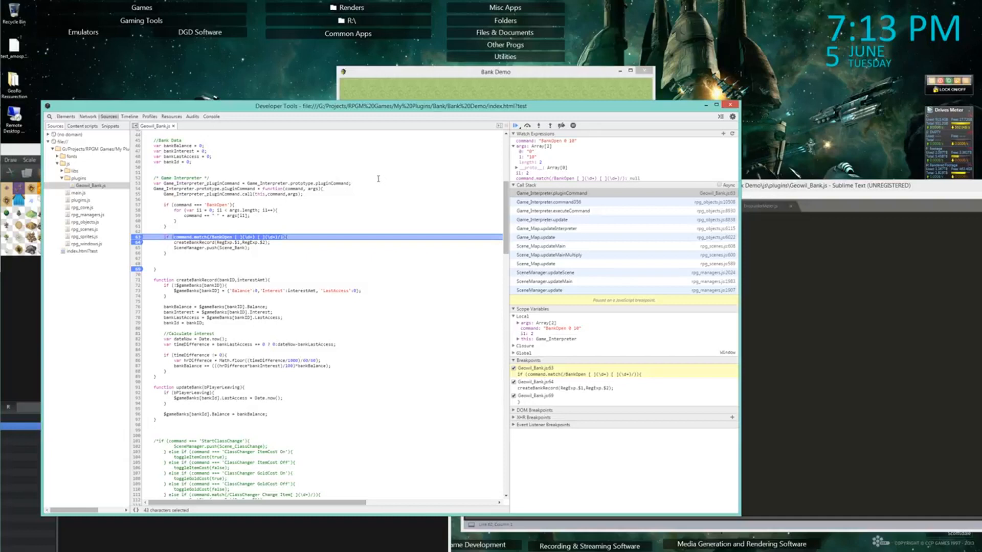
mouse_move(369, 171)
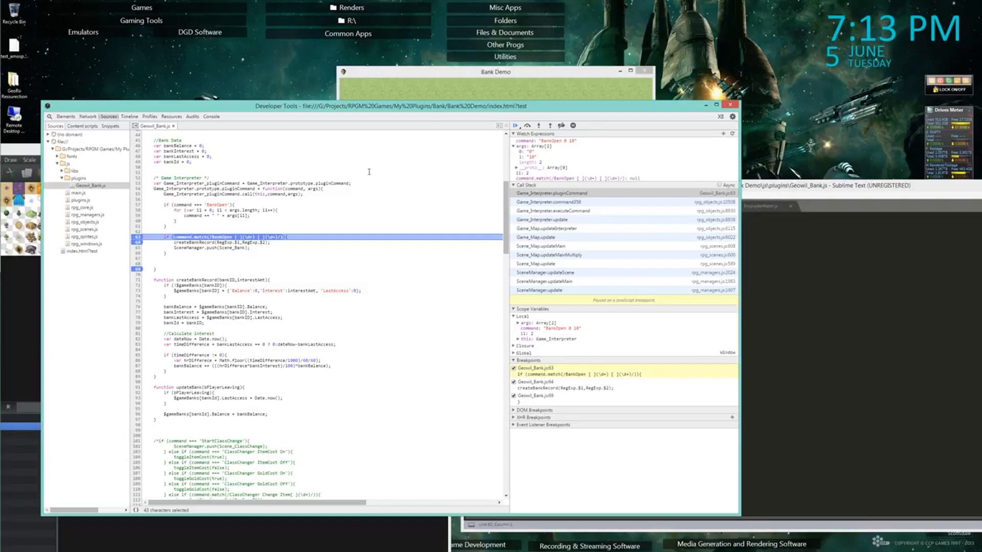
mouse_move(358, 165)
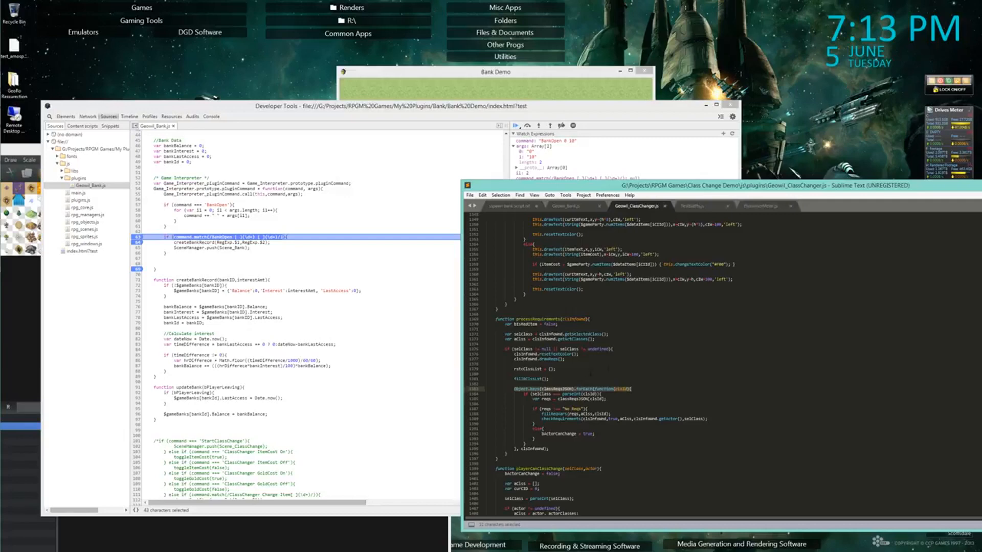
Scroll through Geowil_ClassChanger.js to review its regex-based note-parsing code
scroll(down, 3)
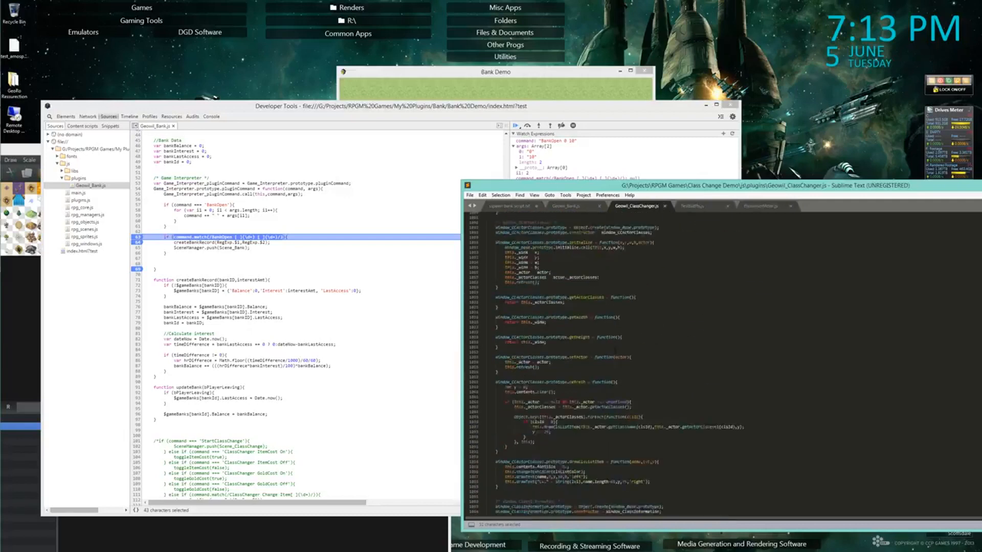
scroll(down, 3)
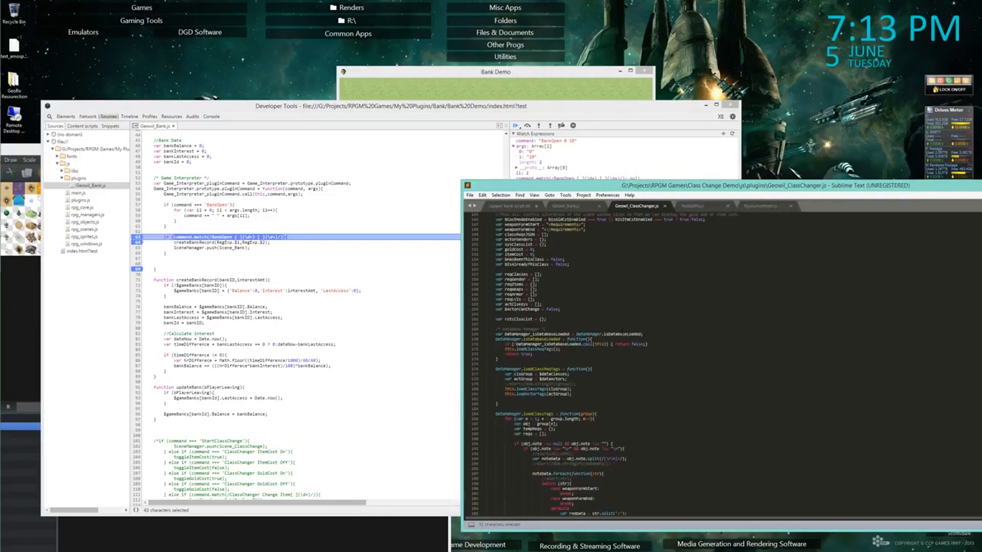
scroll(down, 3)
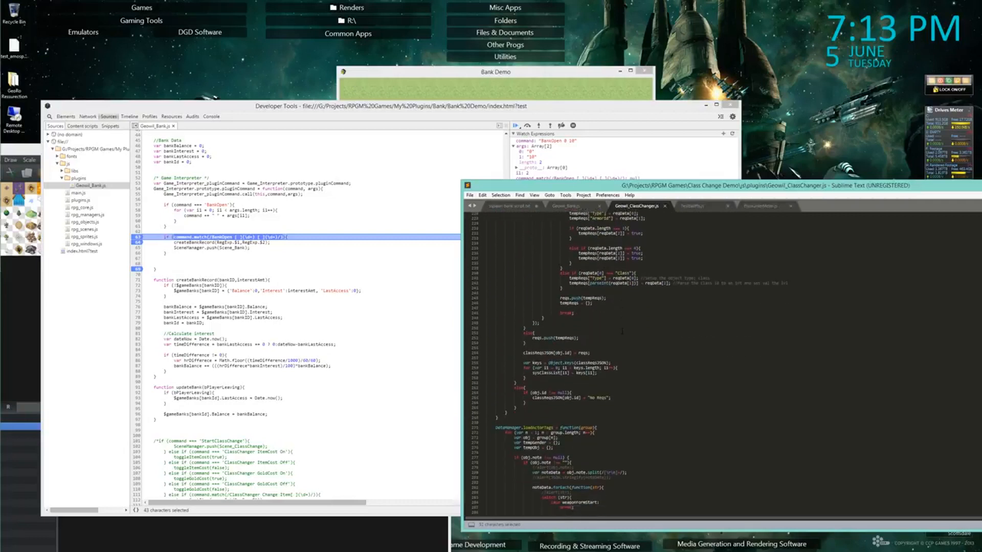
scroll(down, 3)
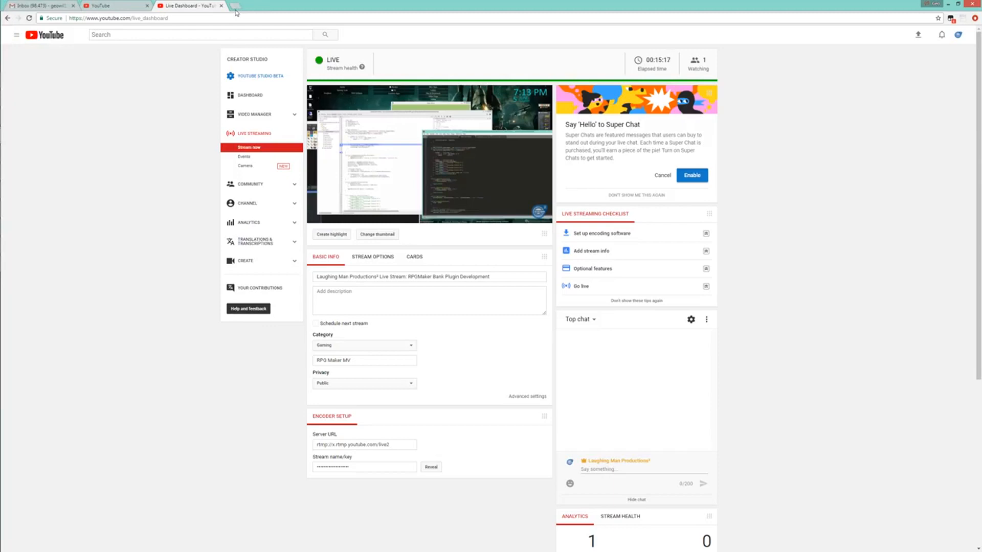
Search Google in a new tab for 'regex online tester'
click(236, 11)
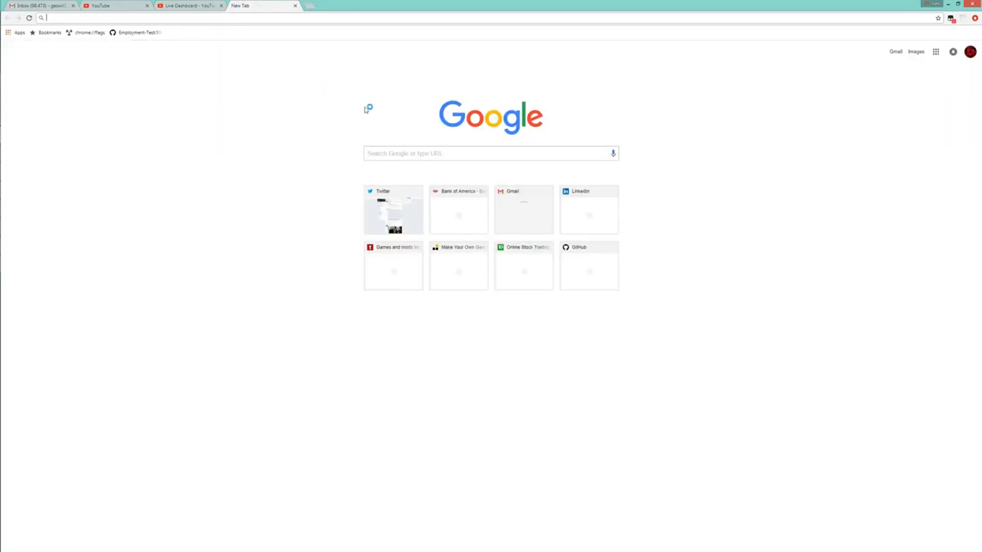
click(490, 153)
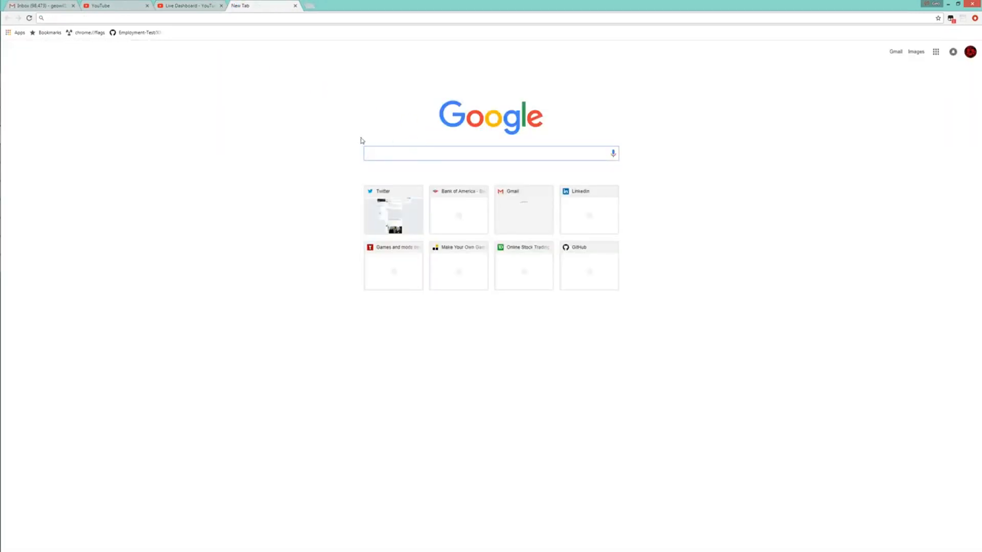
text(egex online tester)
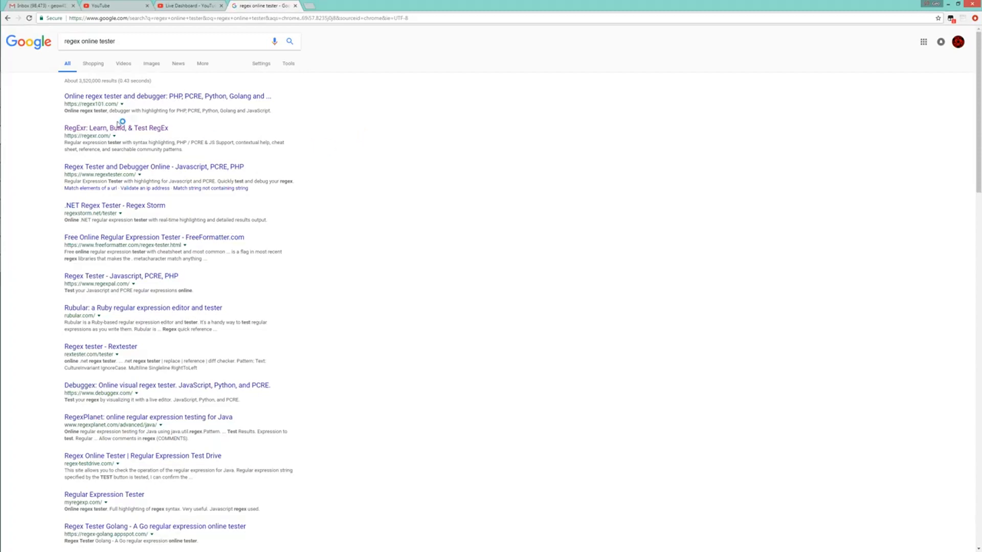
Enter the BankOpen regex as the RegExr expression and read its explanation
click(116, 128)
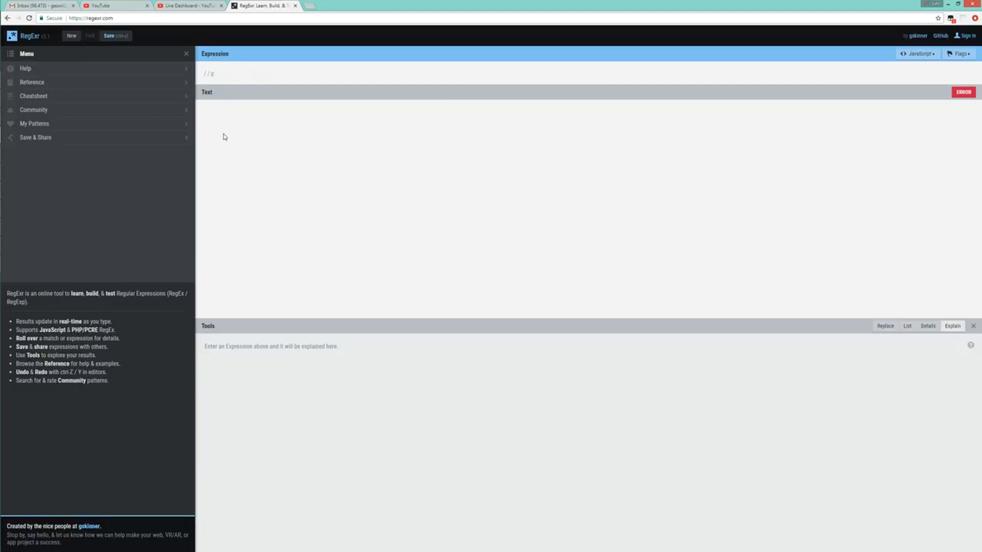
text(BankOpen [ :](\d+) [ :](\d+)
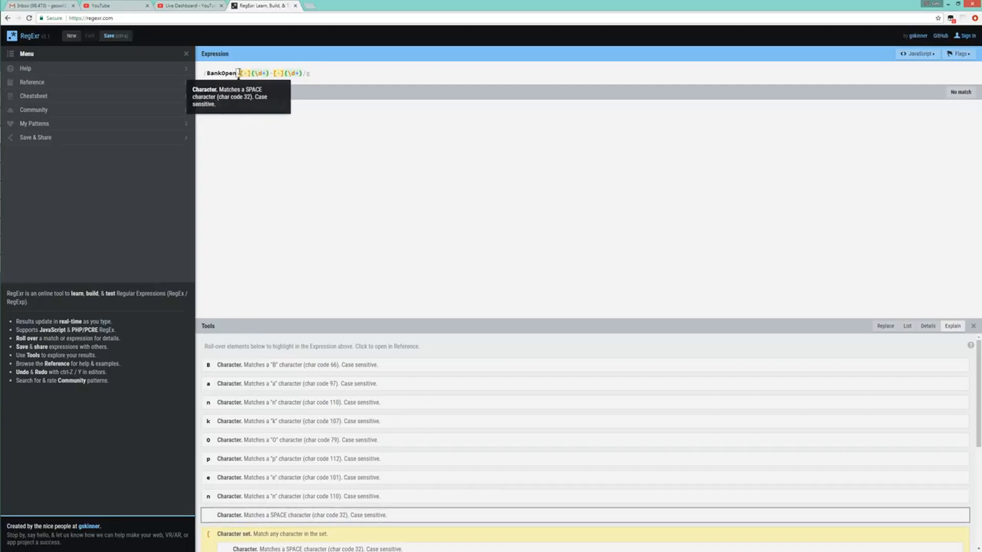
mouse_move(246, 73)
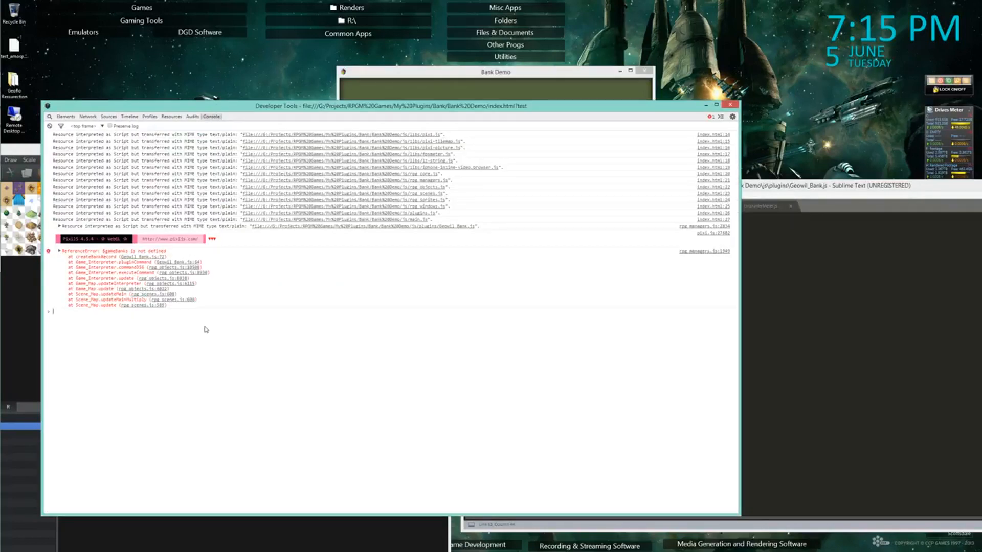
mouse_move(284, 331)
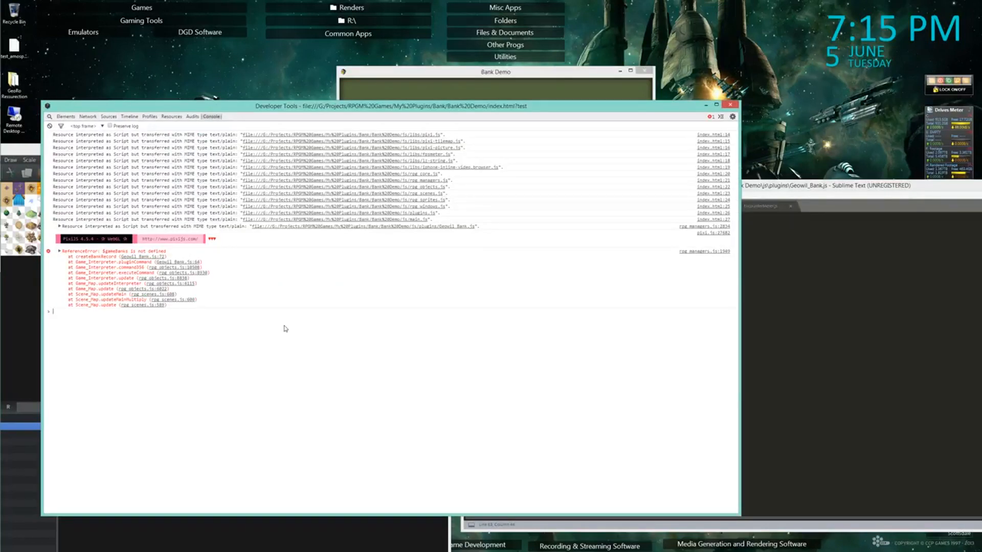
Resume execution and read the '$gameBanks is not defined' error in the Console
click(814, 185)
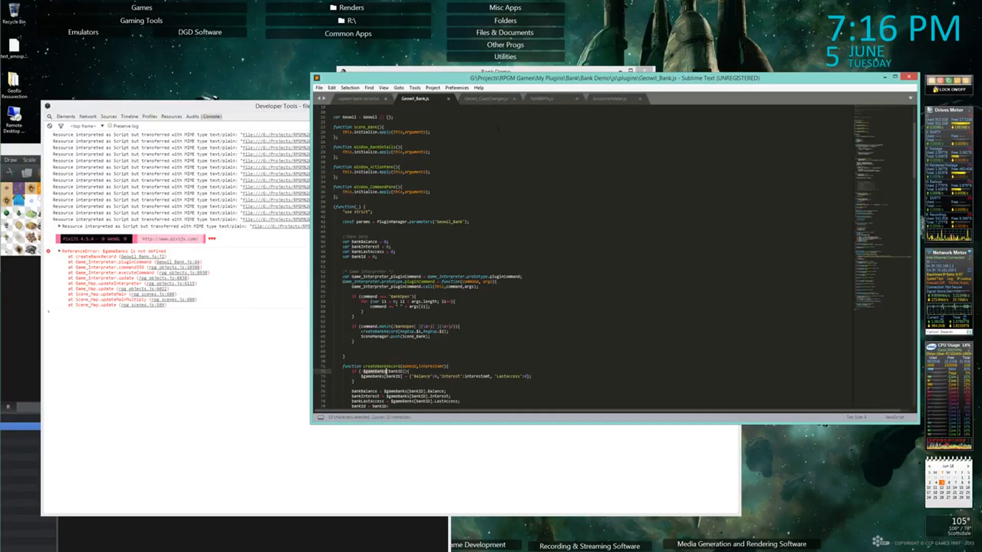
Open rpg_managers.js from the project's js folder via File > Open File
click(319, 87)
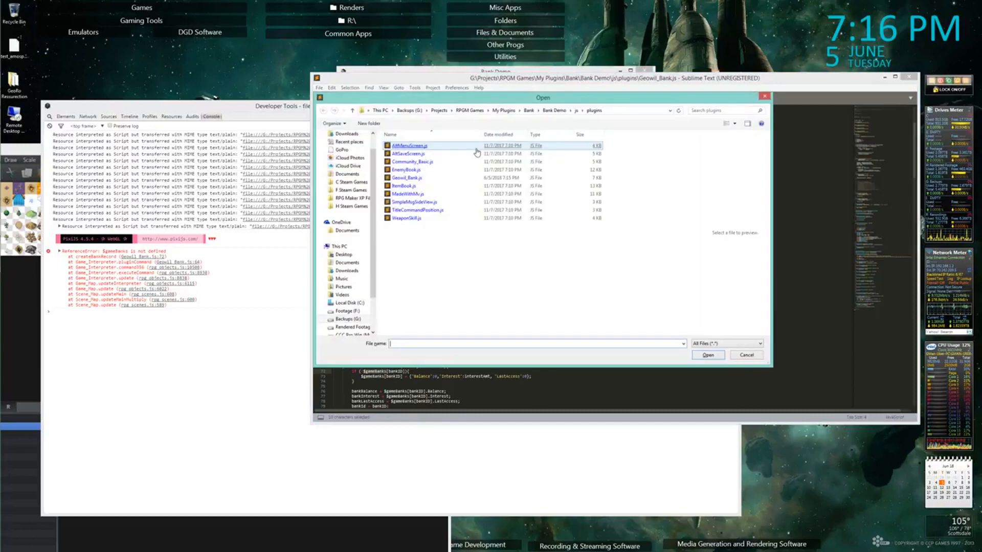
mouse_move(464, 143)
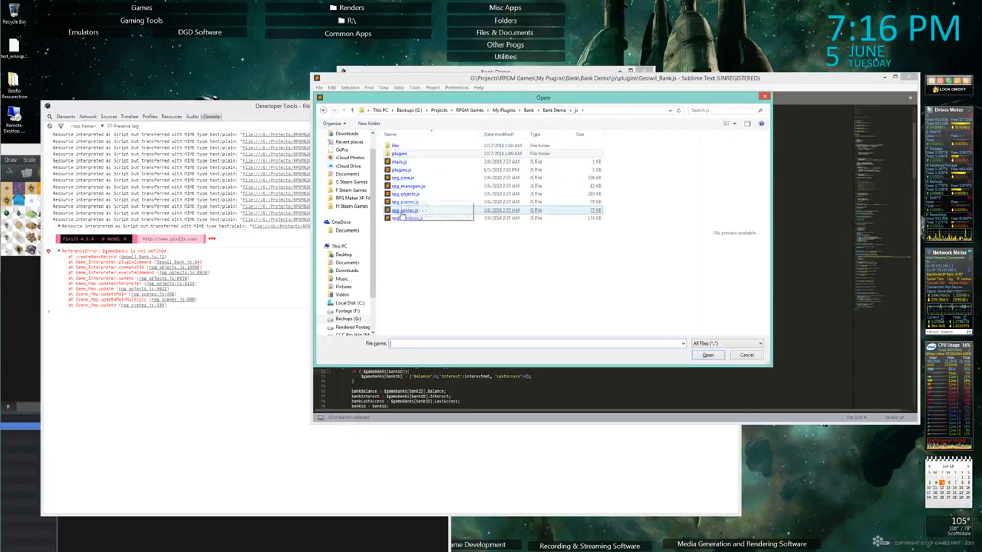
click(406, 193)
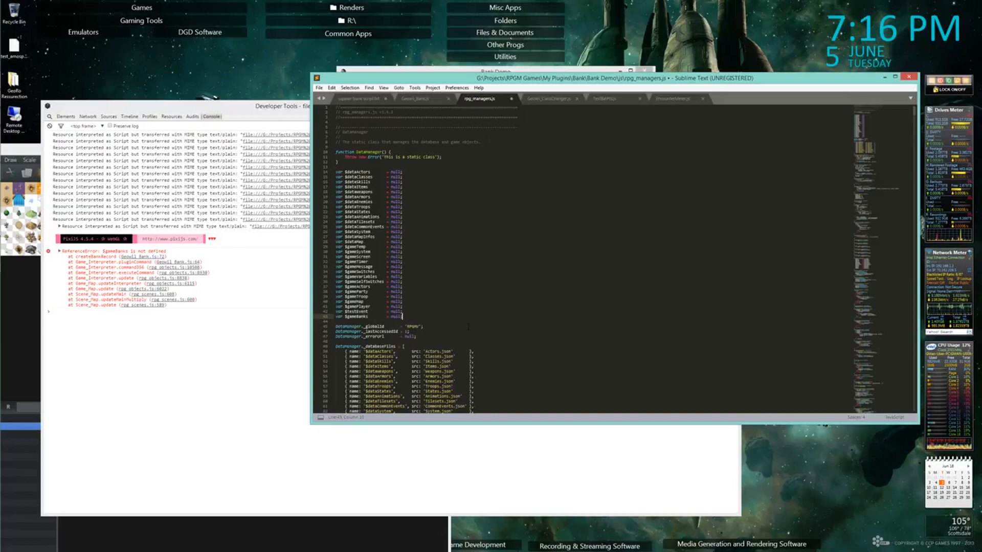
Scroll to createGameObjects in rpg_managers.js and search for the Game_Player definition
scroll(down, 3)
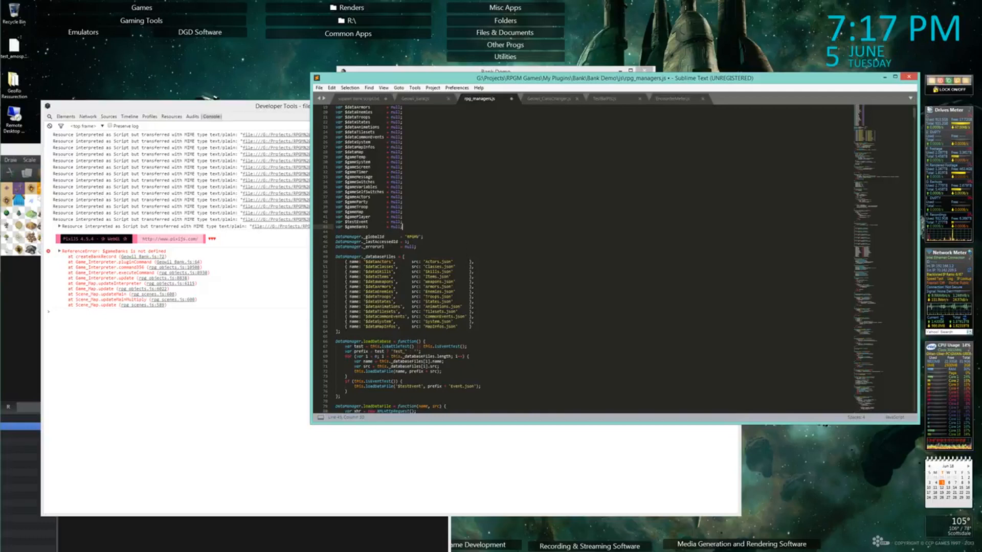
scroll(down, 3)
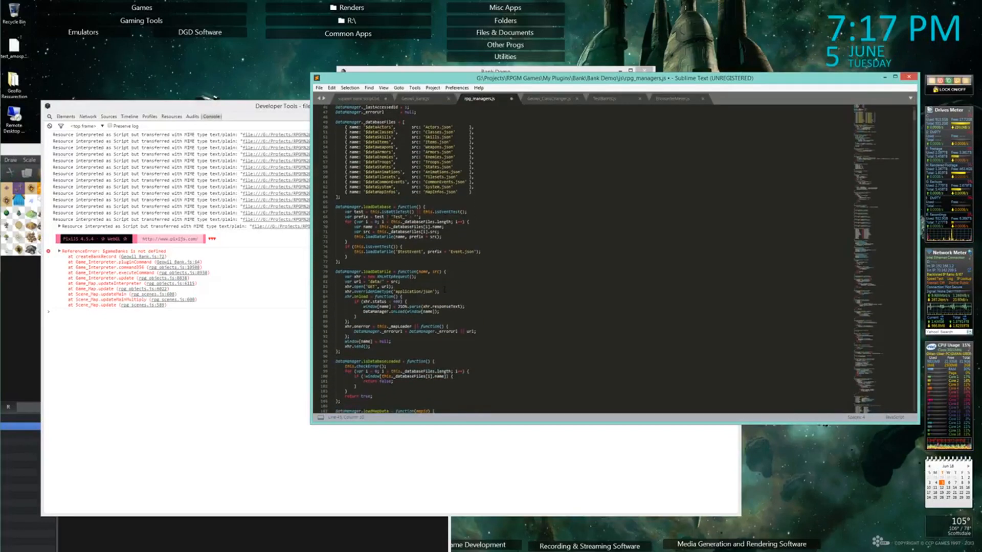
scroll(down, 3)
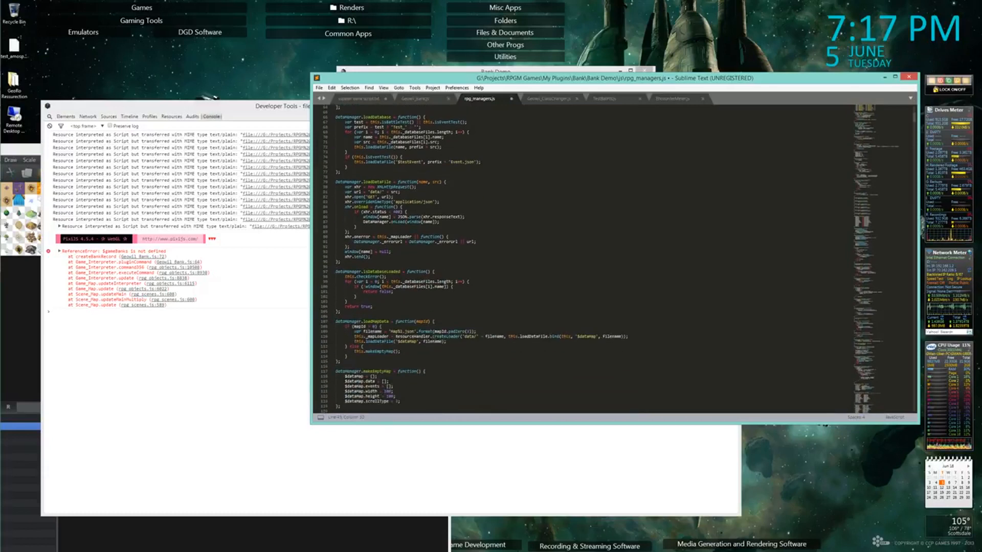
scroll(down, 3)
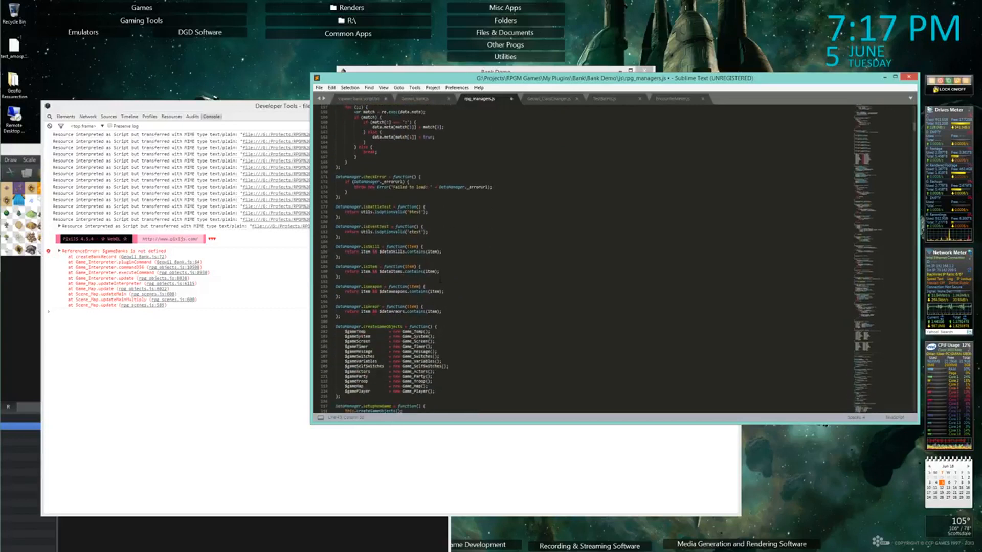
scroll(down, 3)
text(Game_Player)
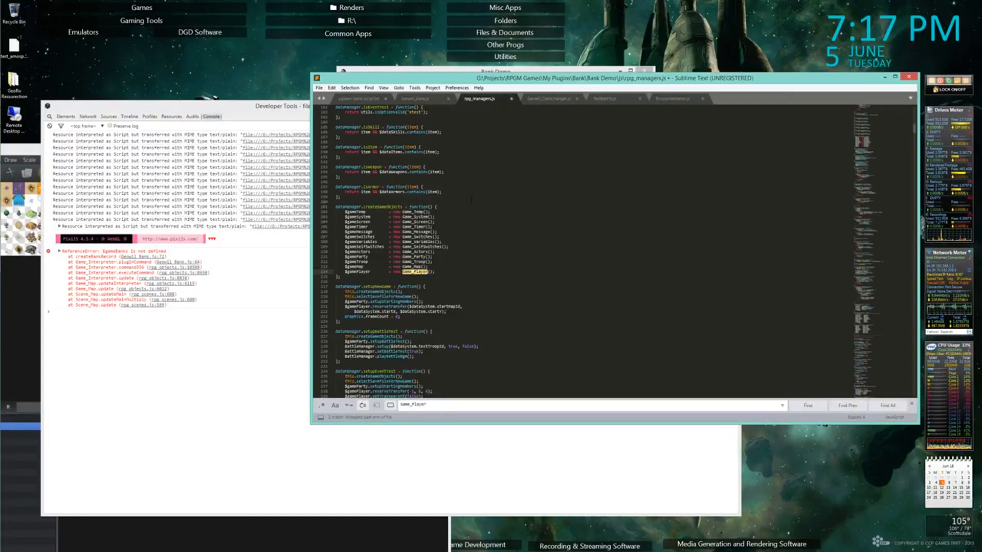
click(540, 99)
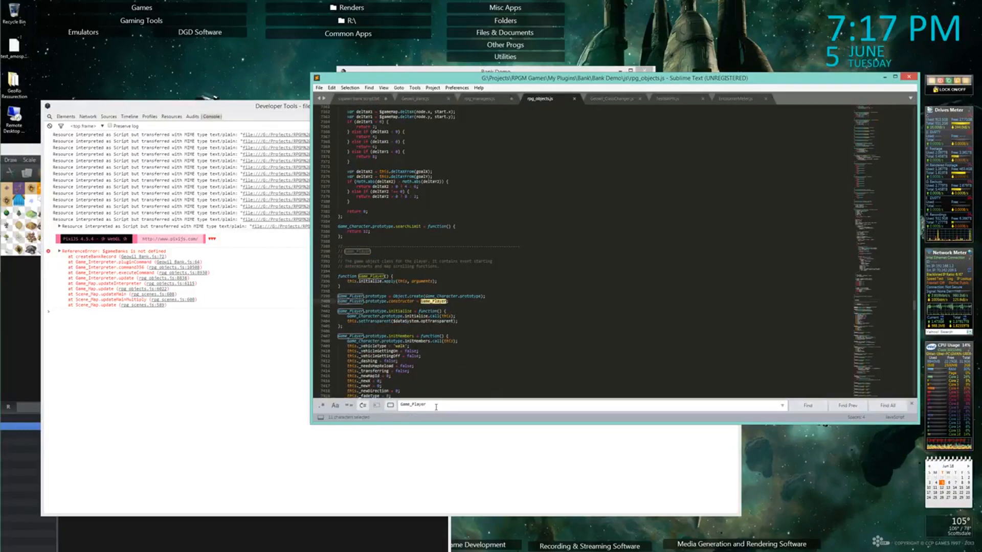
Page through rpg_objects.js, then return to rpg_managers.js at DataManager's globals
scroll(down, 3)
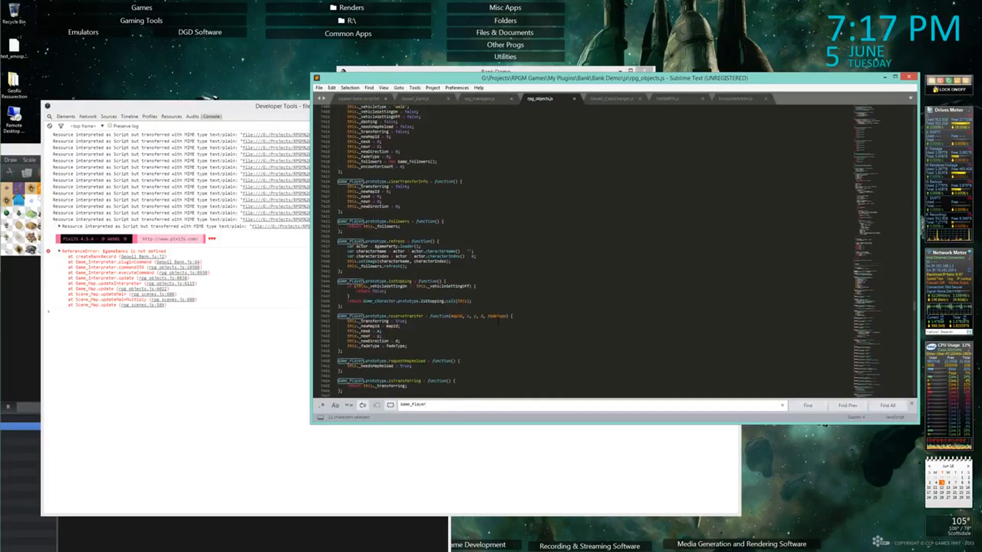
scroll(down, 3)
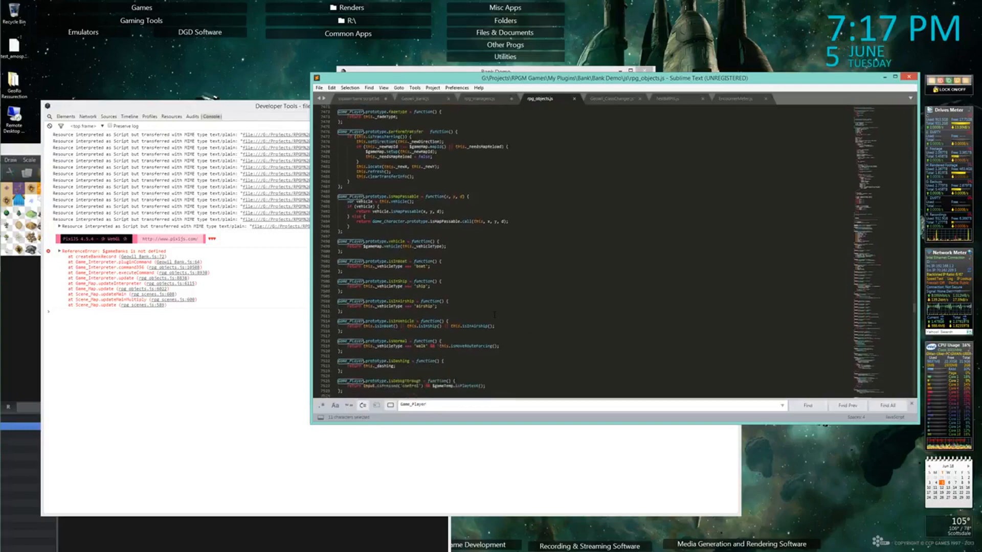
scroll(down, 3)
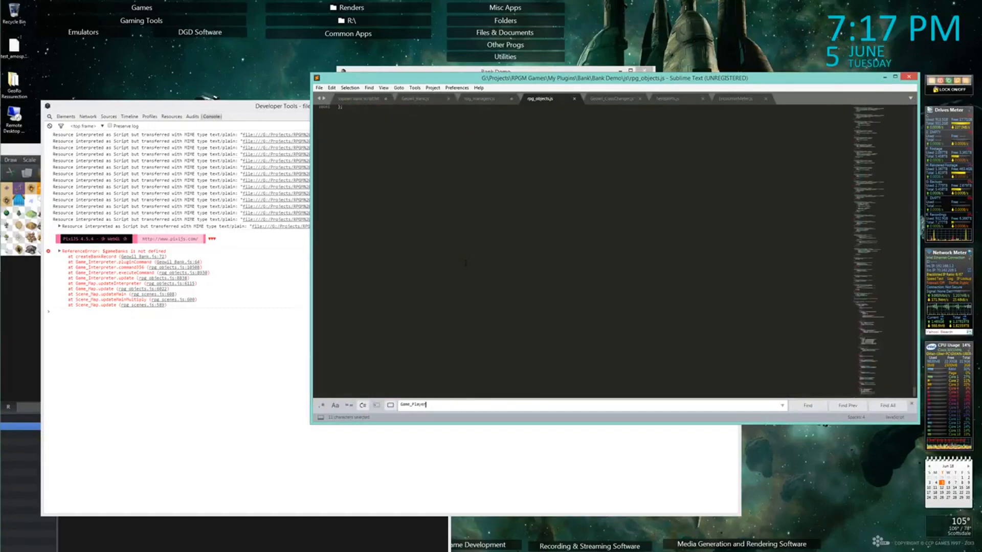
scroll(down, 3)
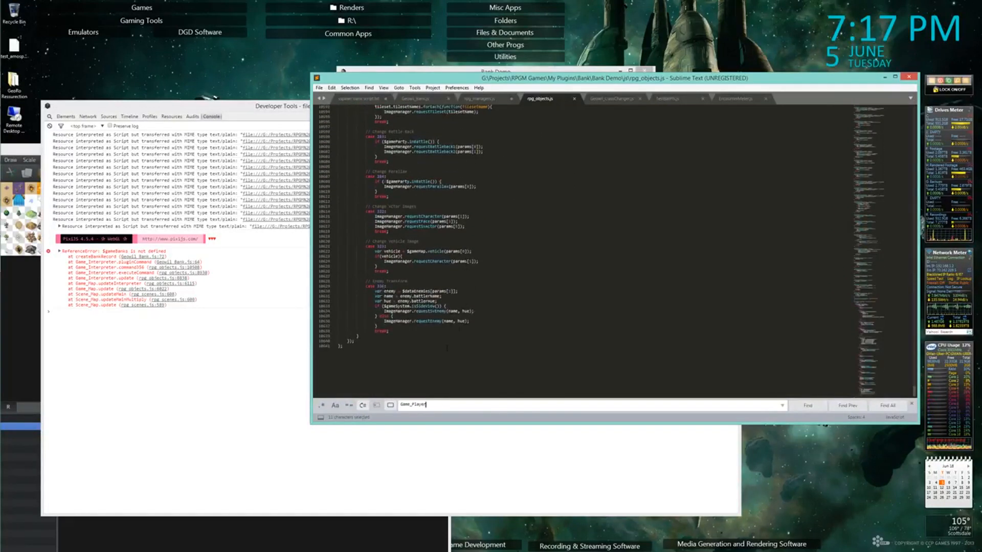
scroll(down, 3)
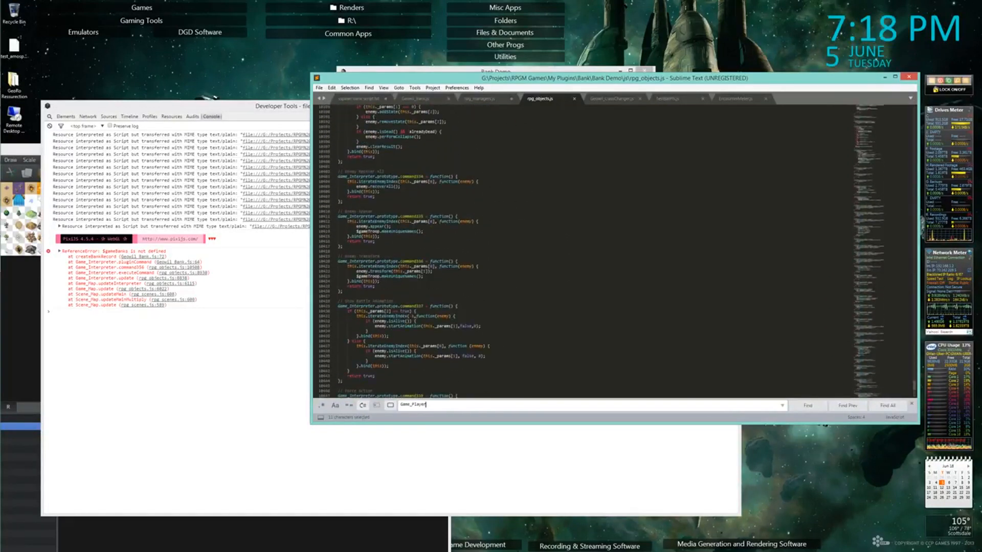
scroll(down, 3)
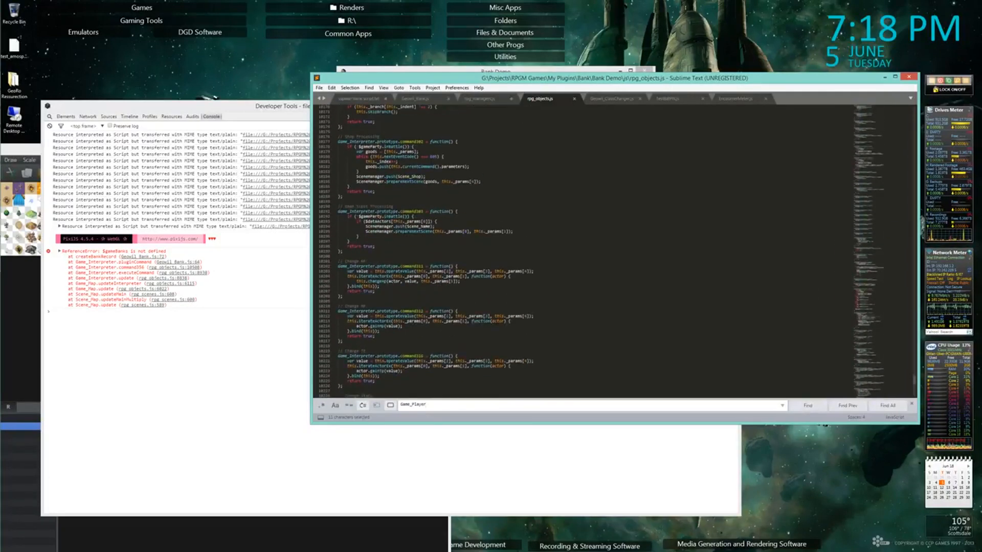
scroll(down, 3)
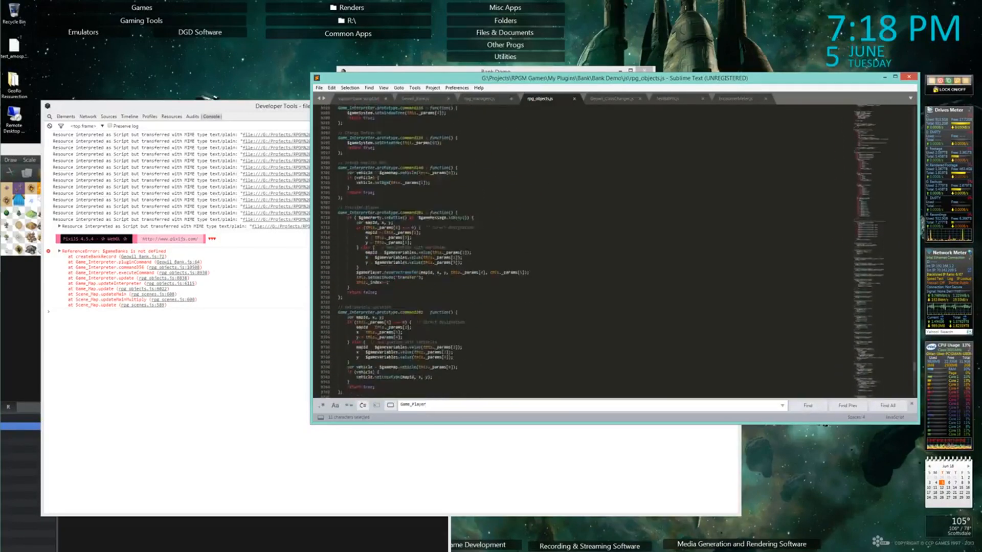
scroll(down, 3)
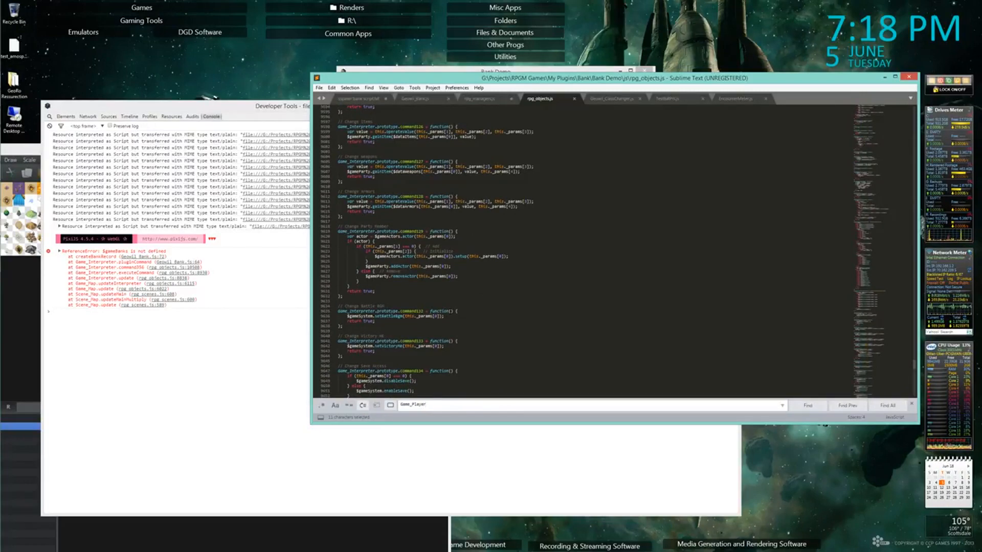
click(479, 98)
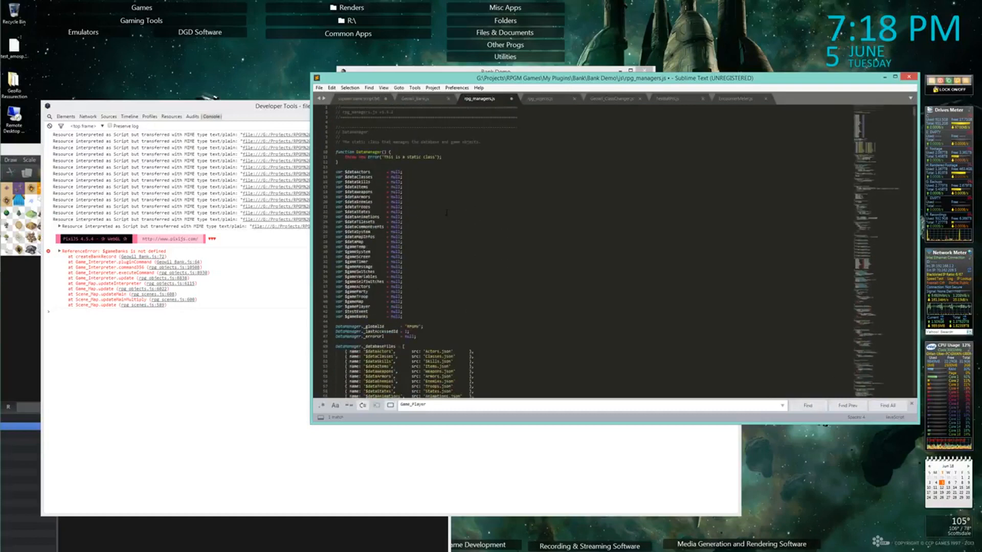
Scroll rpg_managers.js down to DataManager.createGameObjects where $gamePlayer is created
scroll(down, 3)
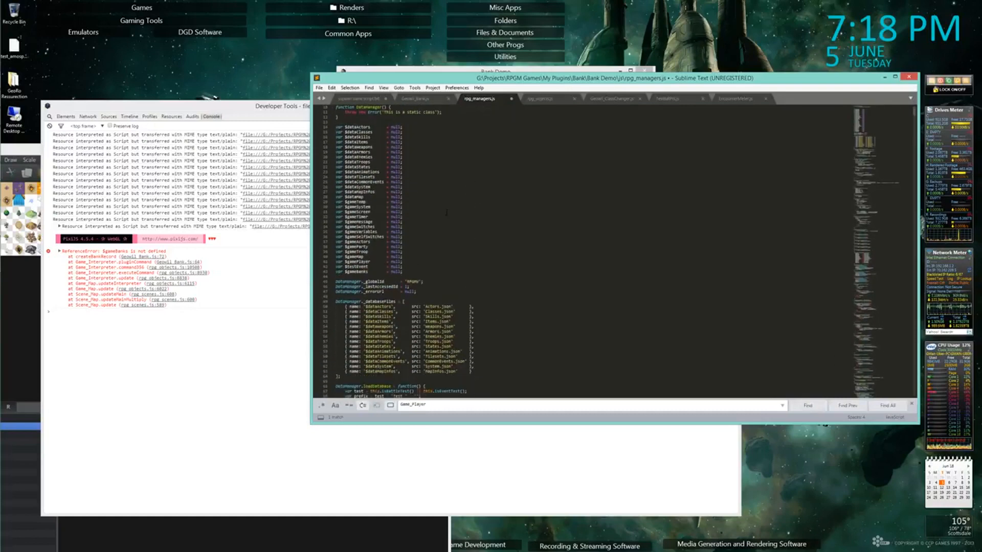
scroll(down, 3)
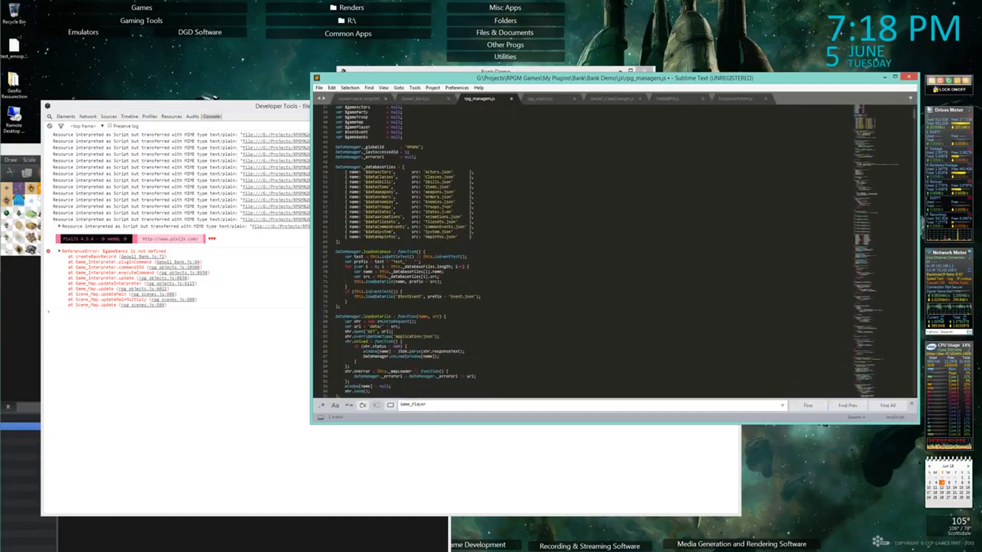
scroll(down, 3)
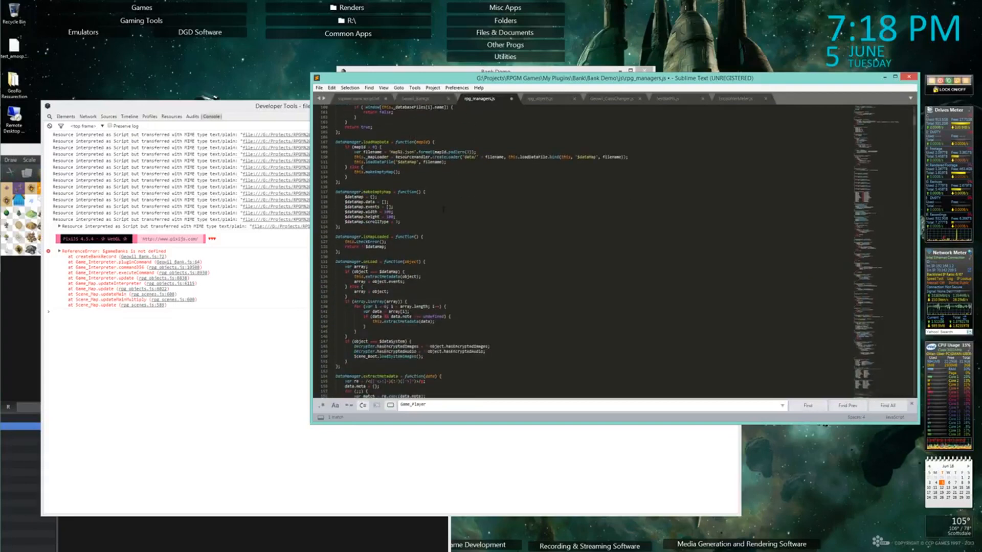
scroll(down, 3)
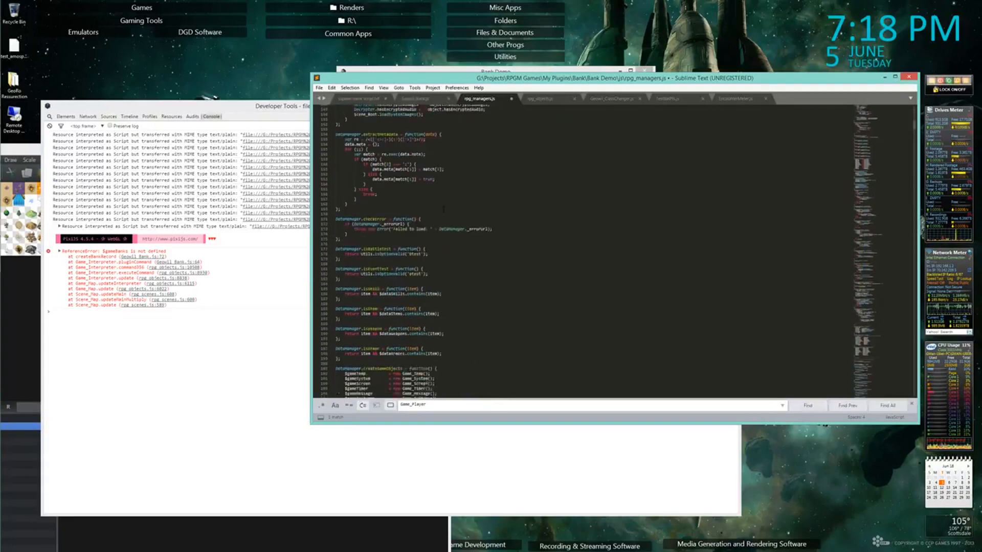
scroll(down, 3)
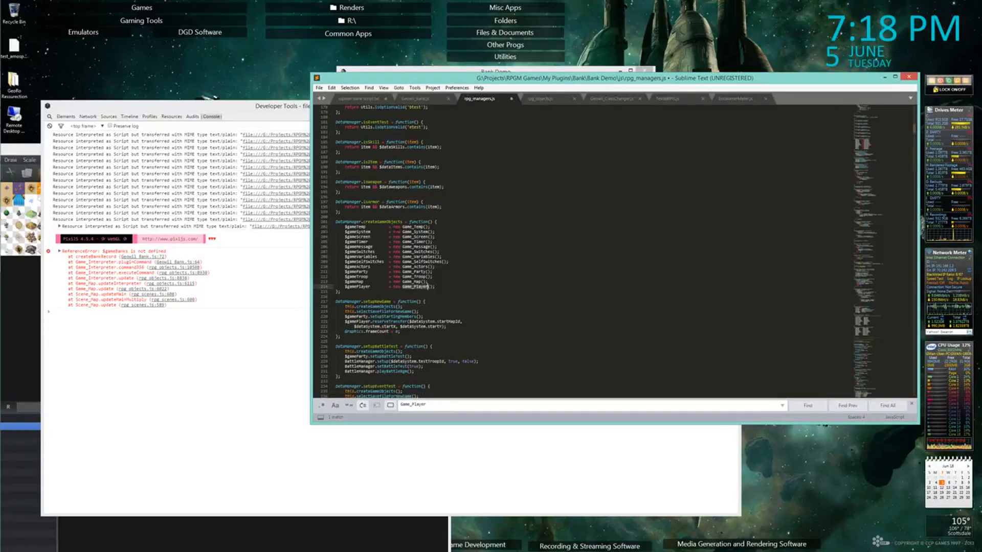
scroll(down, 3)
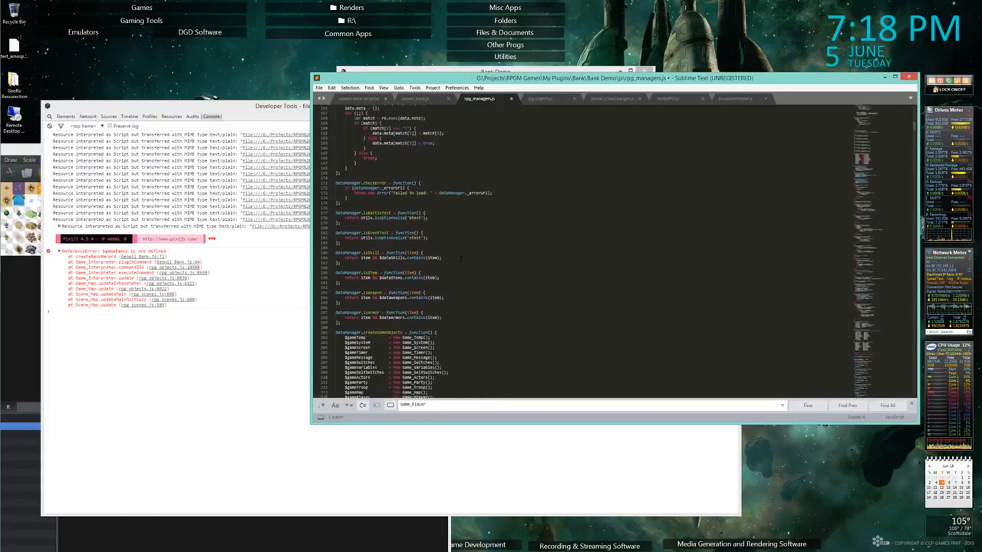
scroll(down, 3)
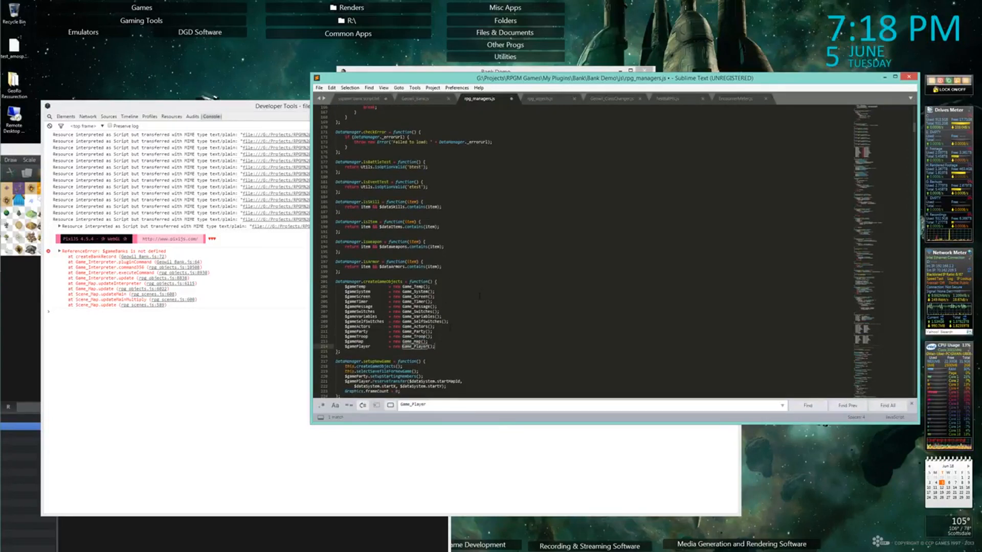
Find Game_Character in rpg_objects.js and bring Game_CharacterBase with its initMembers into view
click(415, 98)
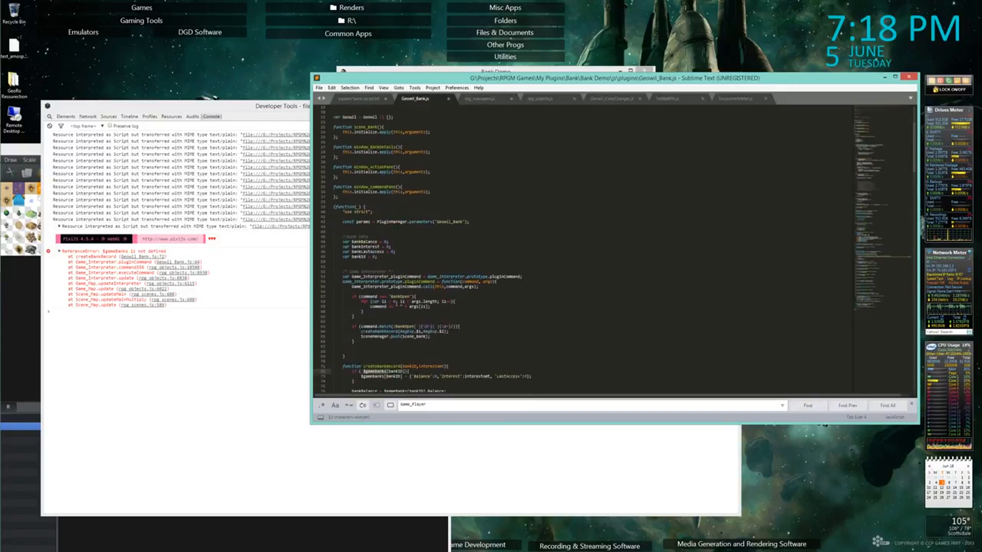
scroll(down, 3)
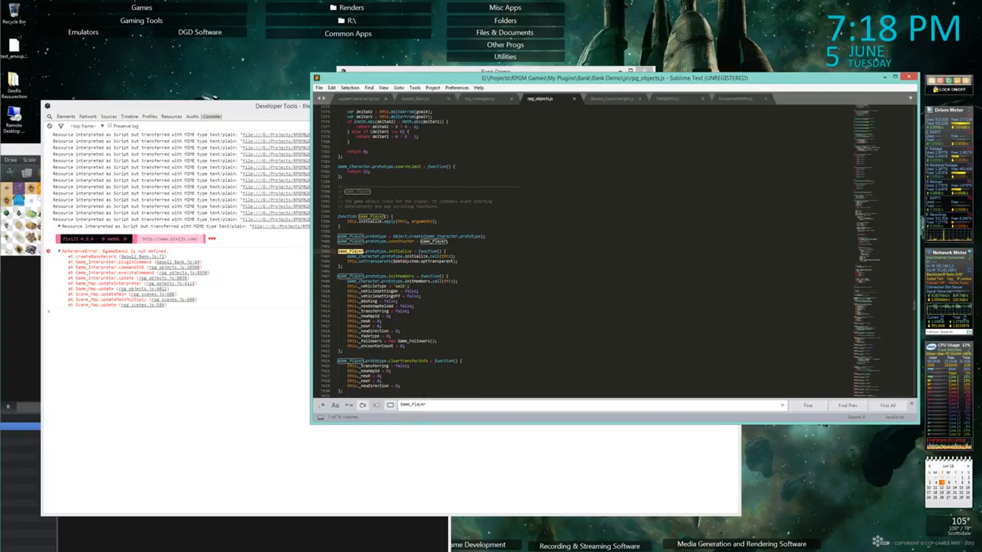
scroll(down, 3)
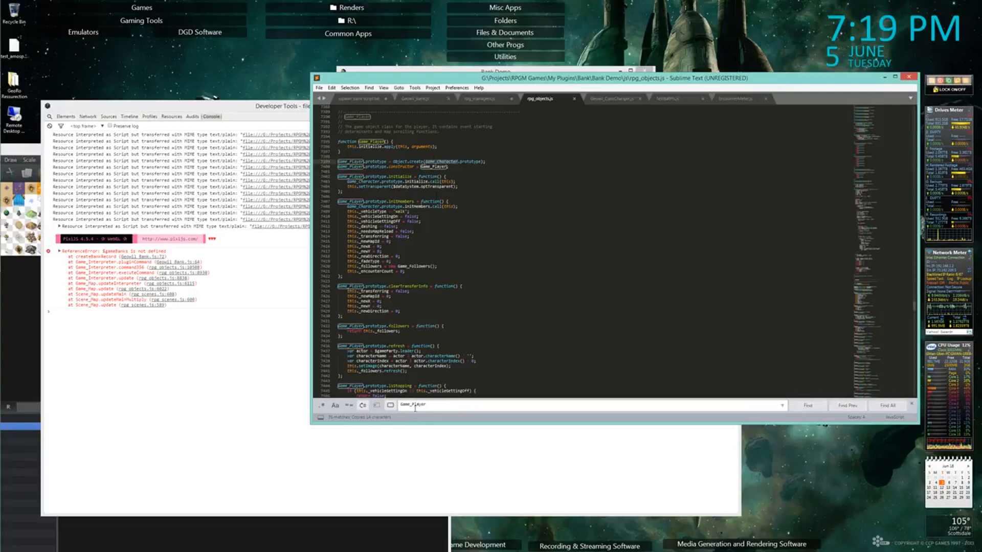
text(Game_Character)
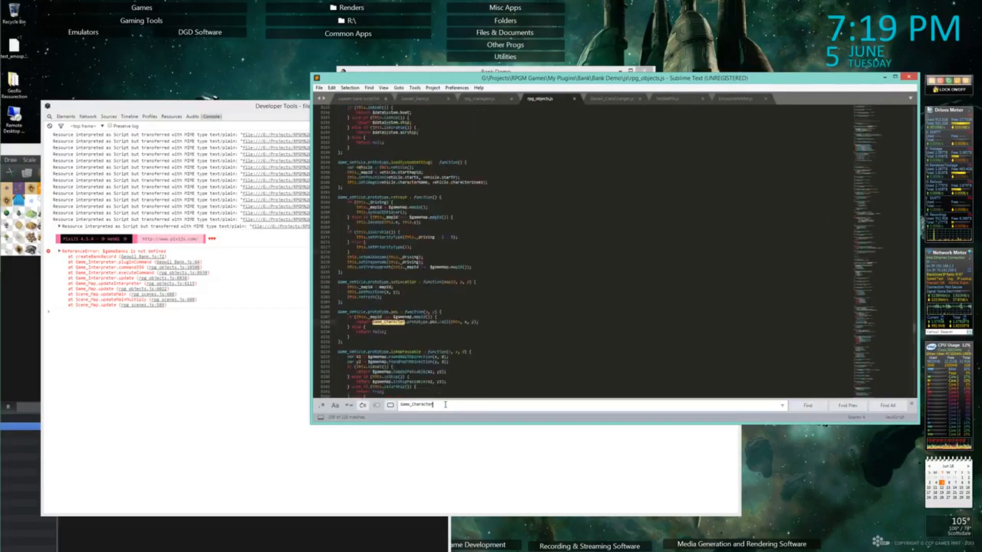
click(807, 405)
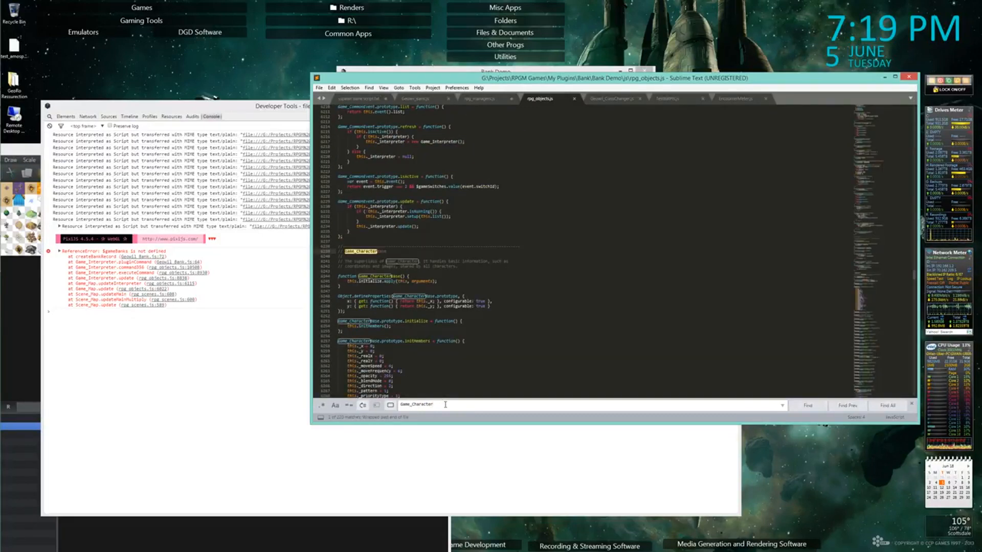
scroll(down, 3)
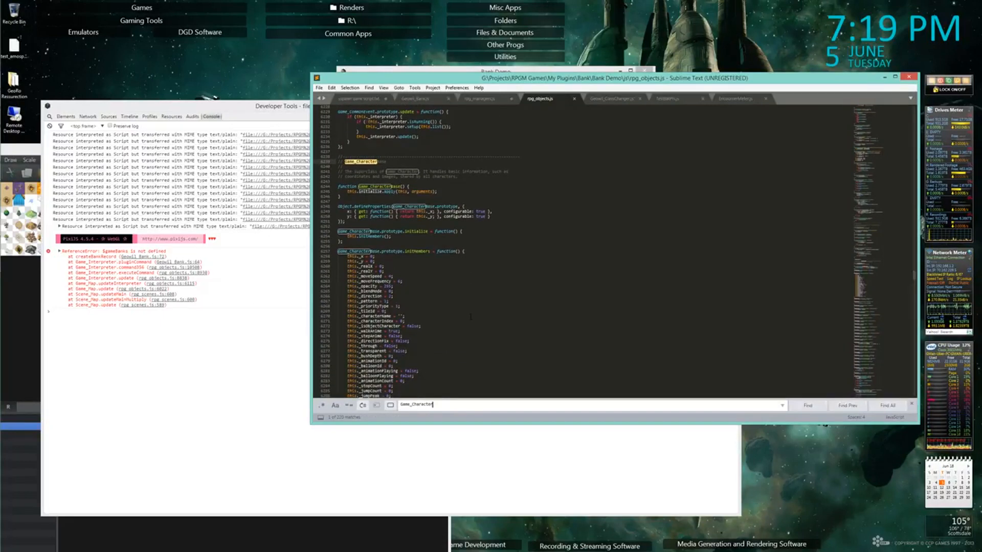
scroll(down, 3)
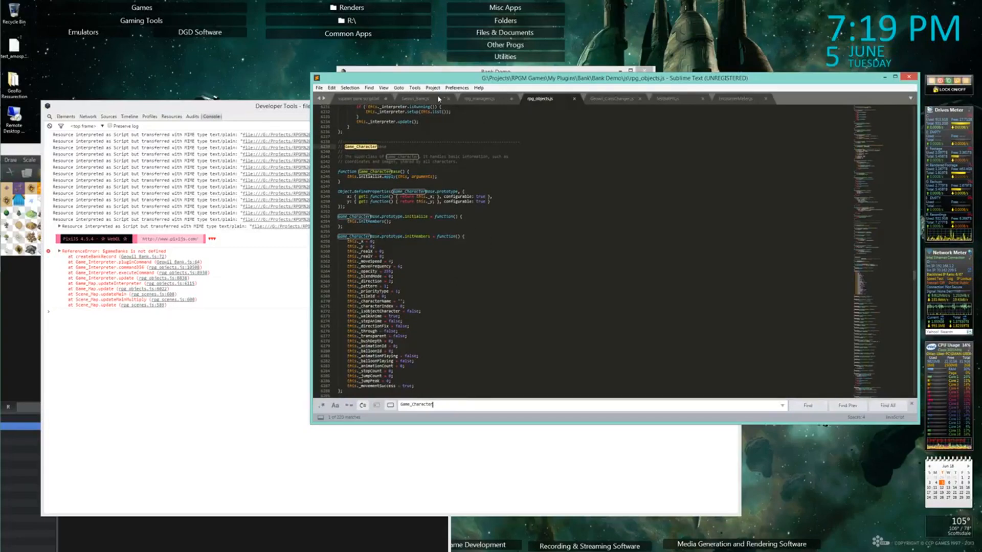
Return to Geowil_Bank.js after glancing at Game_CharacterBase in rpg_objects.js, ready to write below Window_CommandPane
click(414, 98)
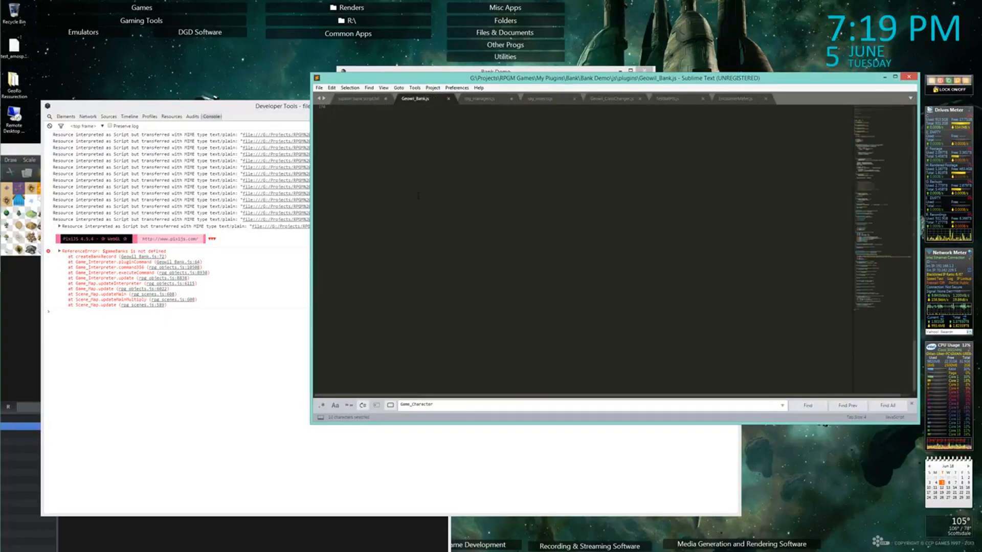
scroll(down, 3)
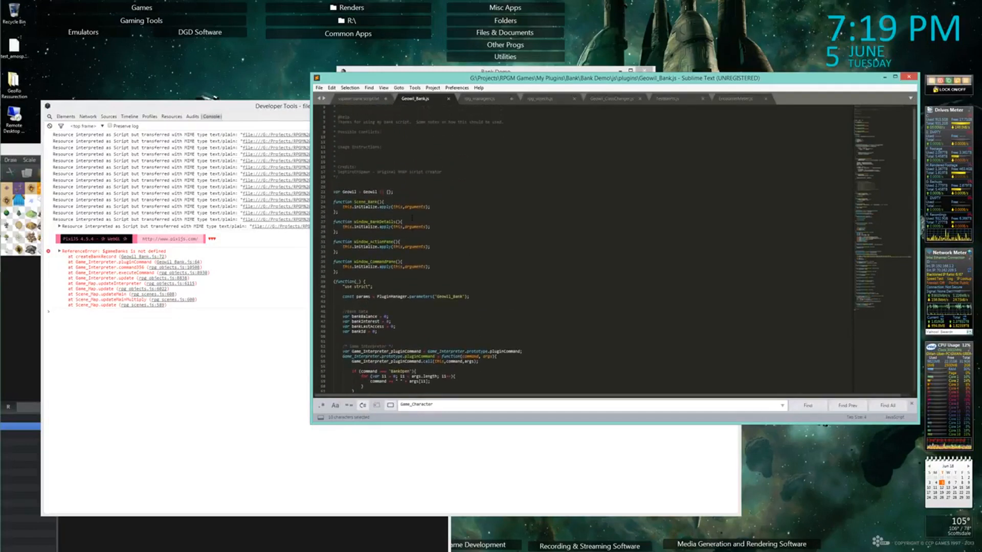
click(481, 98)
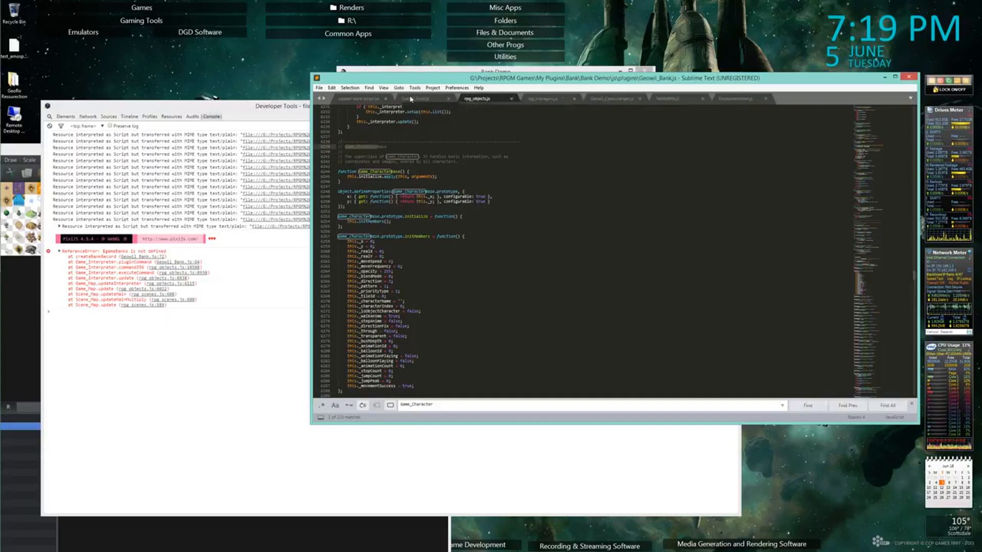
click(416, 98)
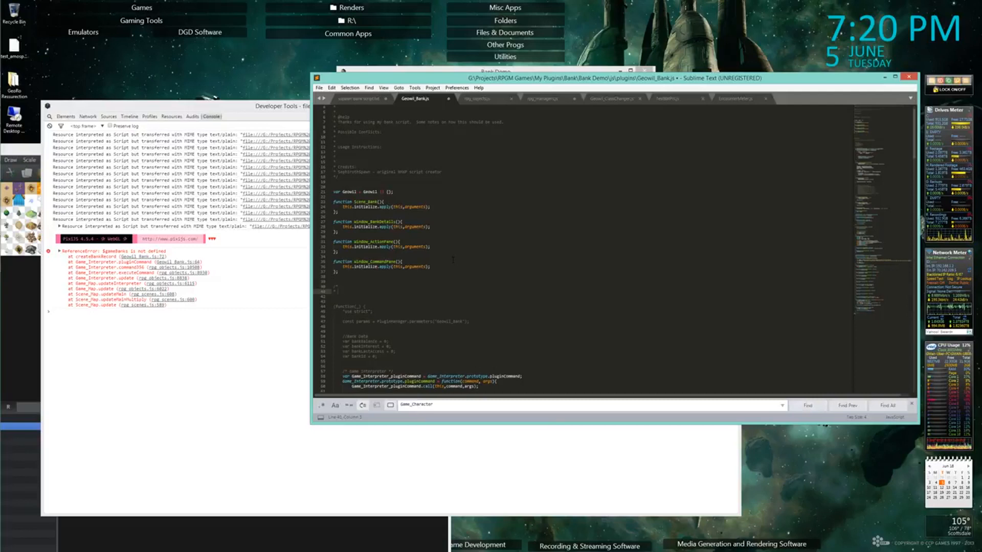
Write the Game_Bank Class comment header, modelled on Game_CharacterBase, with blank lines below it
text(Game_)
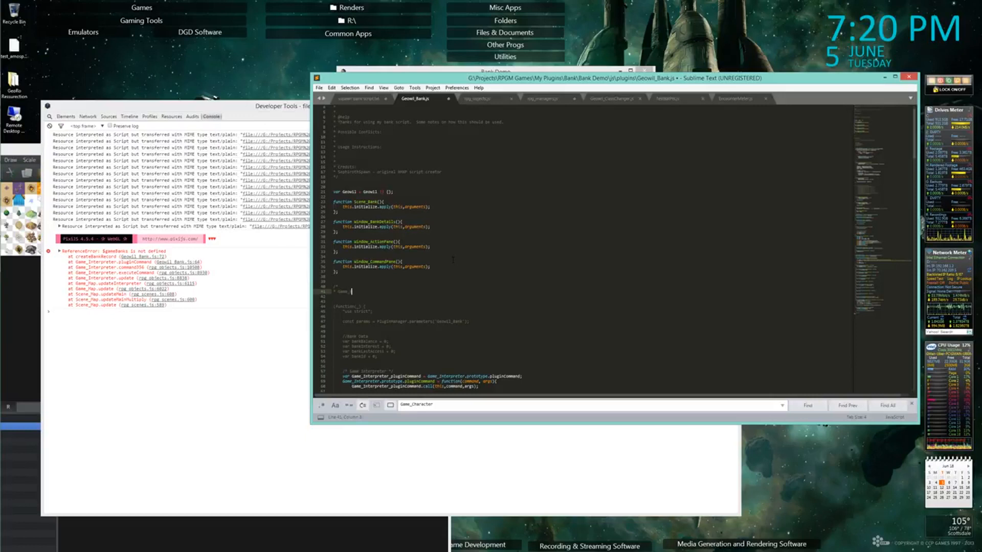
click(477, 99)
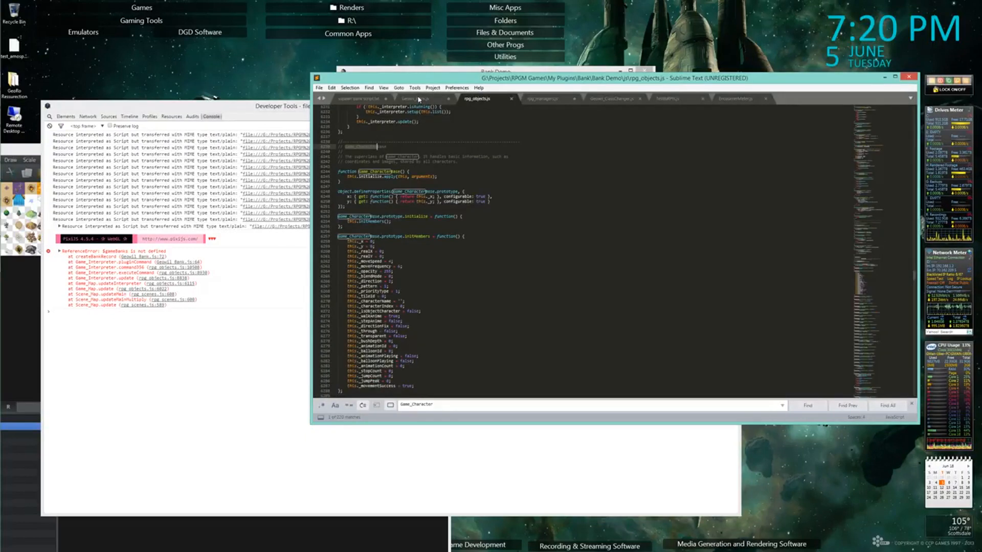
click(414, 98)
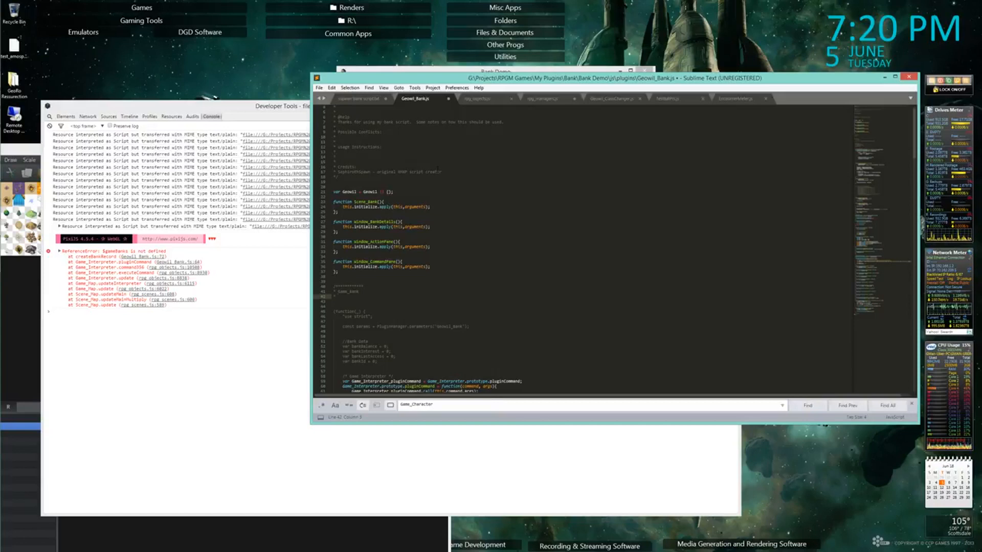
text(Class to hold bank information for plugin)
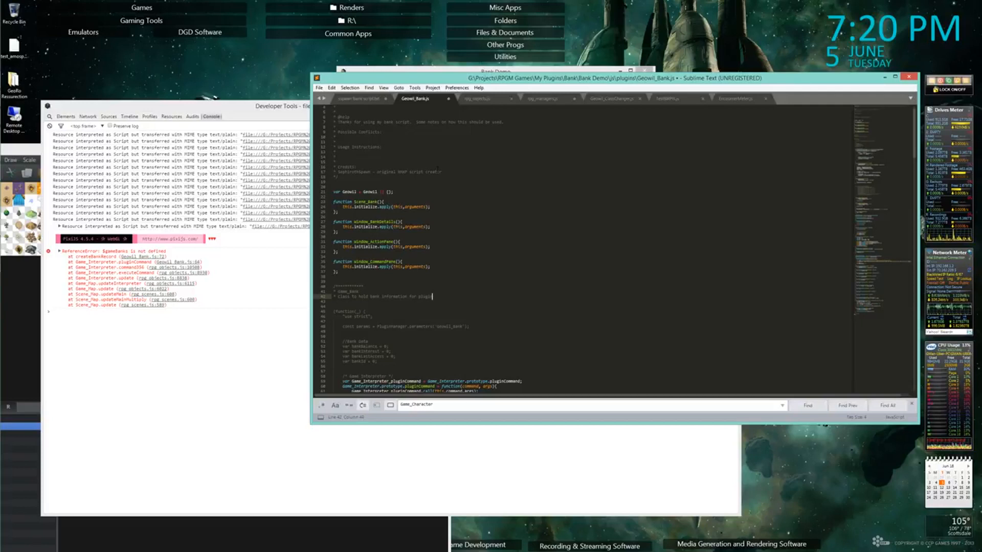
key(enter)
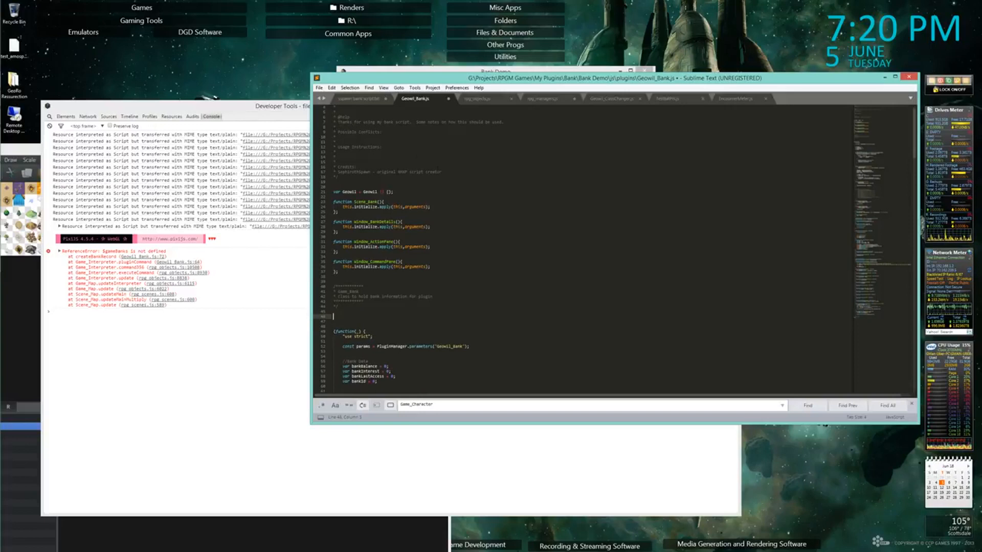
Write function Game_Bank(){ this.initialize.apply(this, arguments); } using rpg_objects.js as reference
click(479, 98)
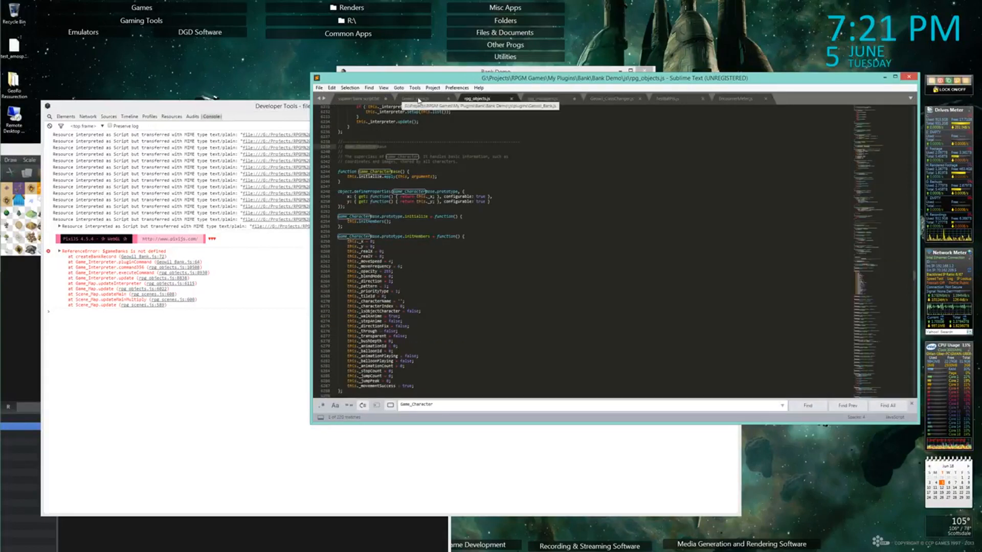
click(416, 98)
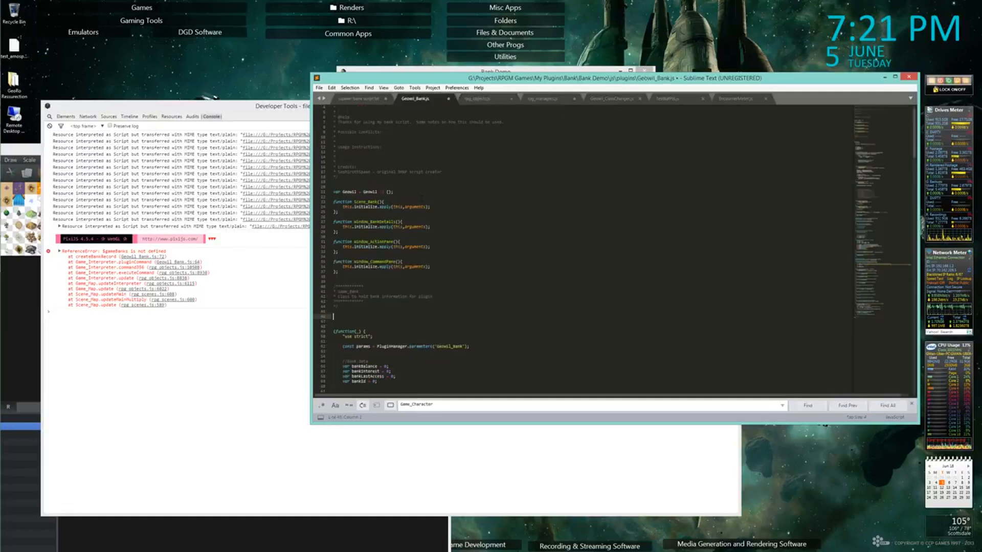
text(function)
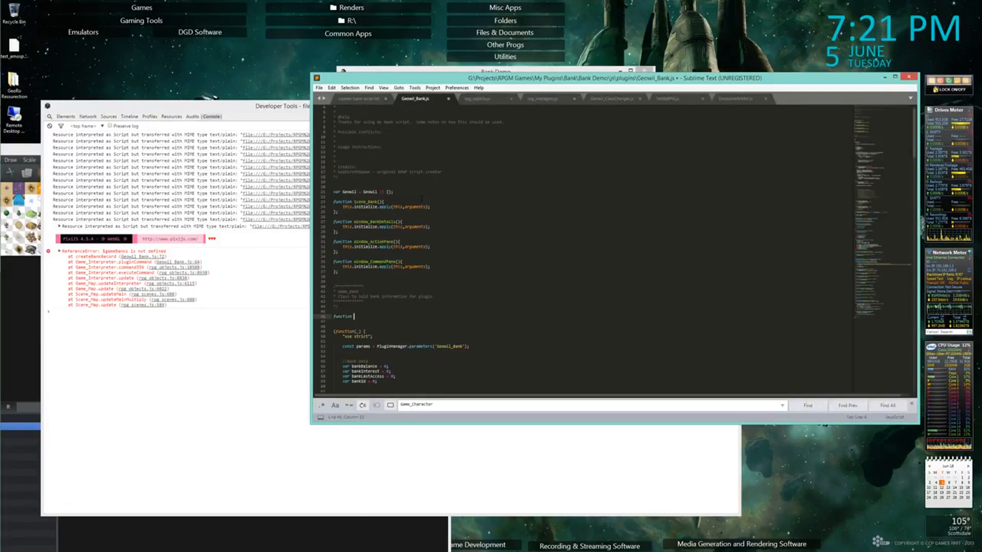
text(Game_Bank)
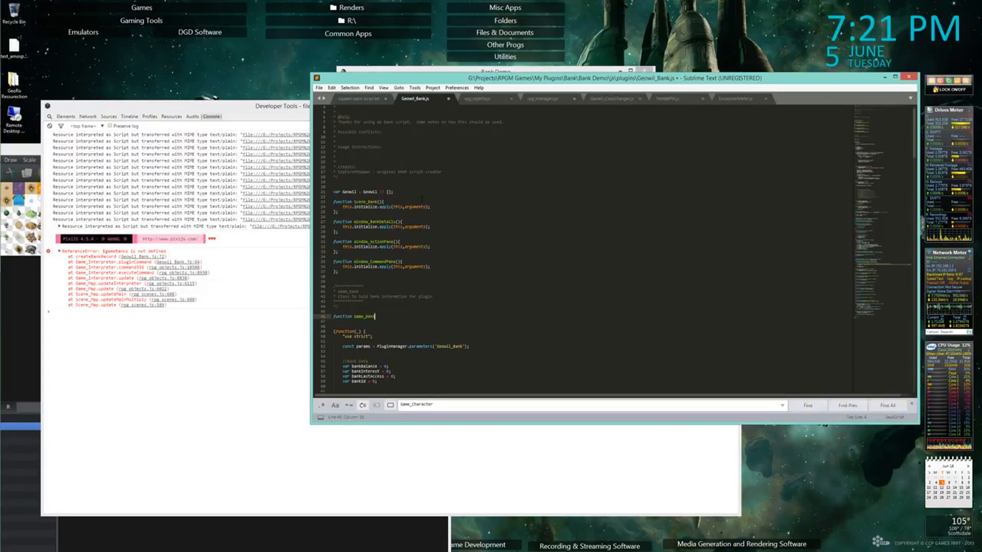
text(()
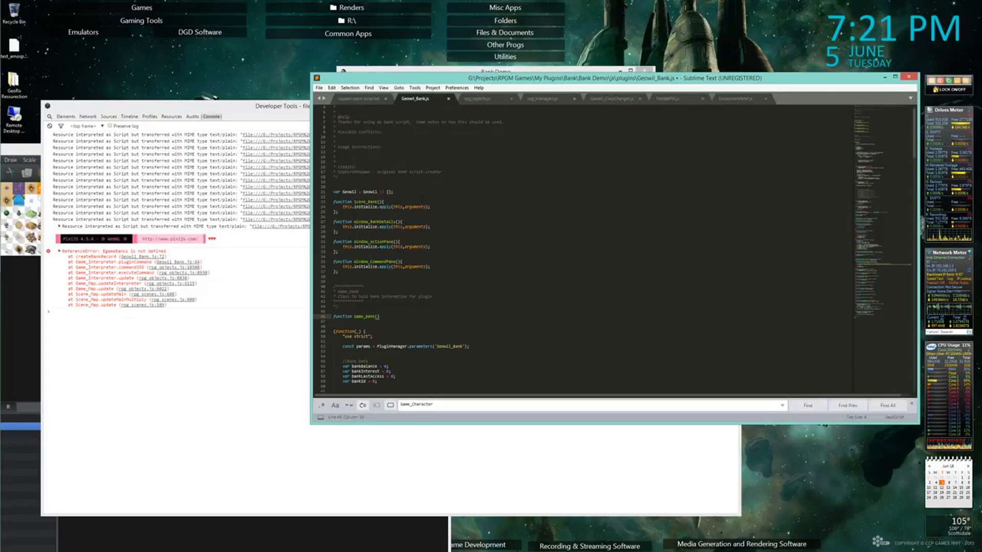
click(484, 98)
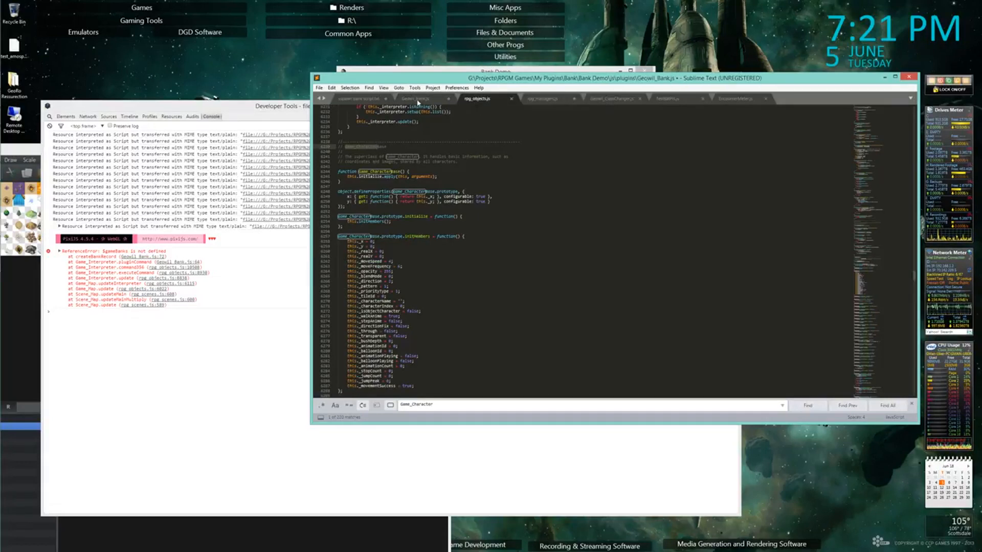
click(415, 98)
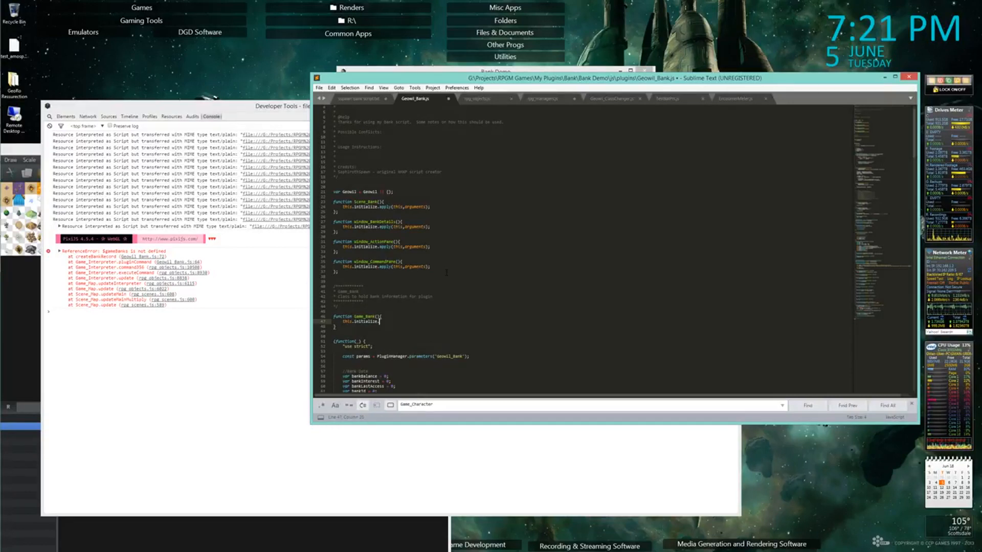
text(.apply)
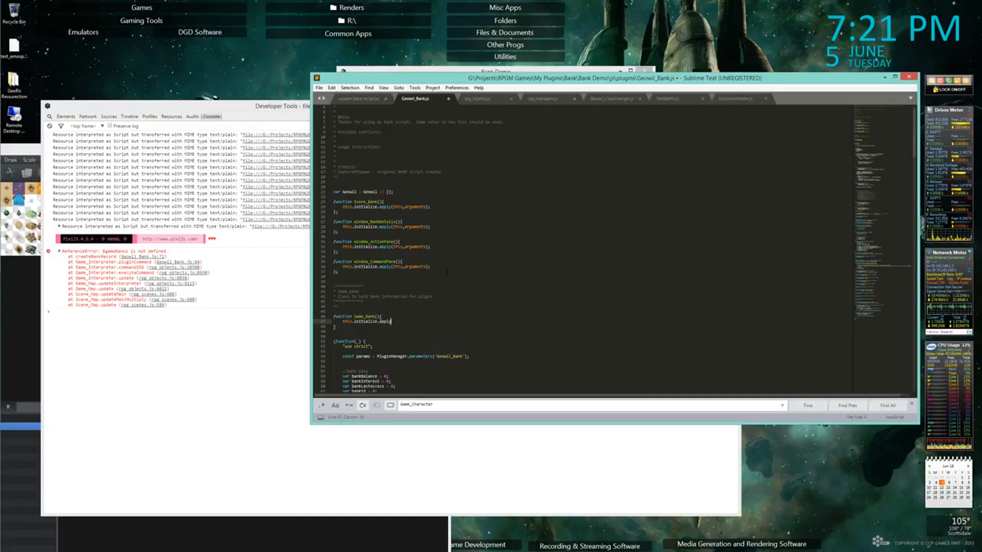
text(arguments);)
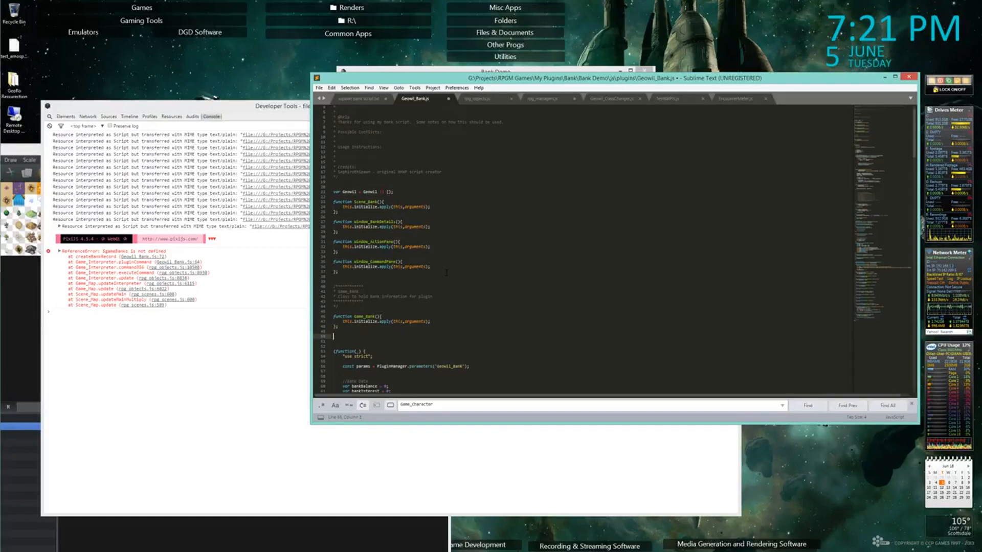
Start Object.defineProperties below the constructor, copying the Game_CharacterBase pattern from rpg_objects.js
click(479, 98)
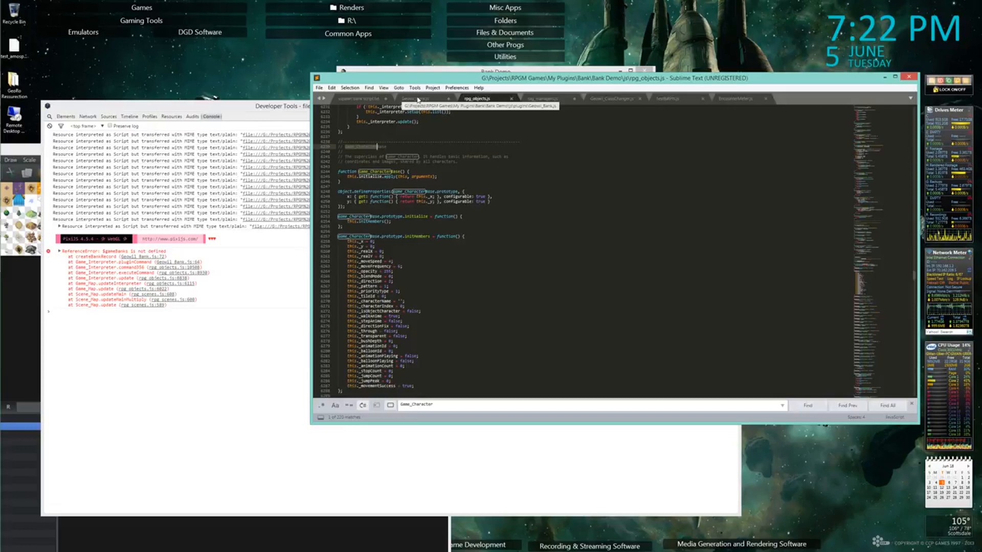
click(415, 98)
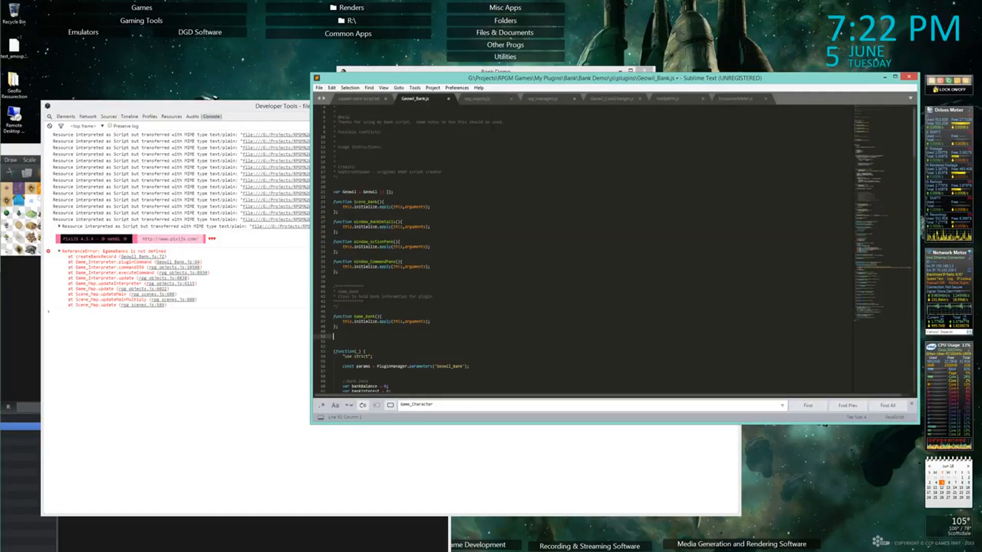
click(478, 98)
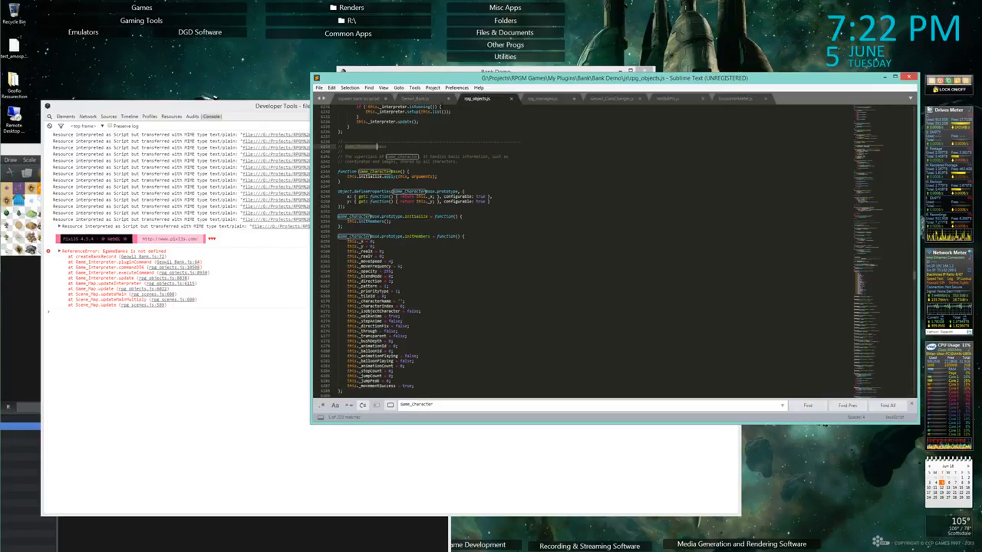
click(417, 98)
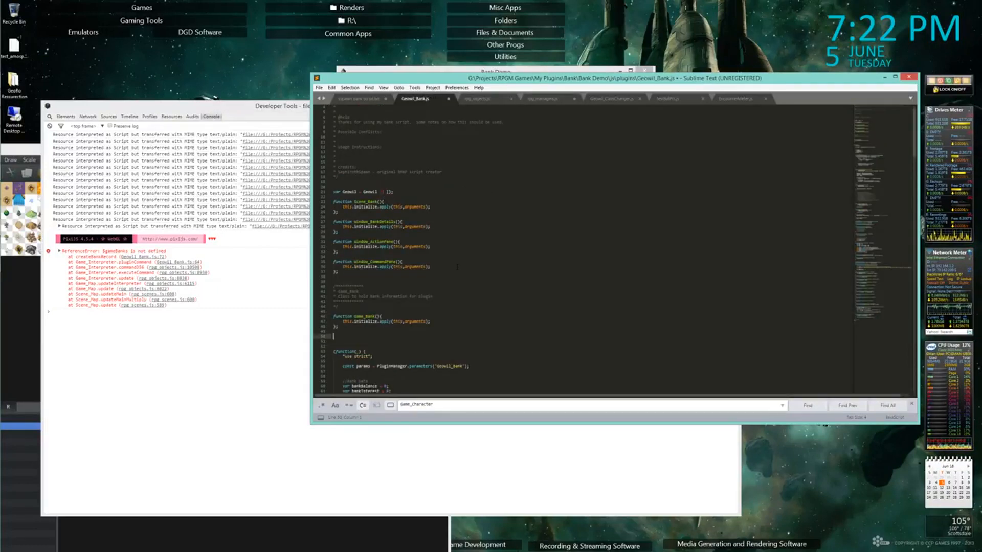
text(object.definePro)
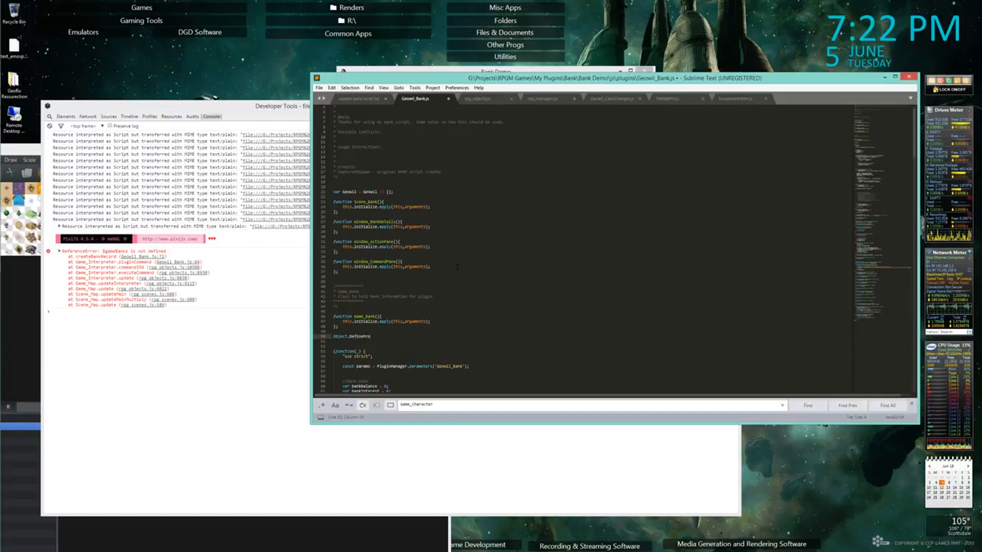
click(479, 98)
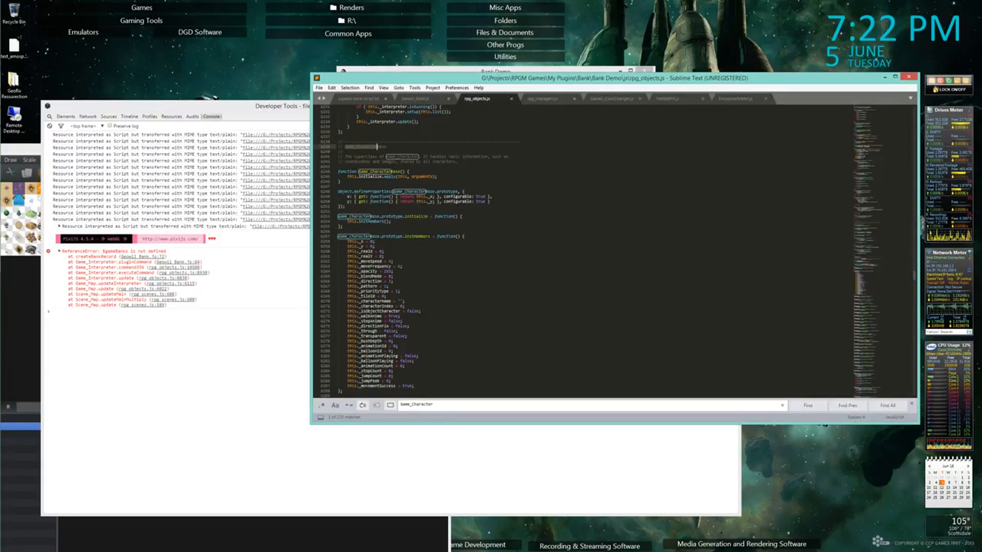
click(417, 98)
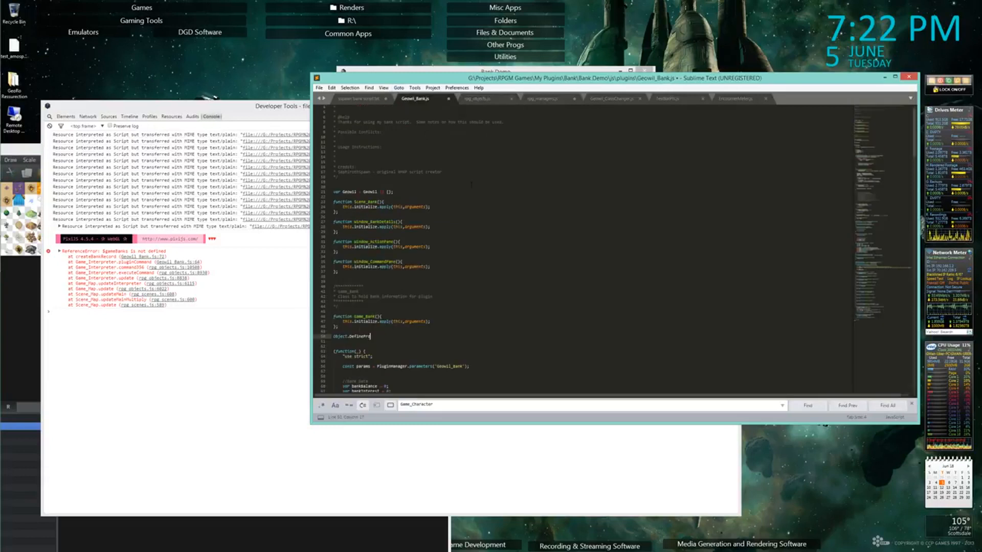
key(Backspace)
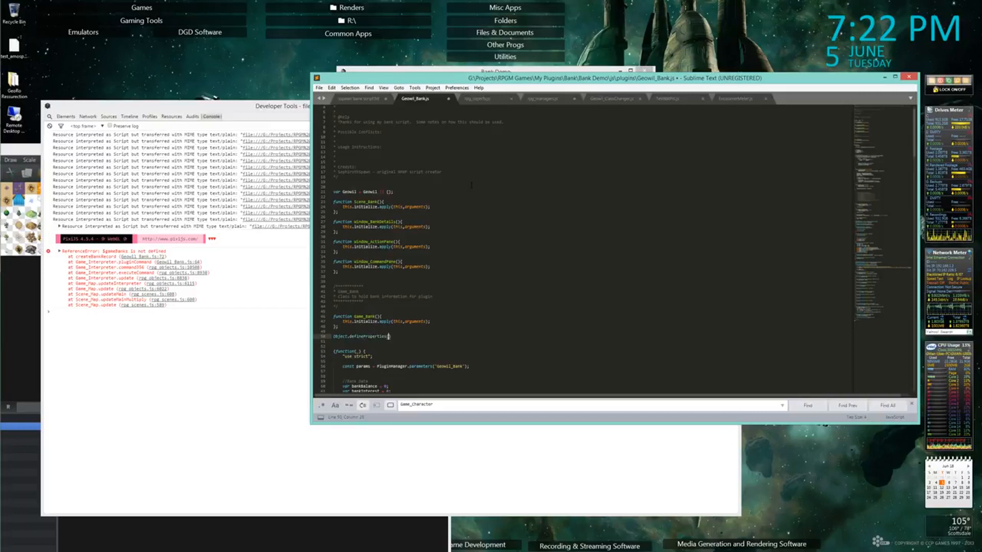
Fill in Game_Bank.prototype, { as the defineProperties arguments, checking rpg_objects.js for the form
click(479, 98)
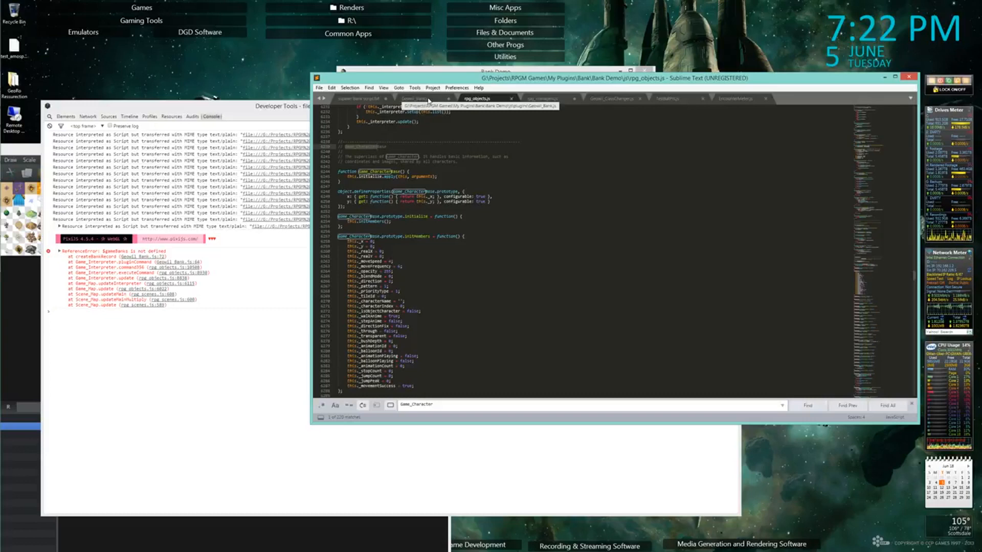
click(416, 98)
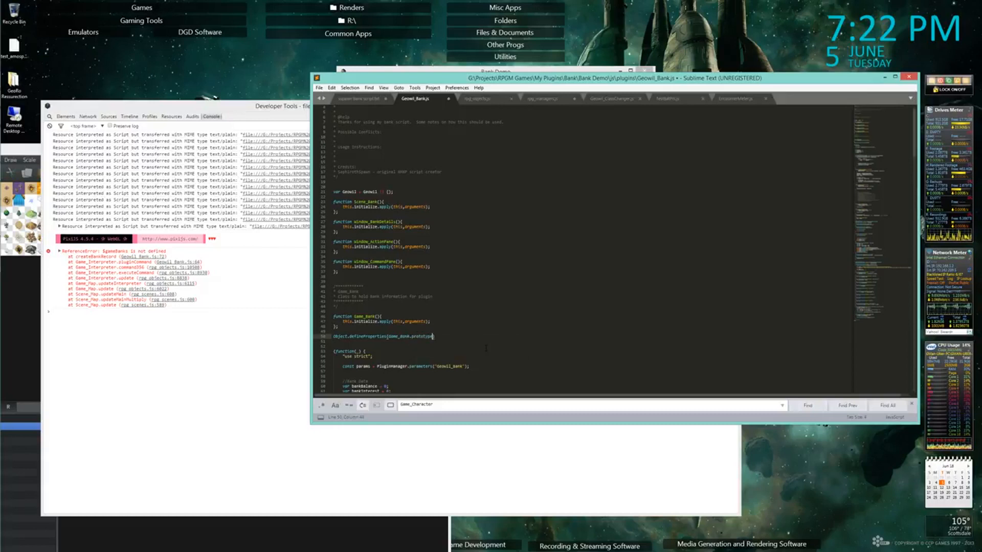
click(478, 99)
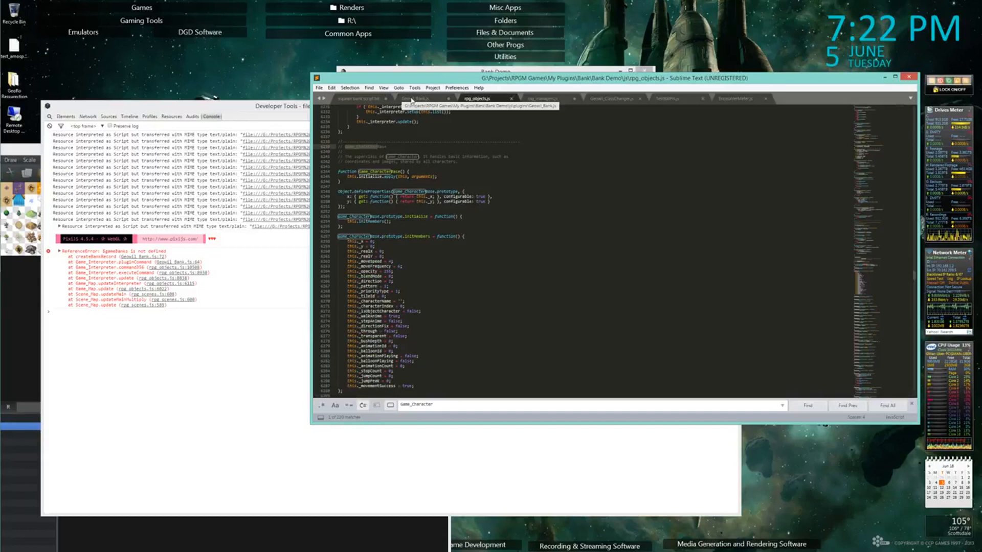
click(415, 98)
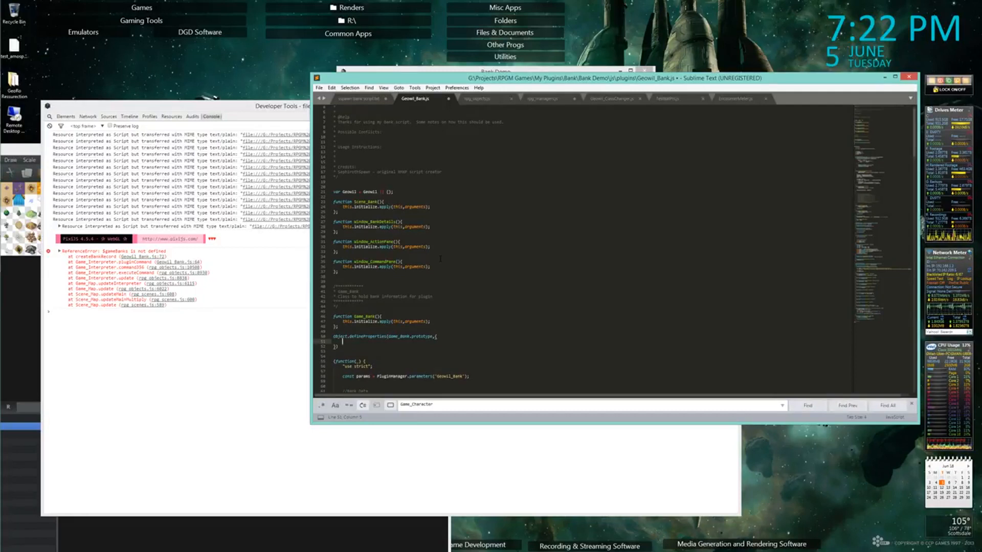
Begin the bankBalance property with a get: function() entry inside defineProperties
scroll(down, 3)
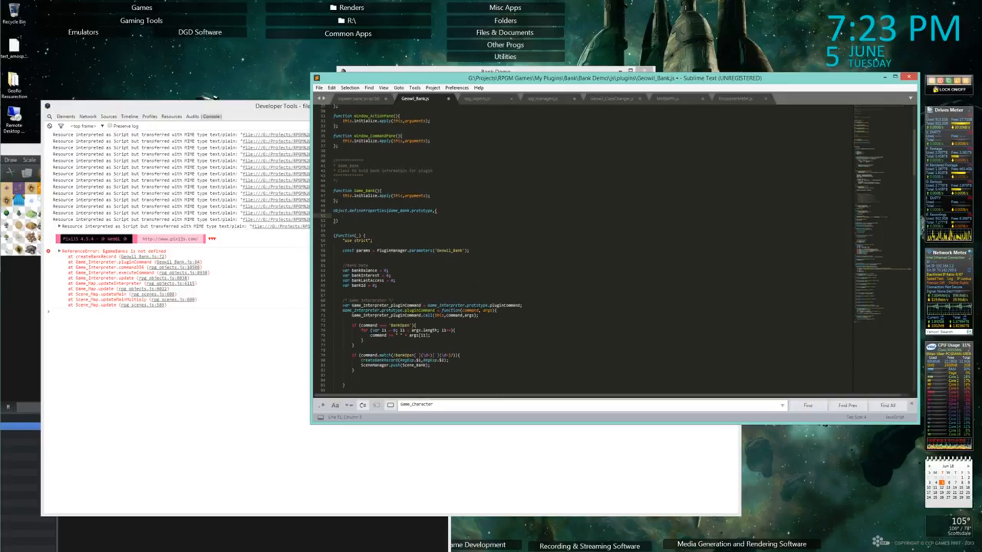
scroll(down, 3)
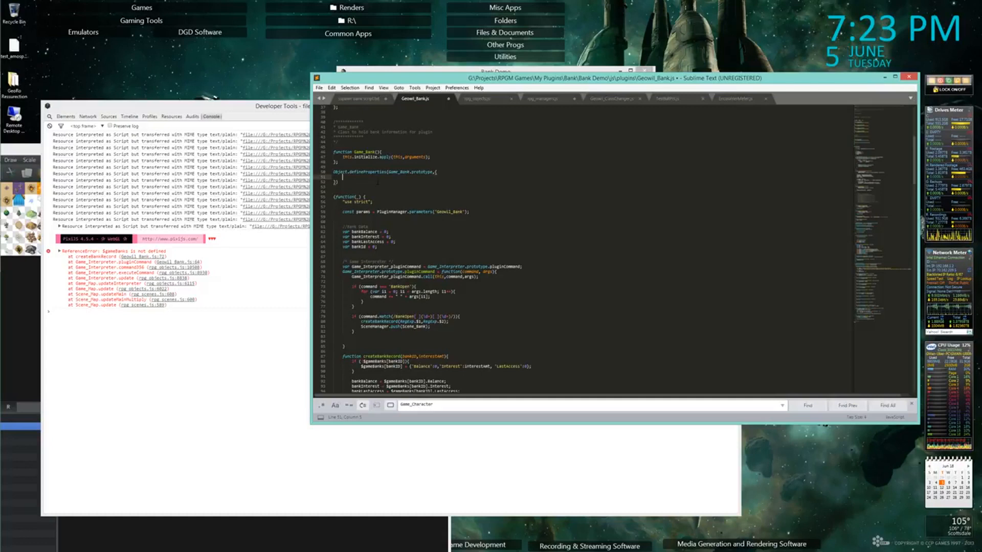
text(bankBalance)
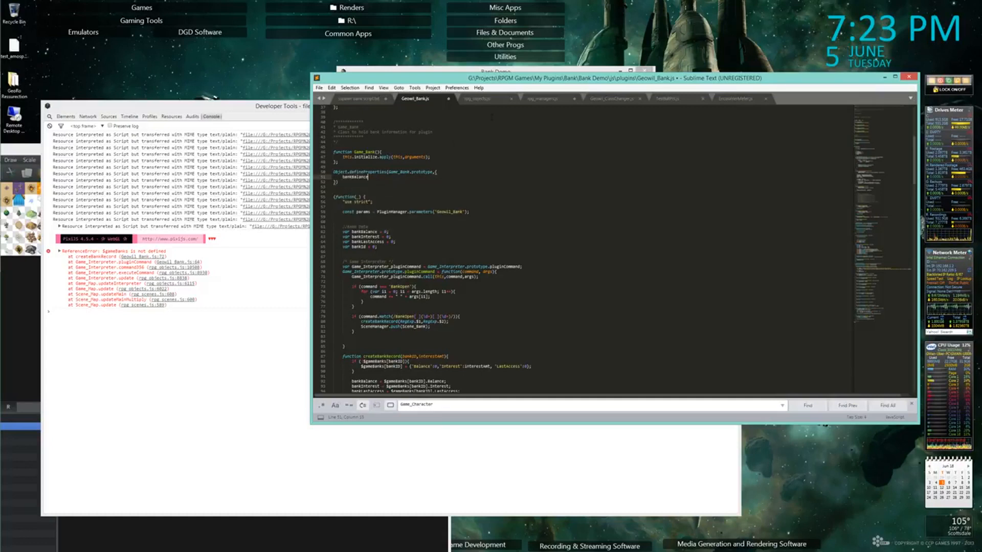
click(479, 98)
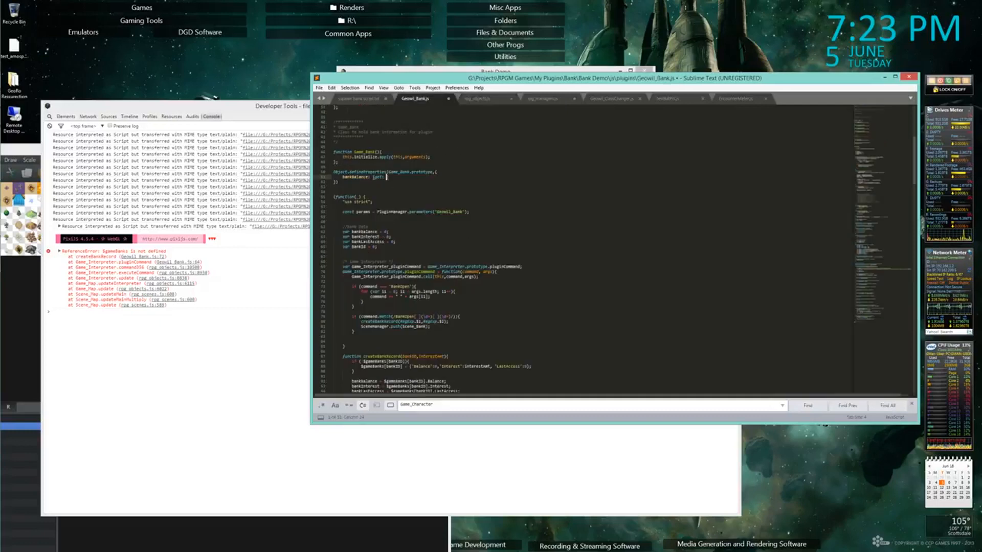
text(function())
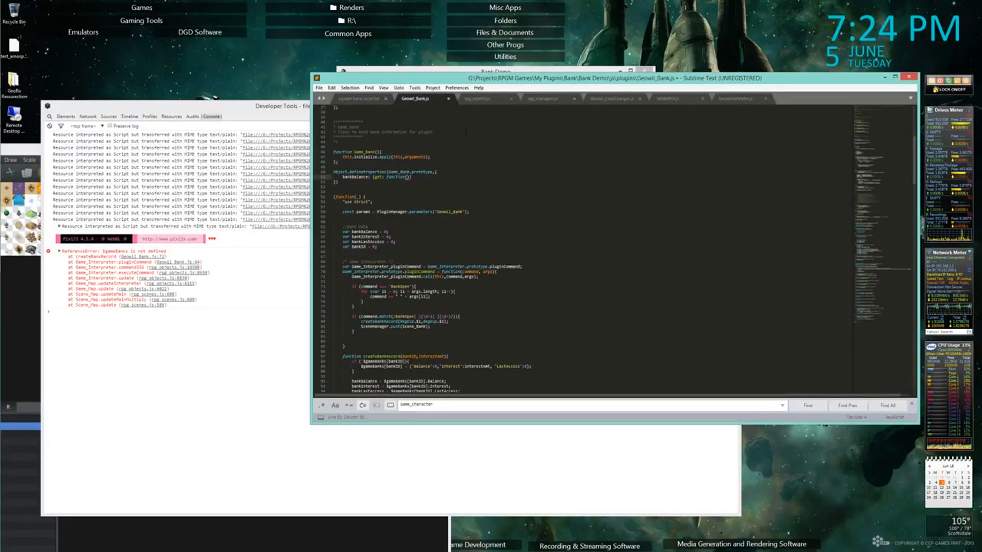
click(483, 98)
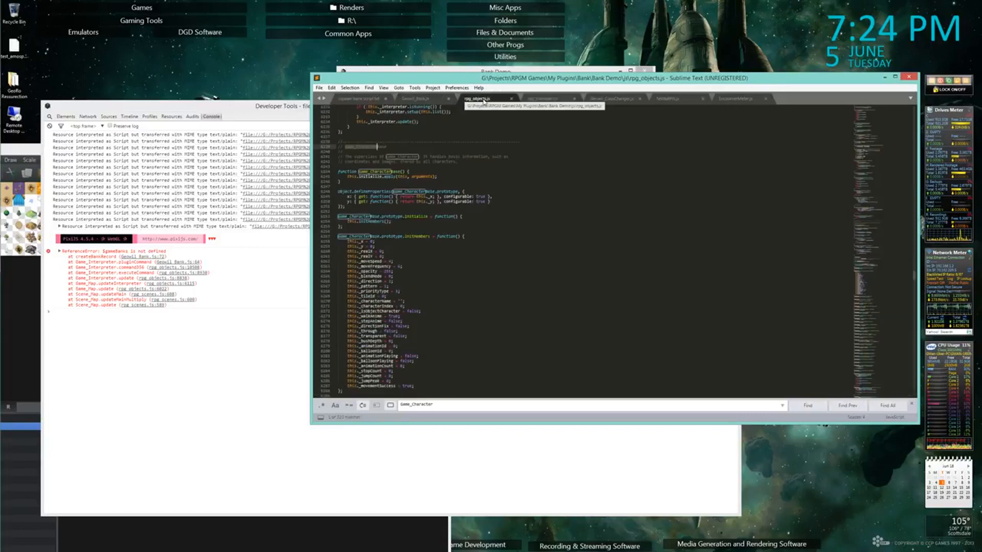
click(415, 98)
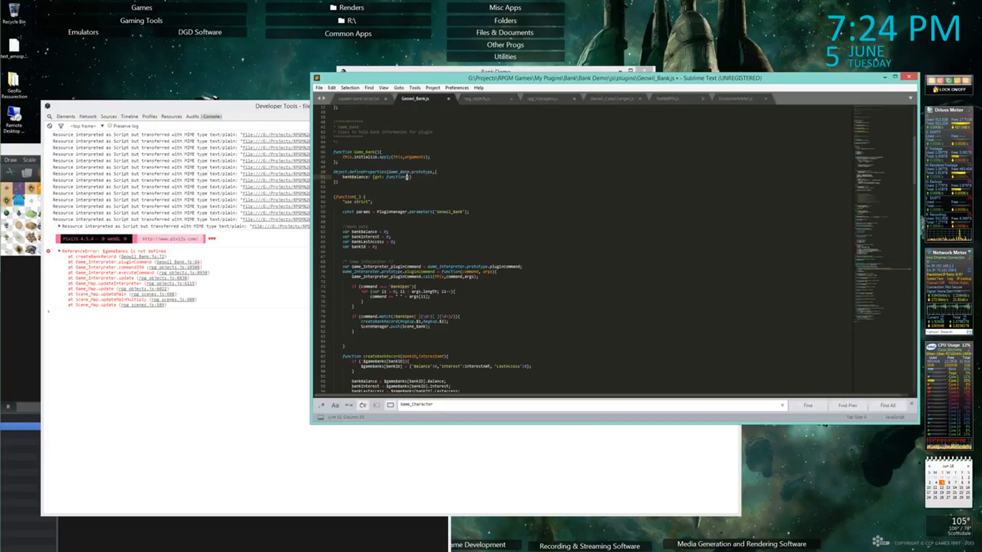
Make bankBalance return this._bankBalance with configurable: true, then leave rpg_objects.js showing
text(return this.)
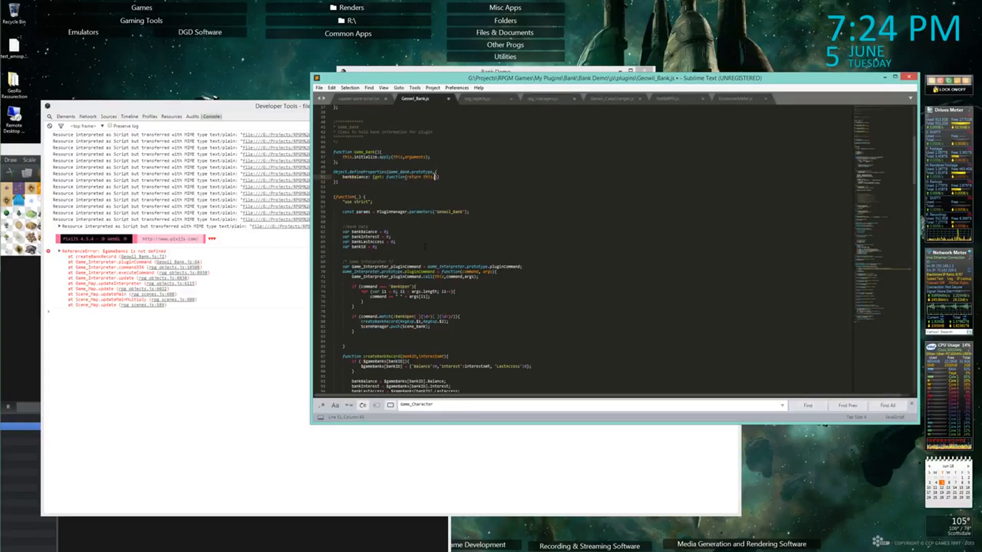
text(_bank)
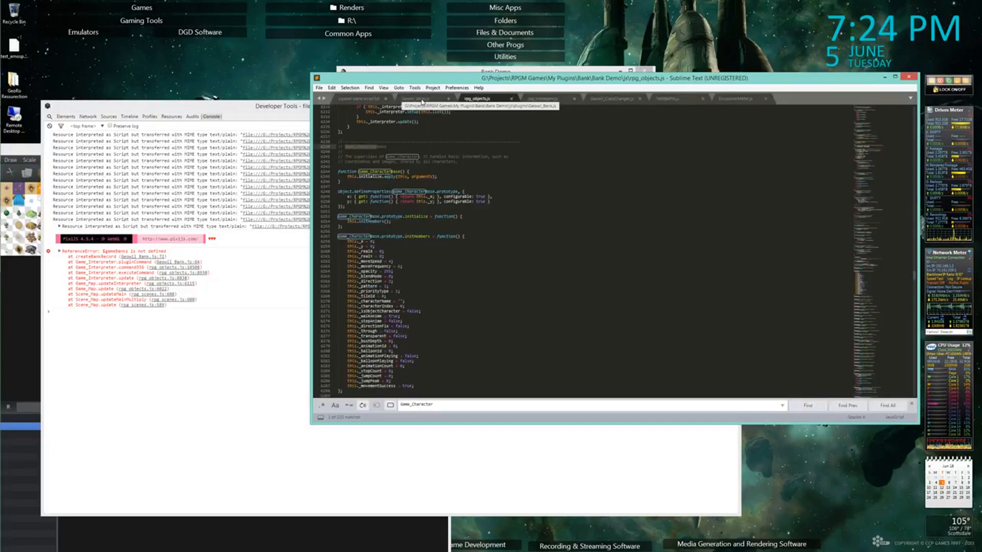
click(414, 98)
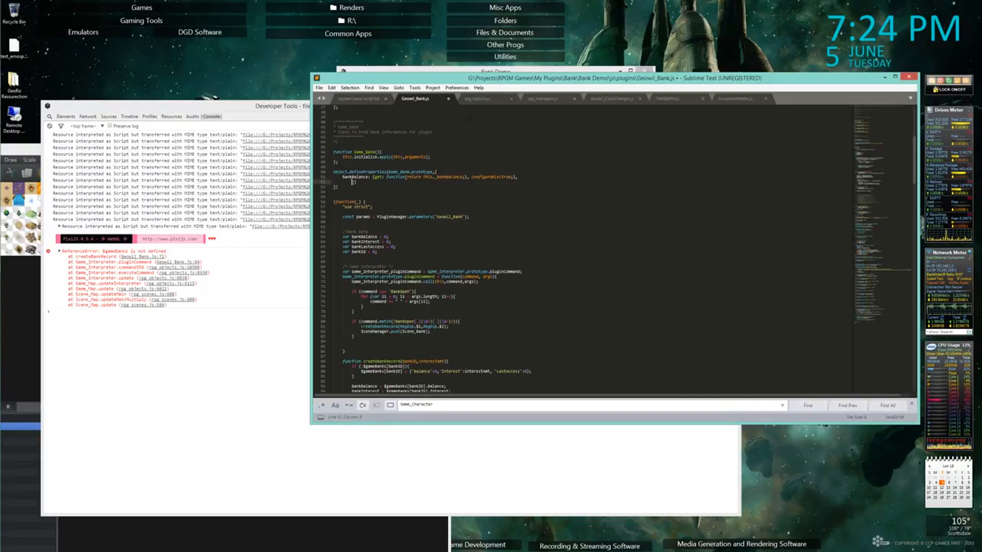
click(481, 98)
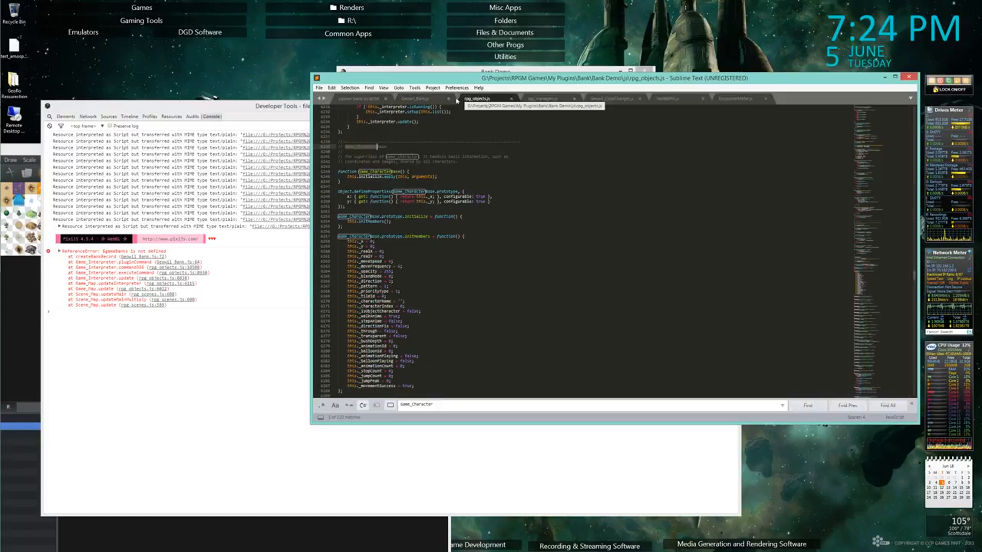
Add a bankInterest getter returning this._bankInterest with configurable: true below bankBalance
click(415, 98)
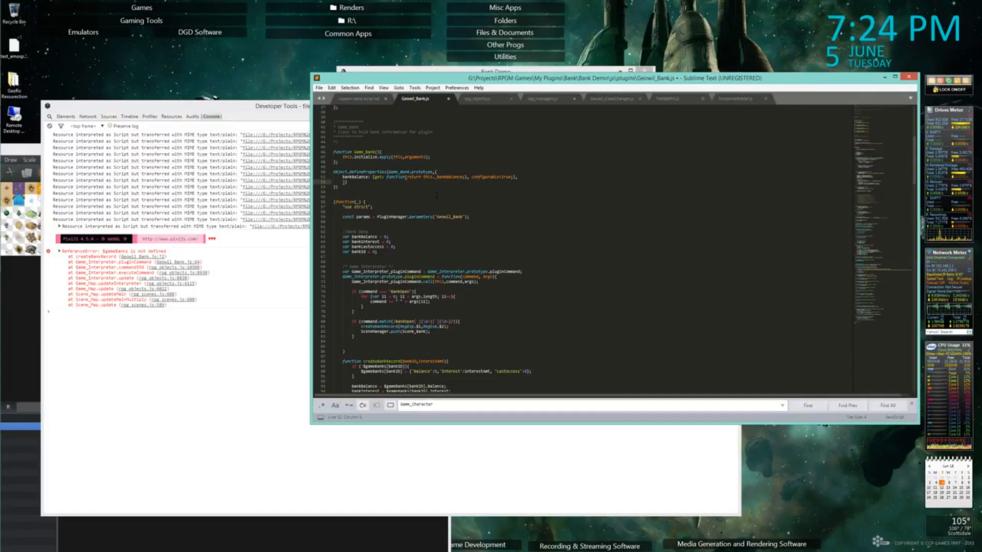
text(bankInterest: {get: function(return this._bankInterest;)
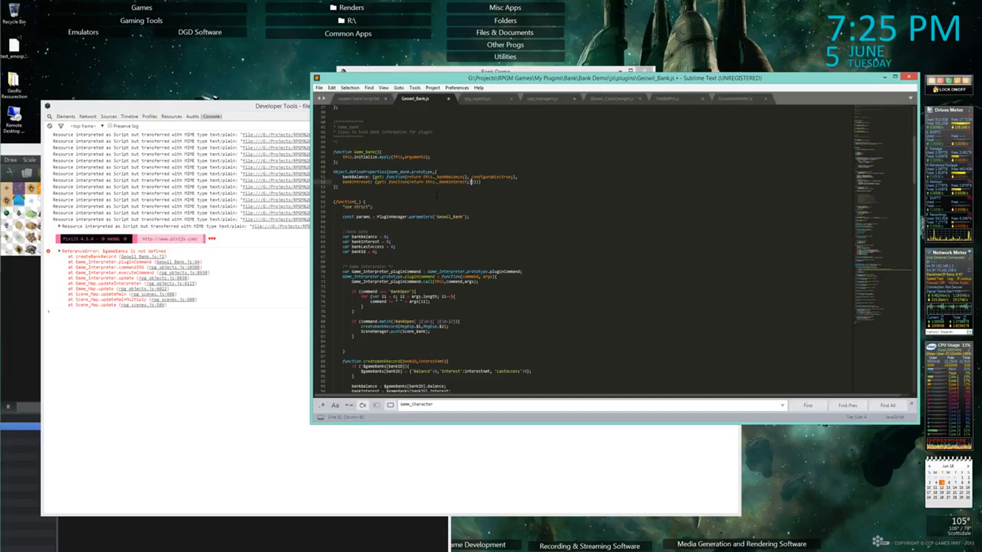
text(configurable: true})
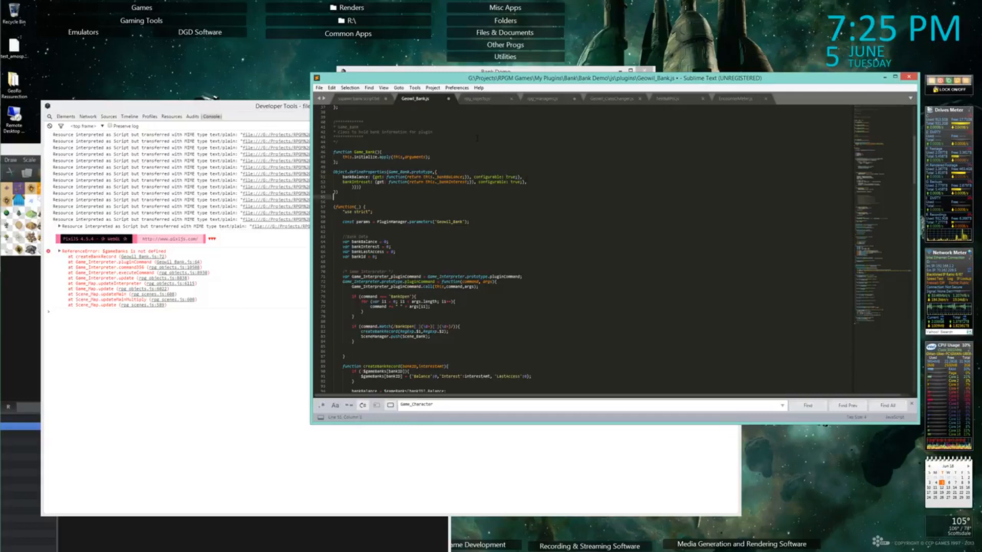
click(476, 98)
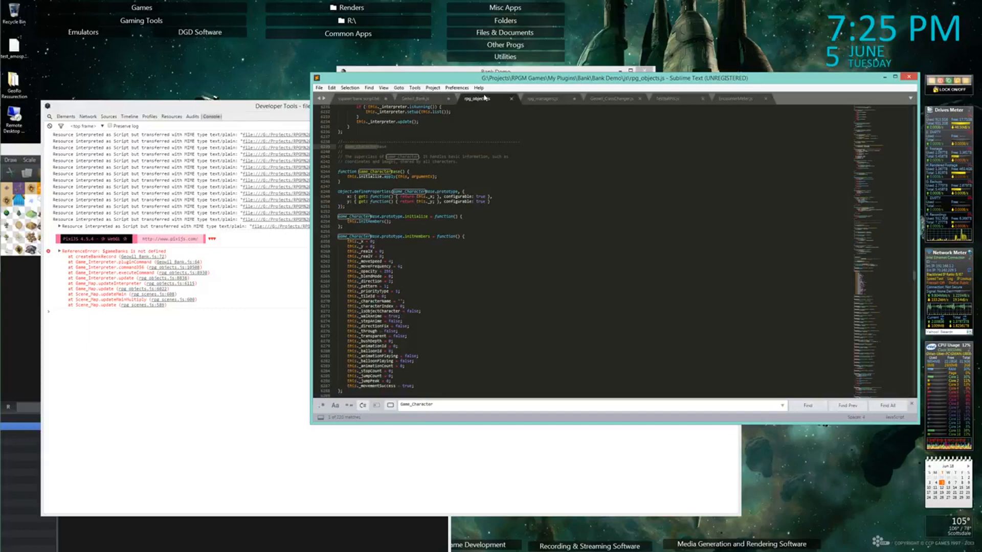
click(413, 98)
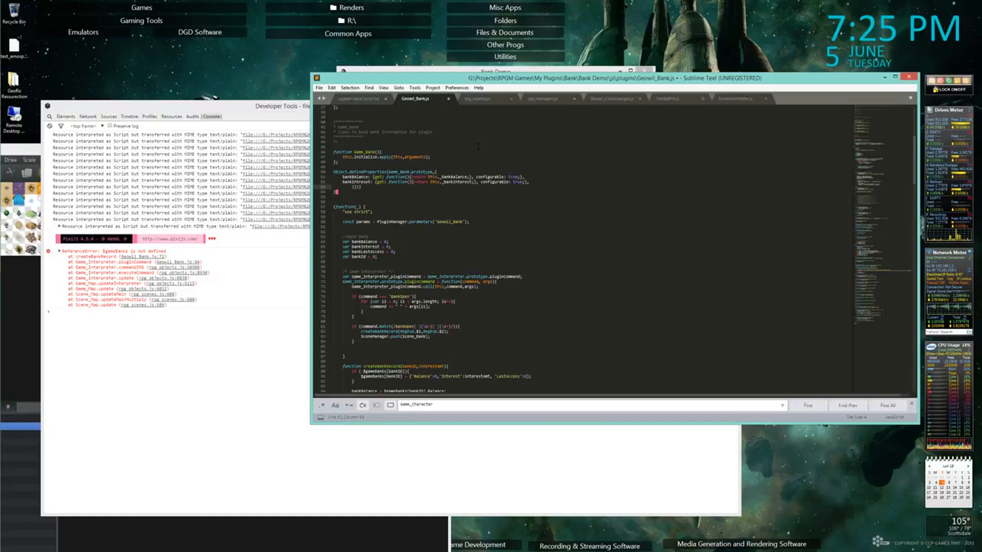
click(481, 98)
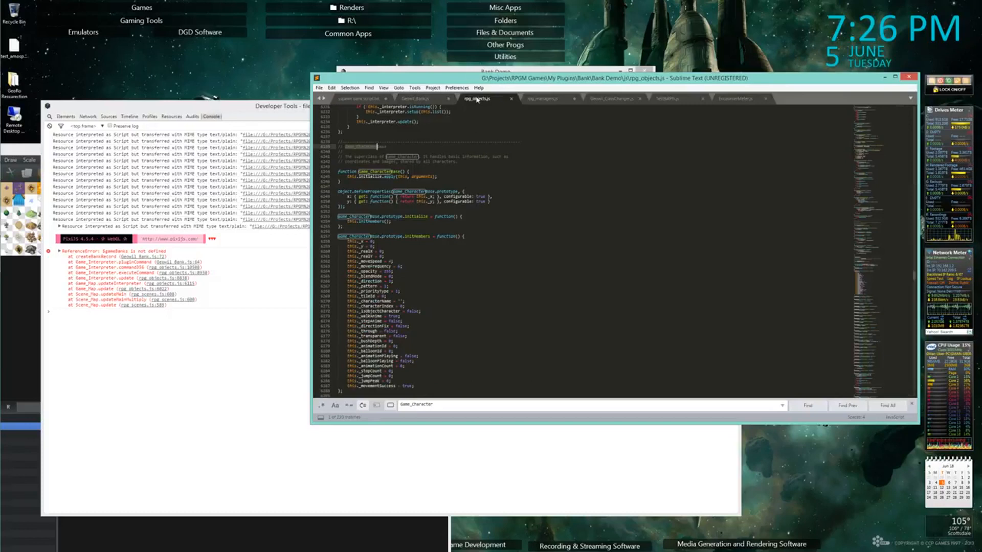
Add a bankLastAccess getter returning this._bankLastAccess with configurable: true, completing the block
click(416, 98)
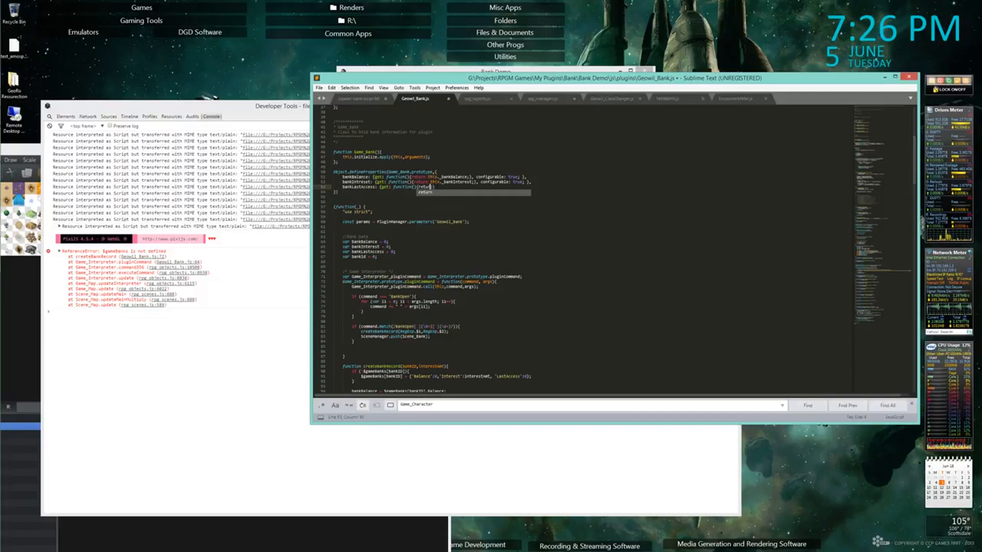
text(this._bankLastAcc)
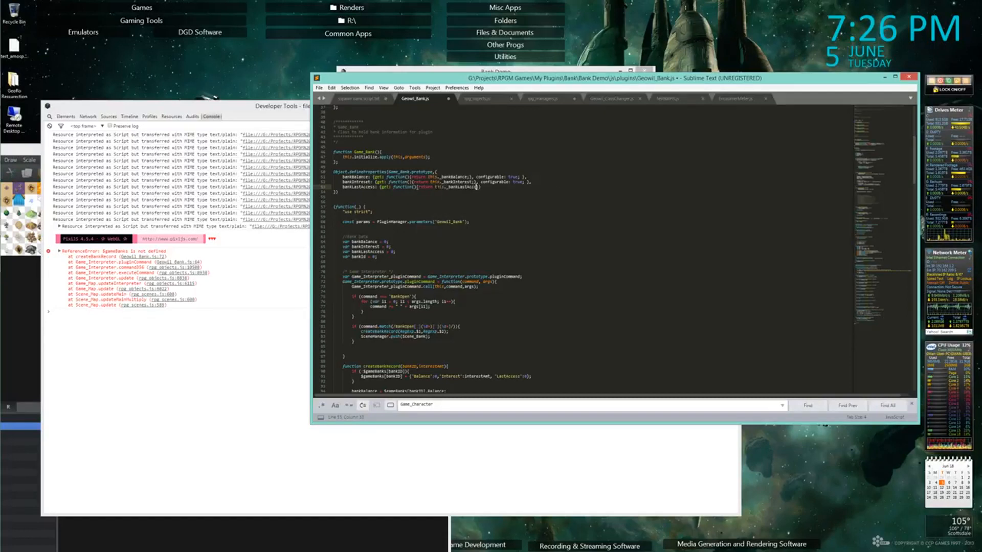
click(481, 188)
text(ss;}, configurable: true})
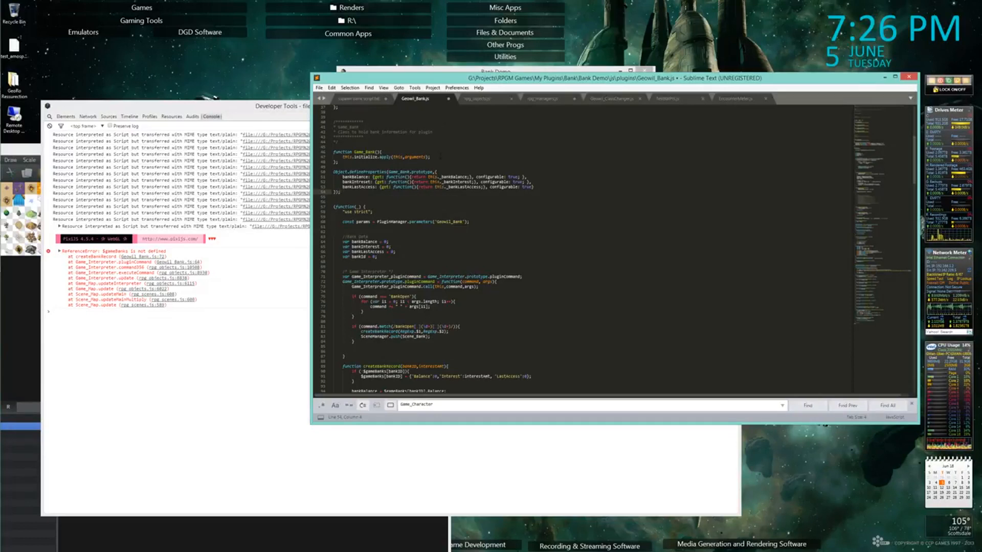
click(480, 99)
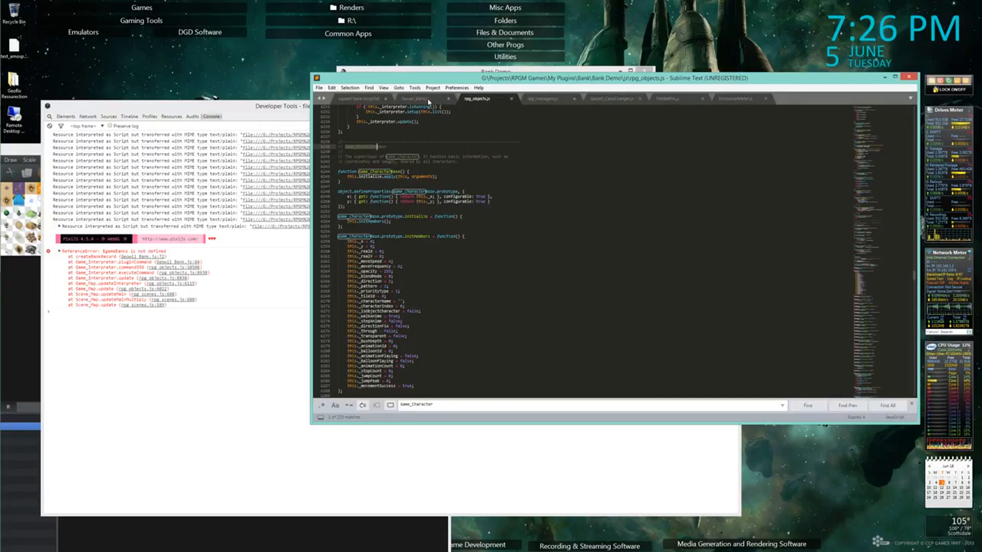
click(417, 98)
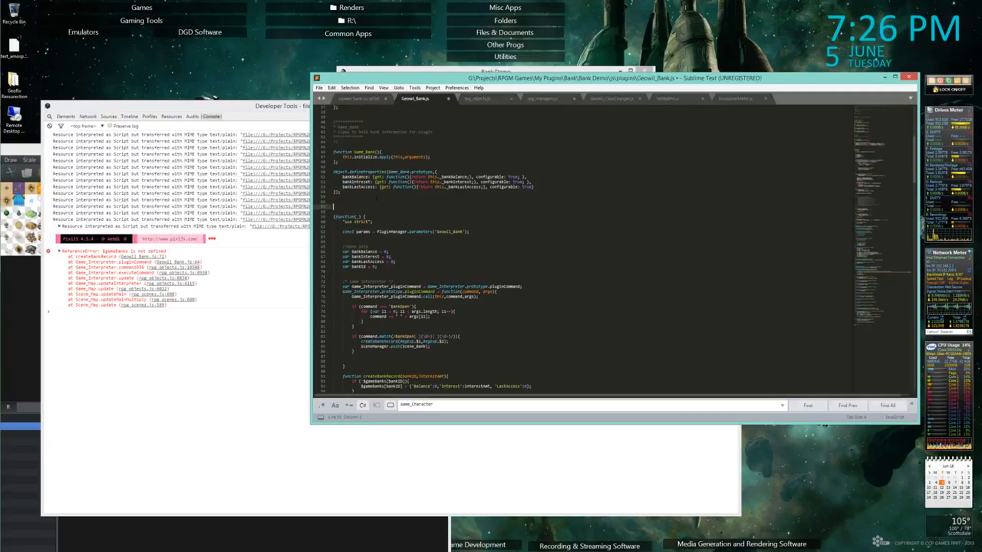
Add an empty Game_Bank.prototype.initialize = function(){ } after the defineProperties block
text({)
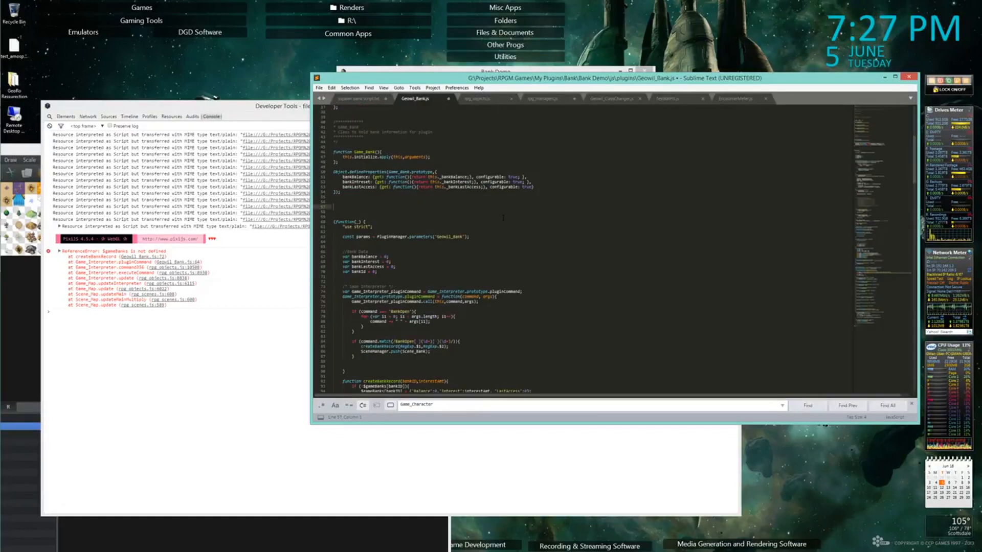
text(Game_Bank.prototype.initialize = function(){)
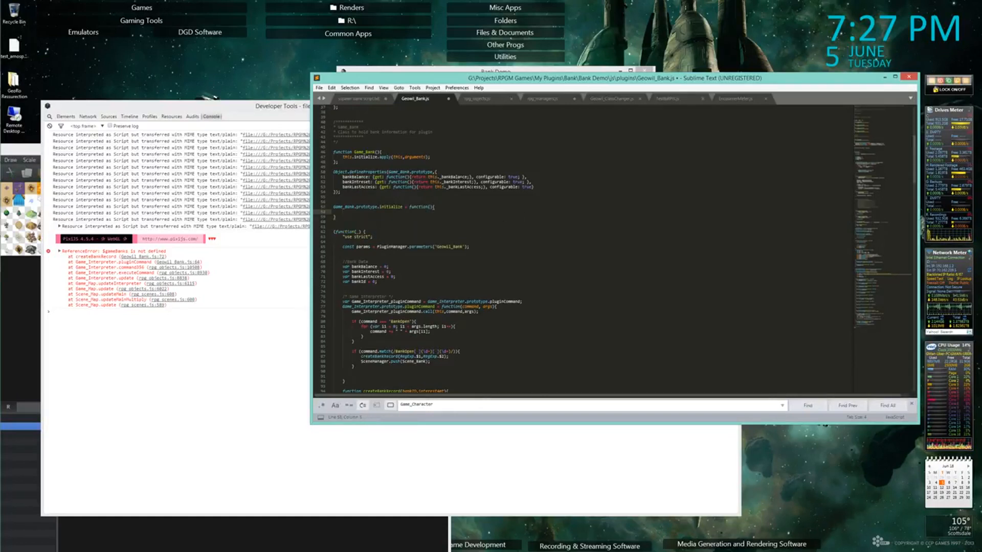
click(478, 98)
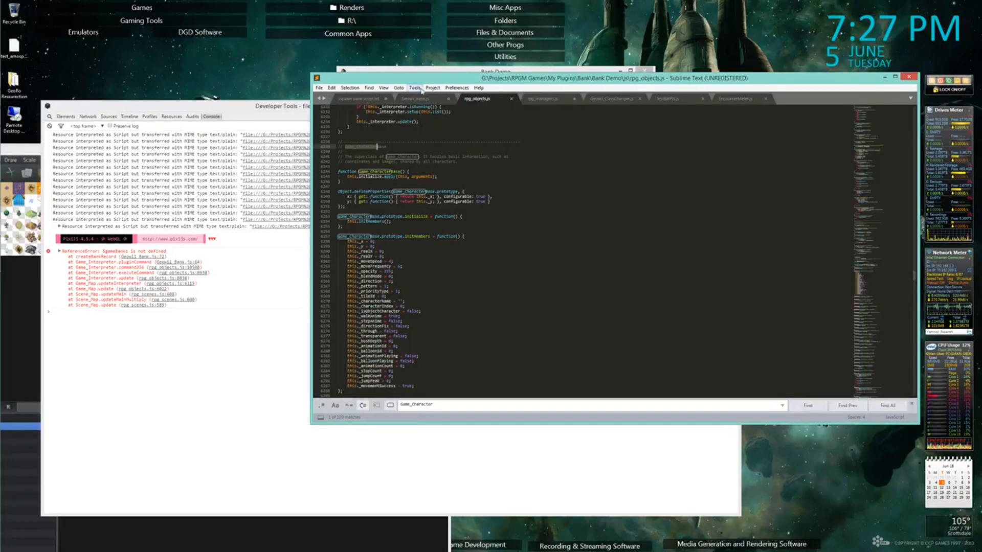
Have initialize call this.initMembers(); and add an empty Game_Bank.prototype.initMembers function
click(416, 98)
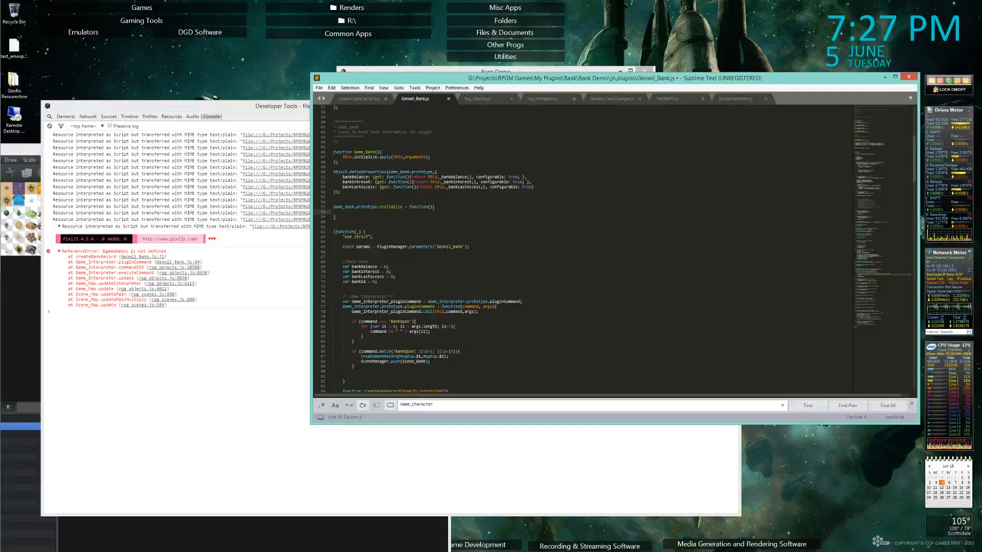
text(this.)
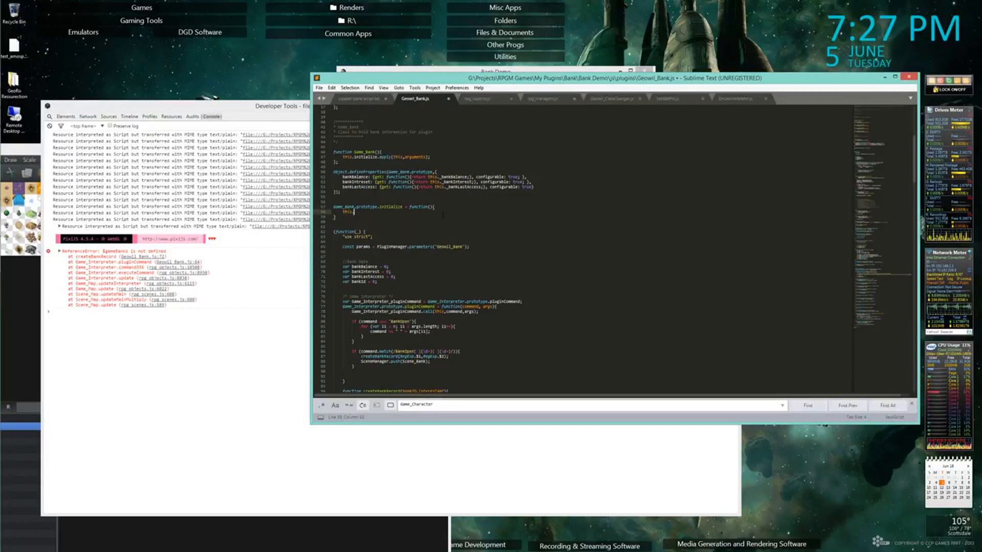
text(initNumbers)
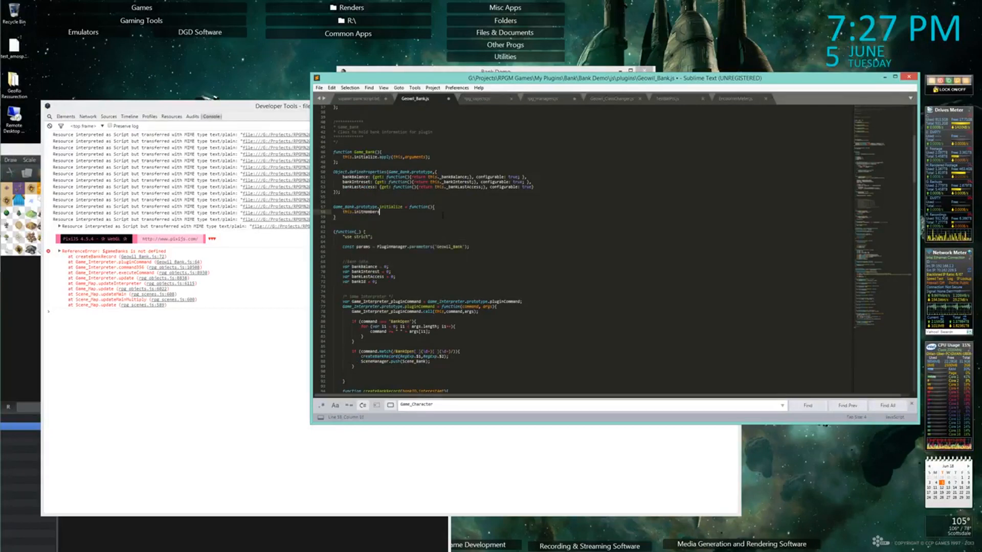
text();)
text(Game_Bank)
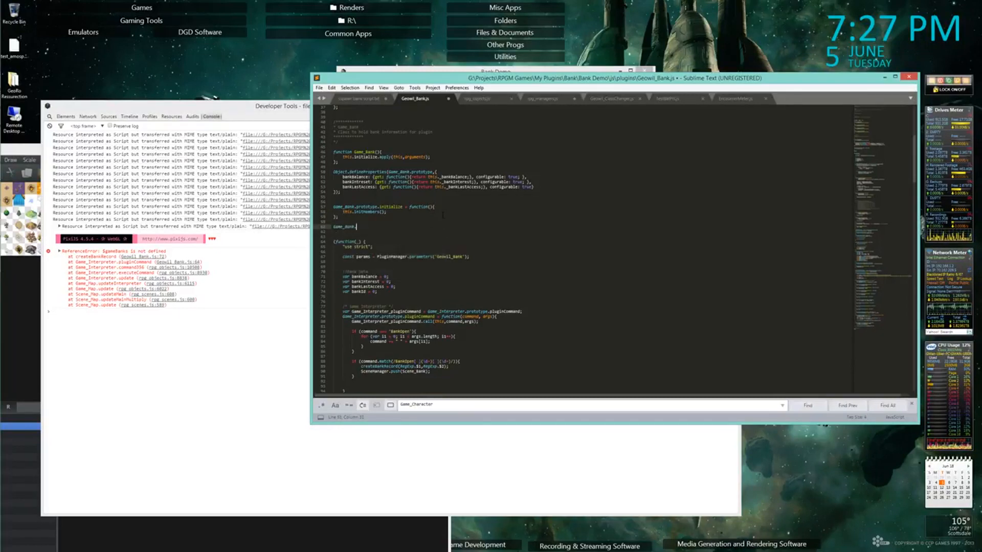
text(.prototype.initMembers)
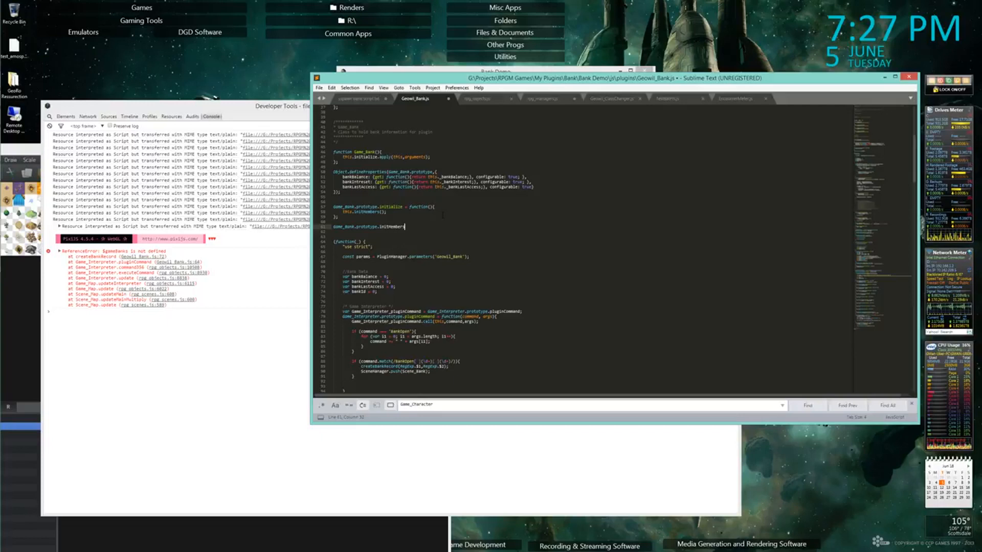
text(function(){)
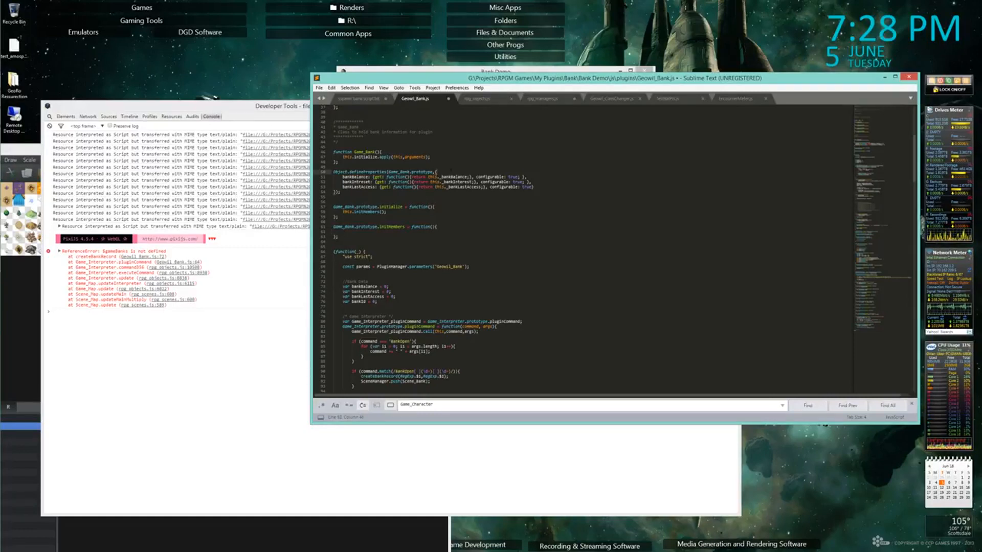
Add a configurable bankID getter and have initMembers zero _bankID, _bankBalance, _bankInterest and _bankLastAccess
text(bankID: {get: function(){return this._bankID;)
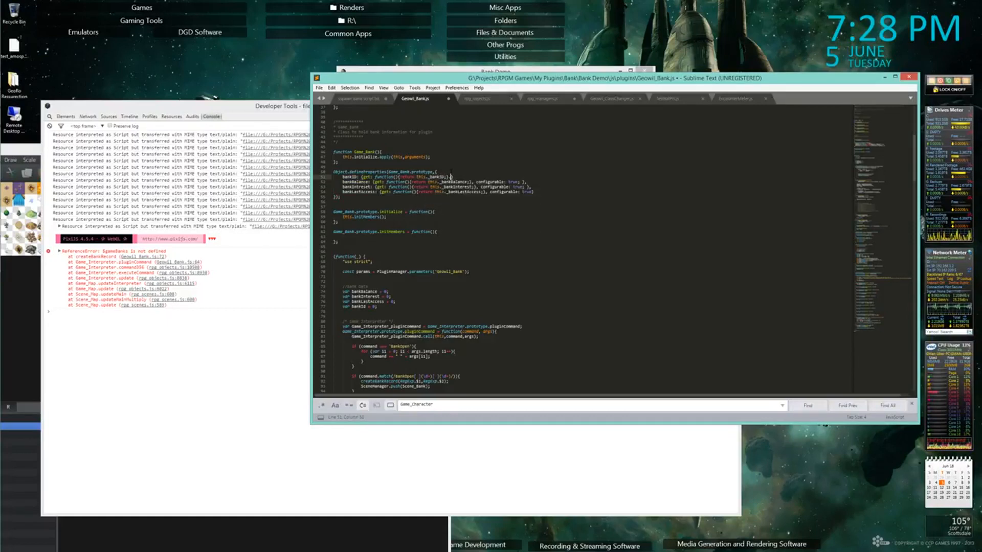
text(configurable: true; },)
click(584, 236)
text(this._bankID = 0)
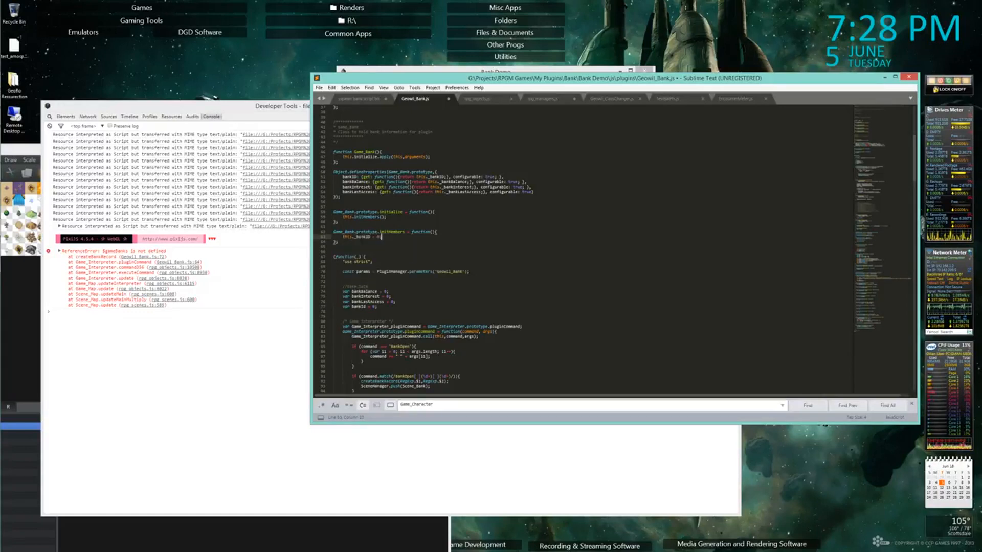
text(.)
text(this._bankBalance = 0;)
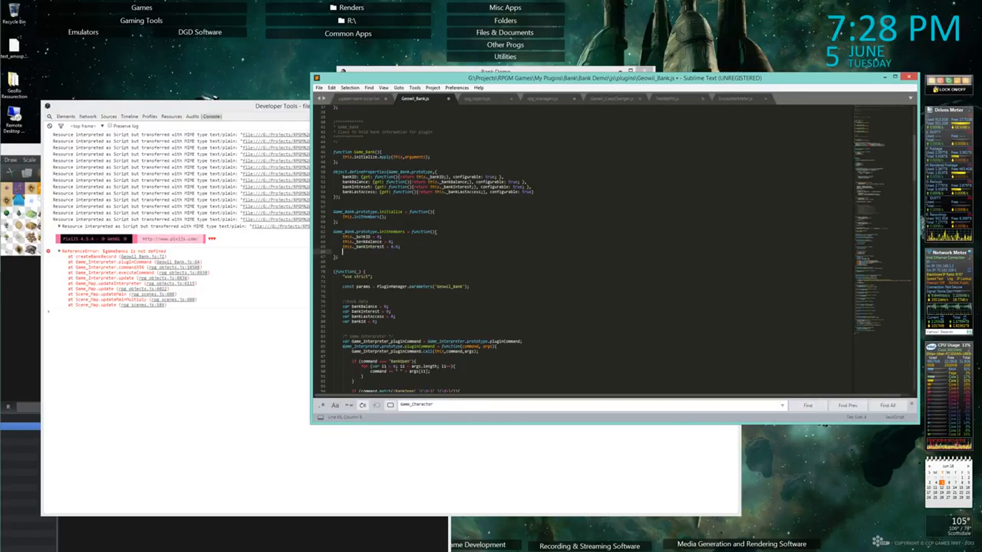
text(_bankLastAccess = 0;)
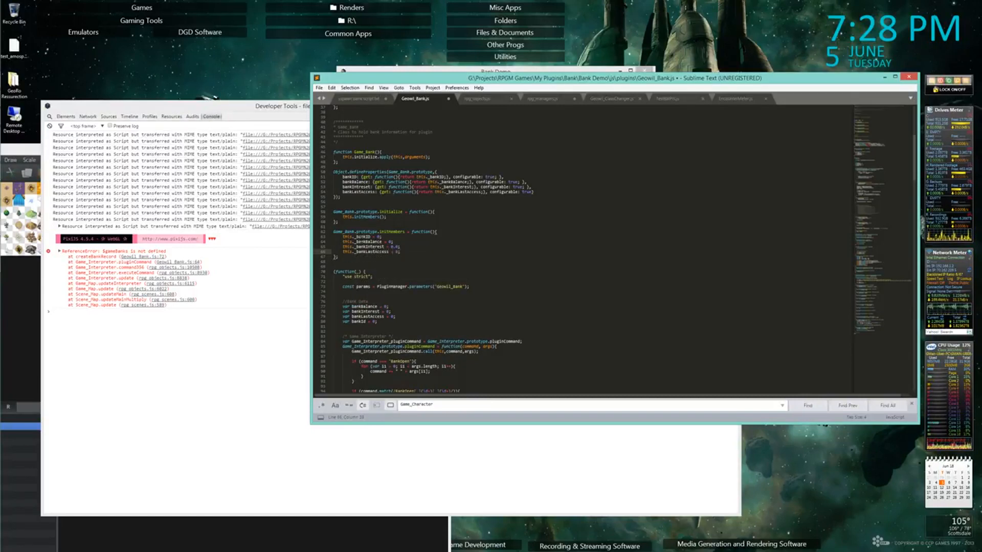
click(400, 252)
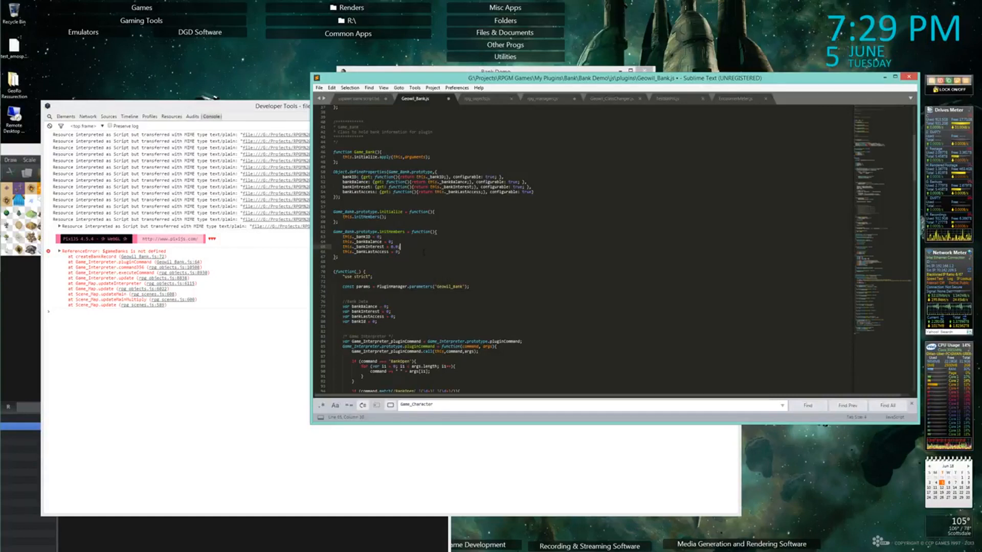
Scroll rpg_objects.js past Game_CharacterBase's initMembers to its position and direction functions like setDirection
click(479, 98)
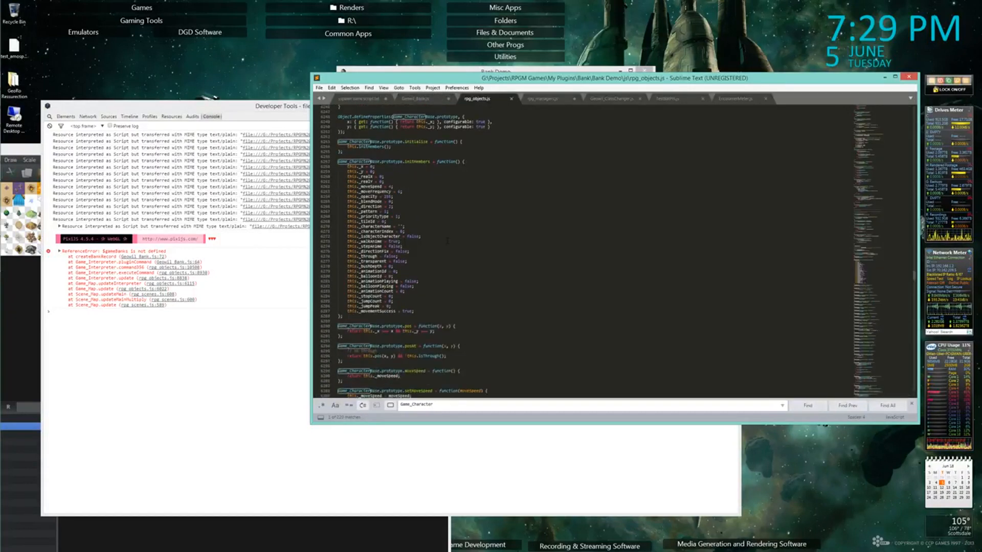
scroll(down, 3)
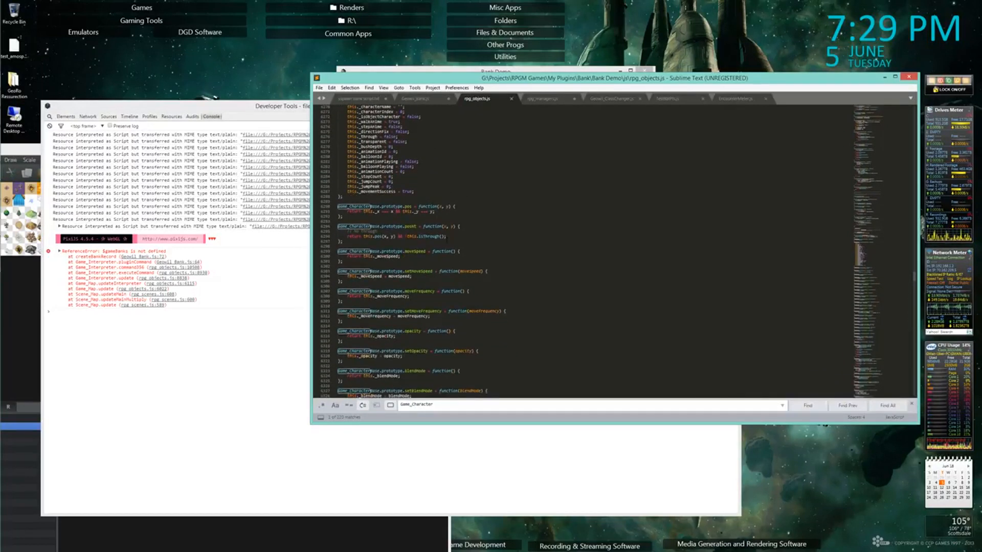
scroll(down, 3)
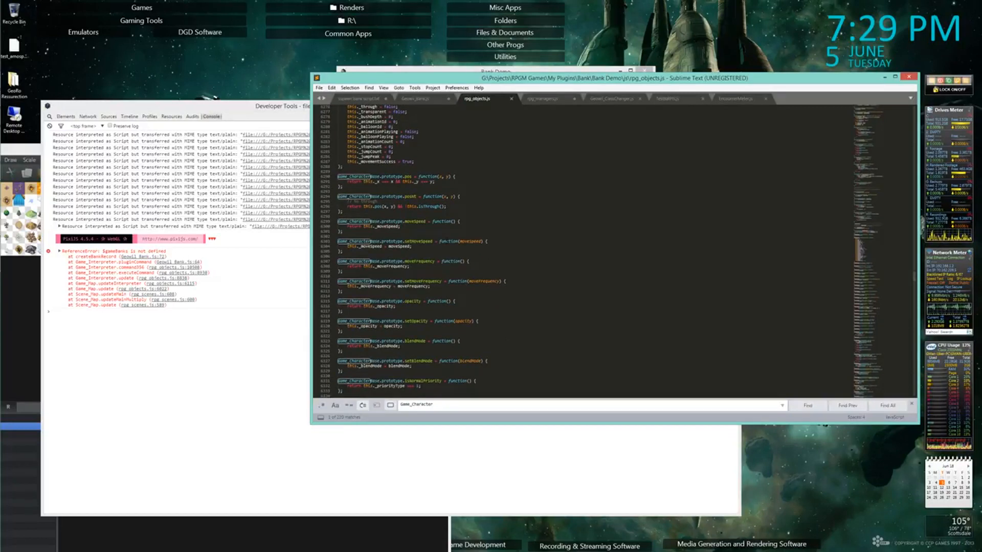
scroll(down, 3)
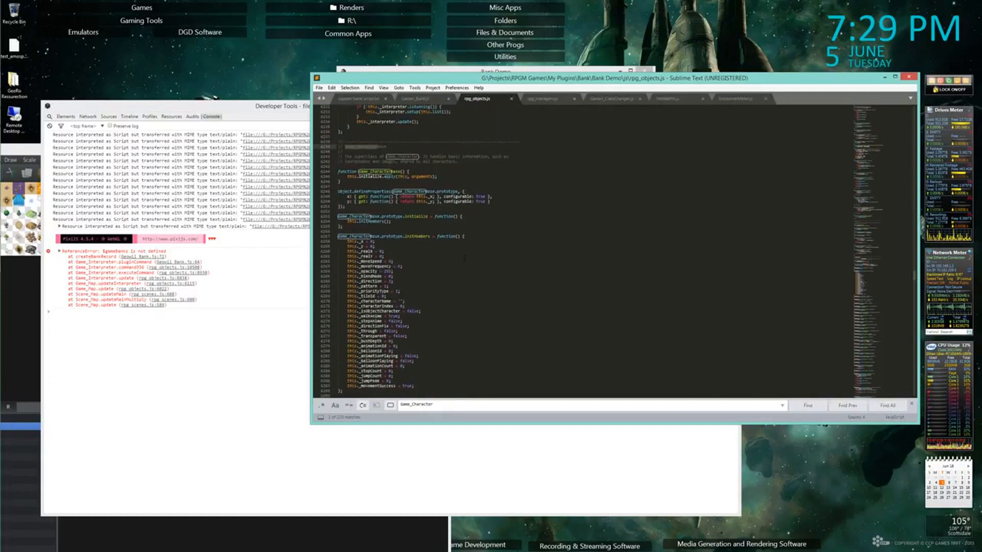
scroll(down, 3)
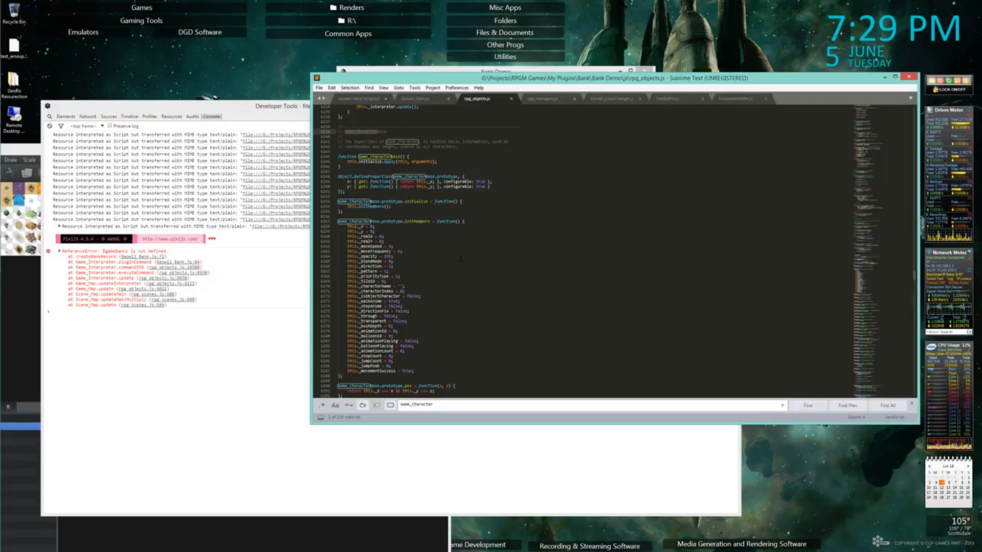
scroll(down, 3)
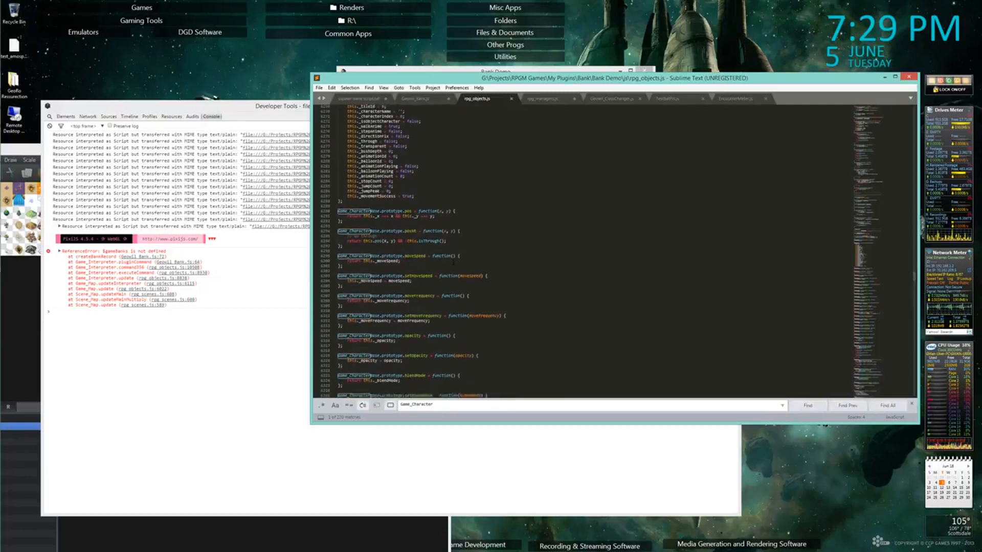
scroll(down, 3)
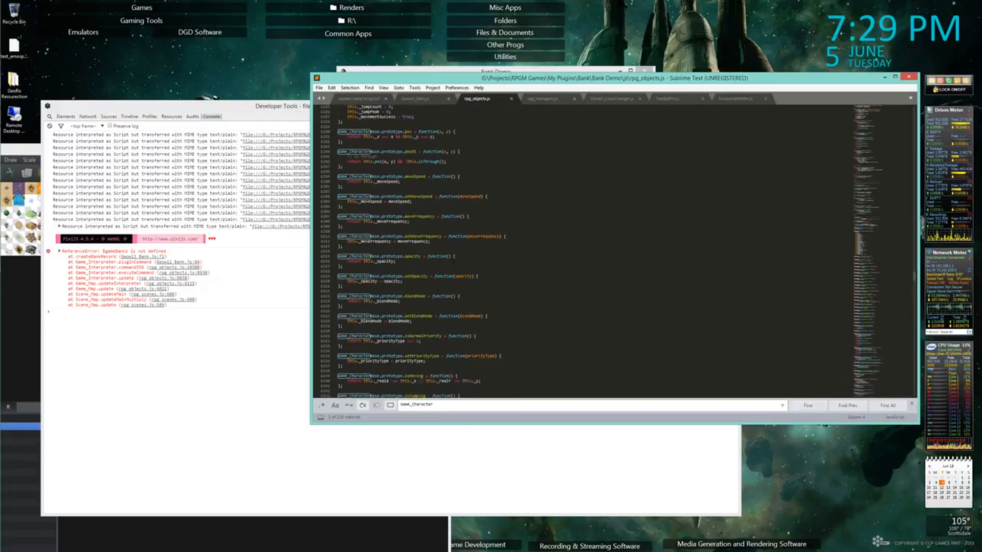
scroll(down, 3)
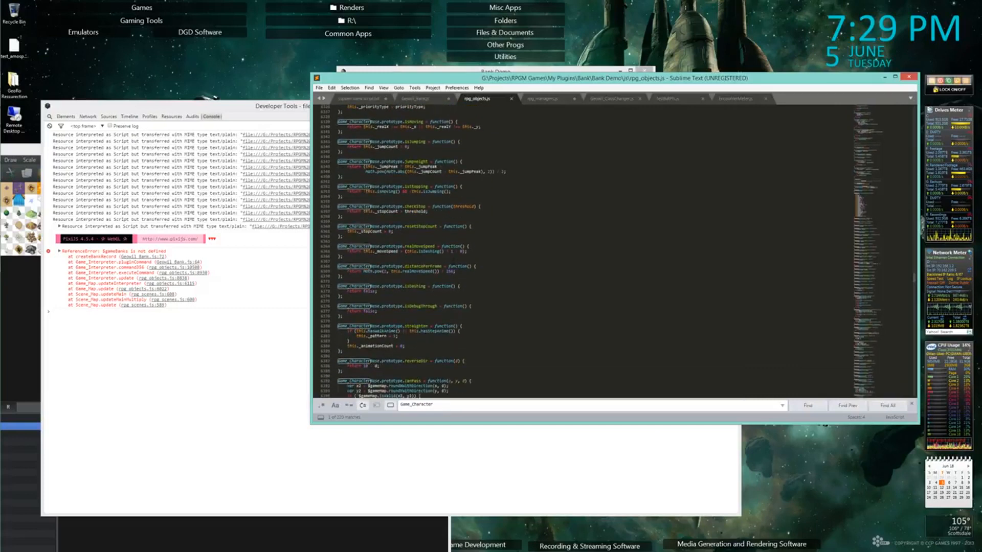
scroll(down, 3)
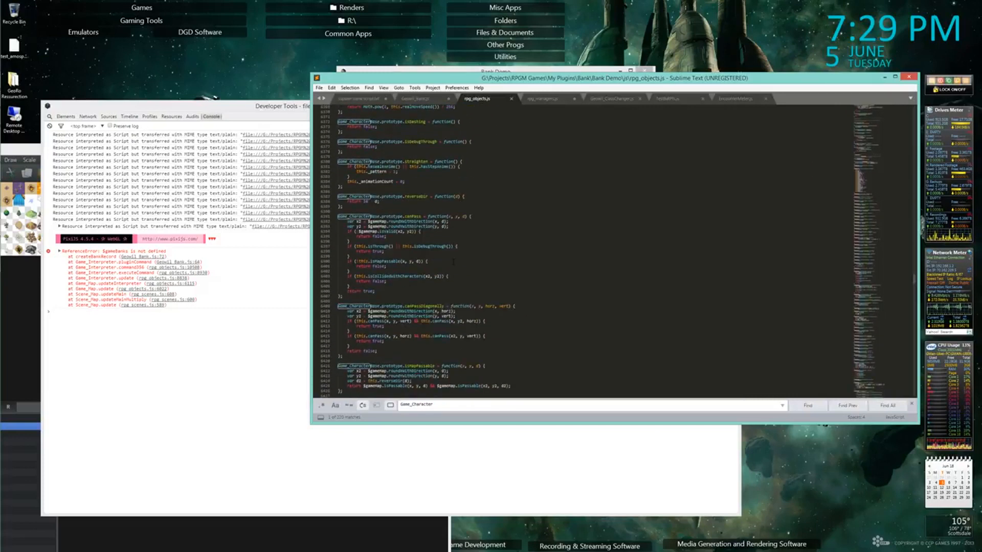
scroll(down, 3)
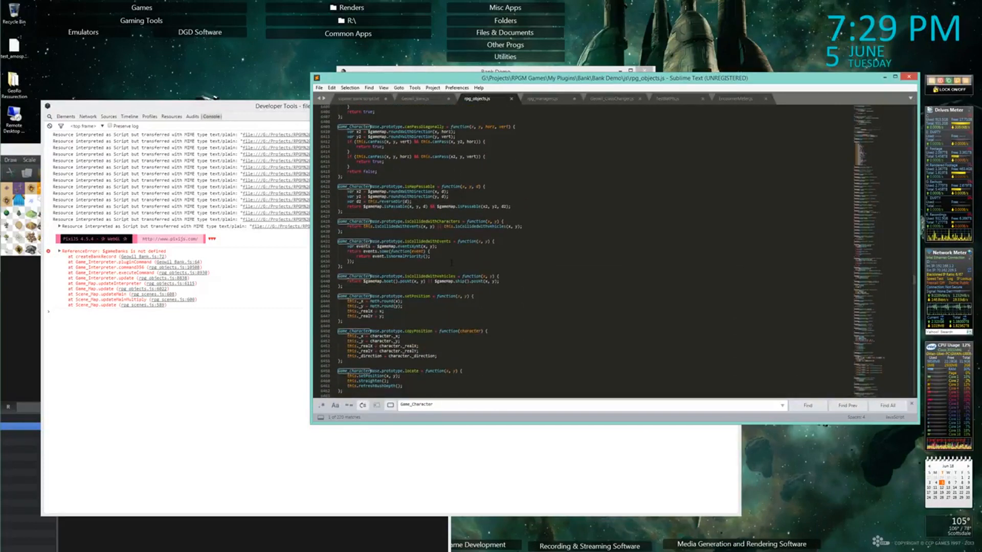
scroll(down, 3)
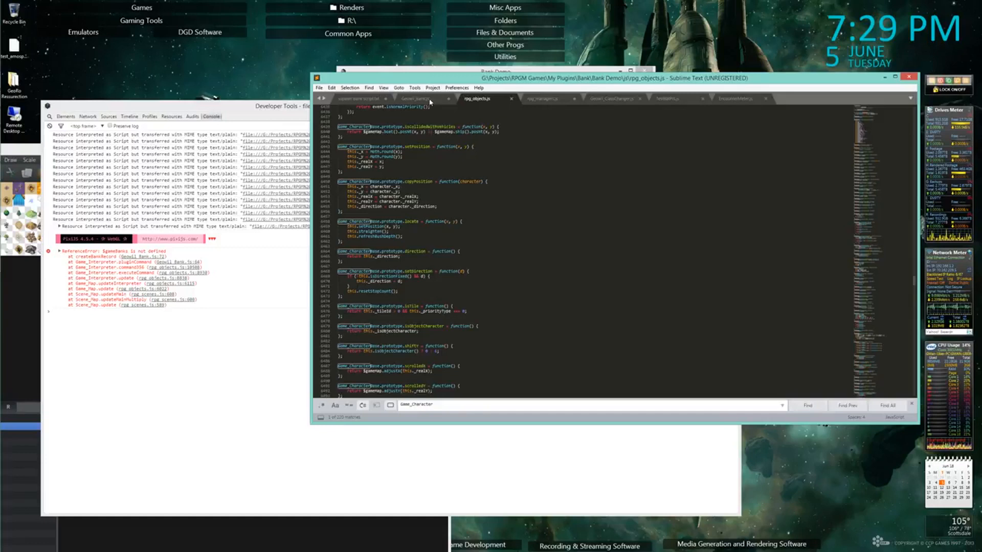
Begin a Game_Bank.prototype.set statement in Geowil_Bank.js below initMembers
click(417, 98)
text(Game_Bank.proto)
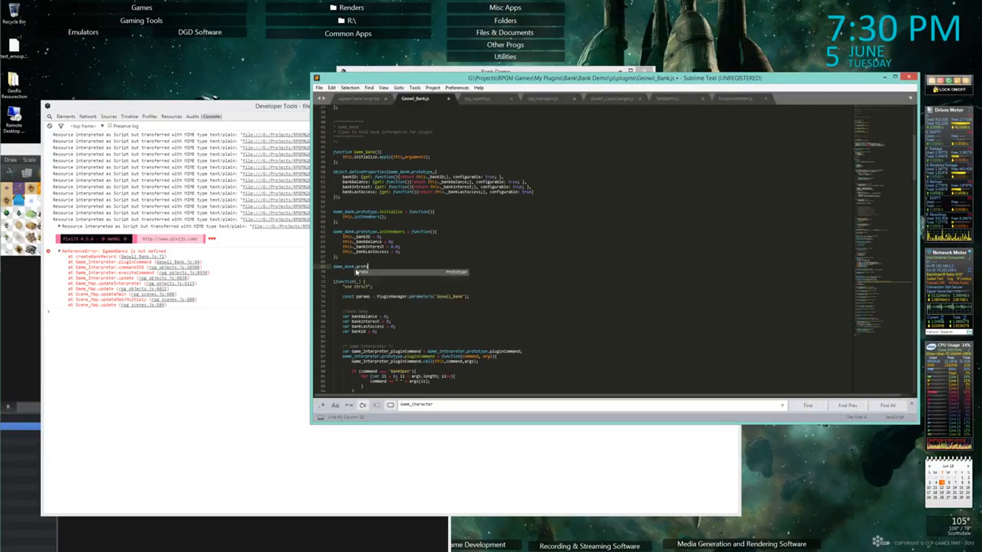
text(set)
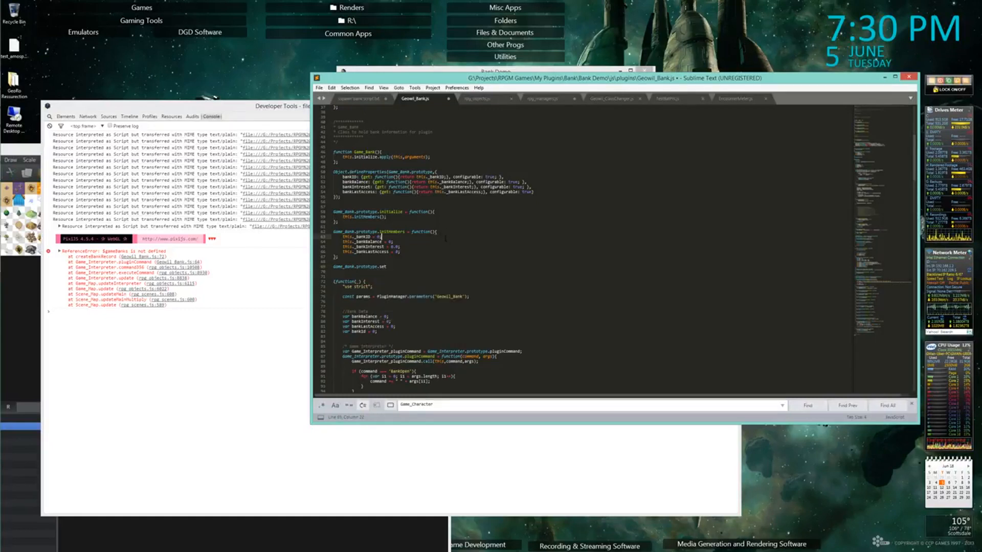
scroll(down, 3)
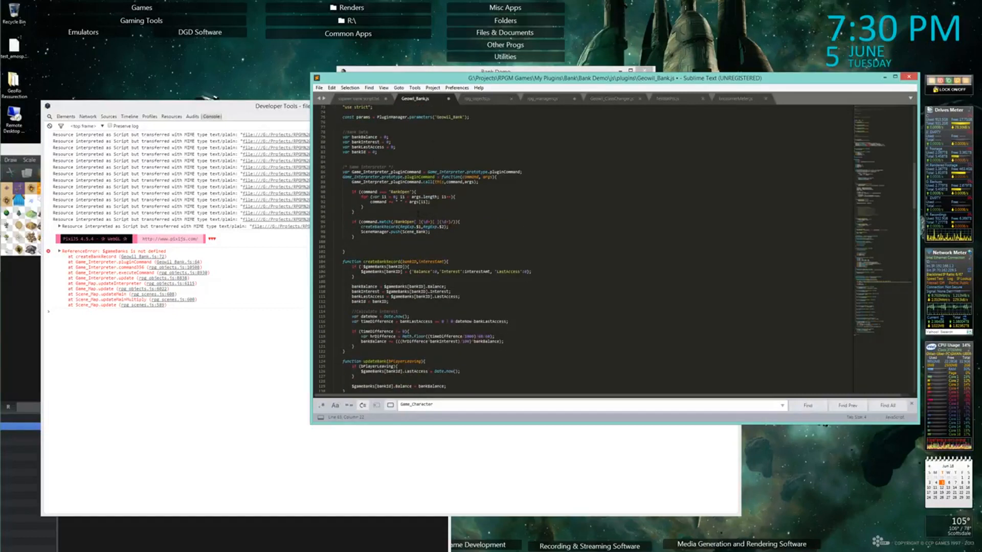
scroll(down, 3)
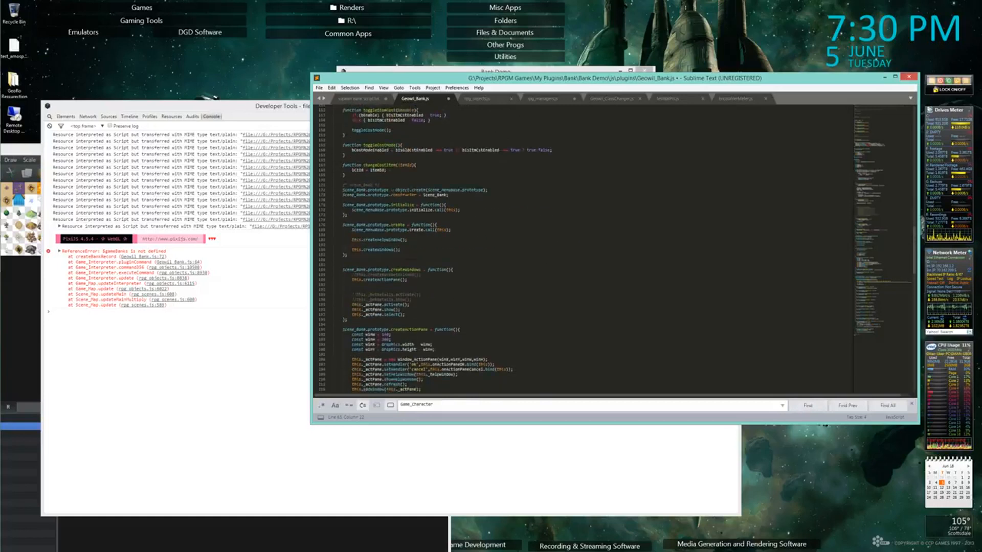
scroll(down, 3)
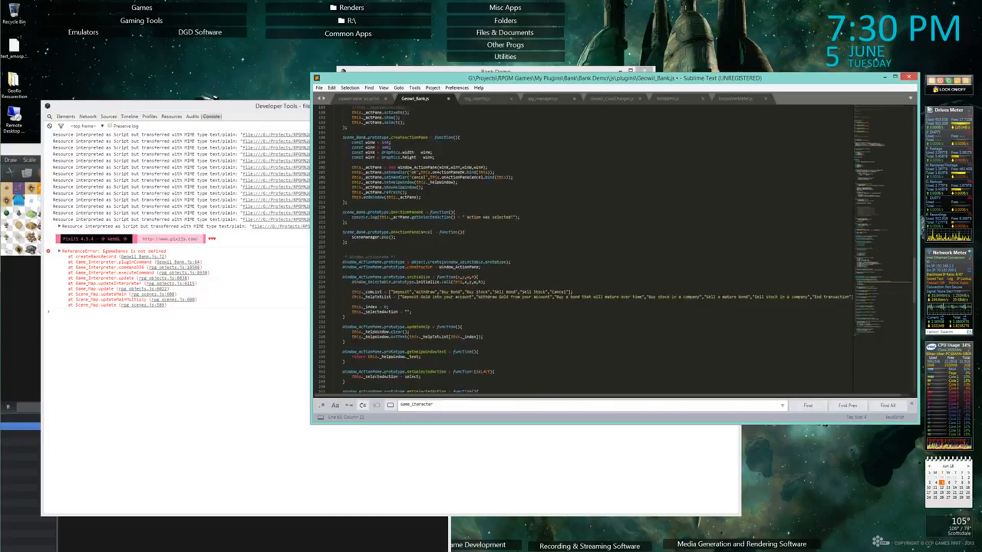
scroll(down, 3)
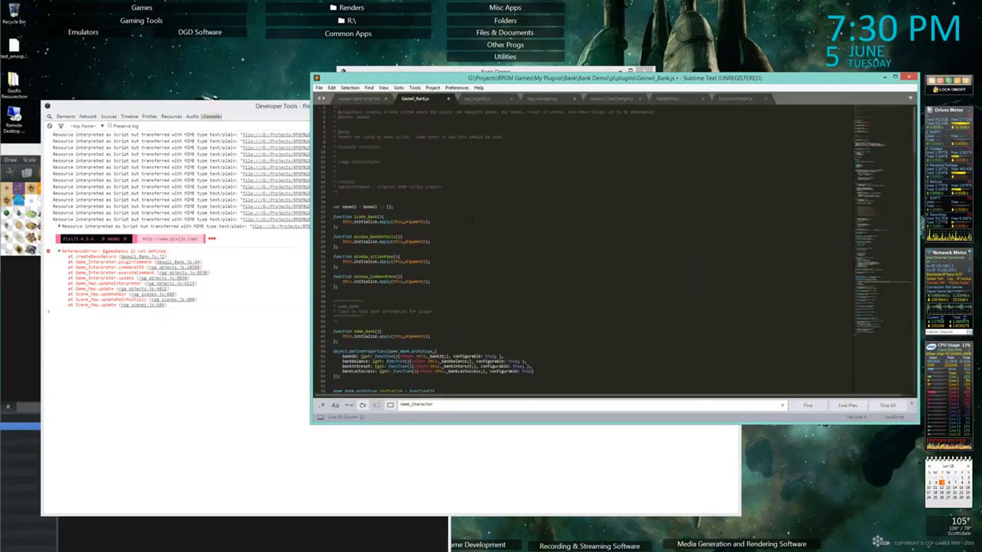
scroll(down, 3)
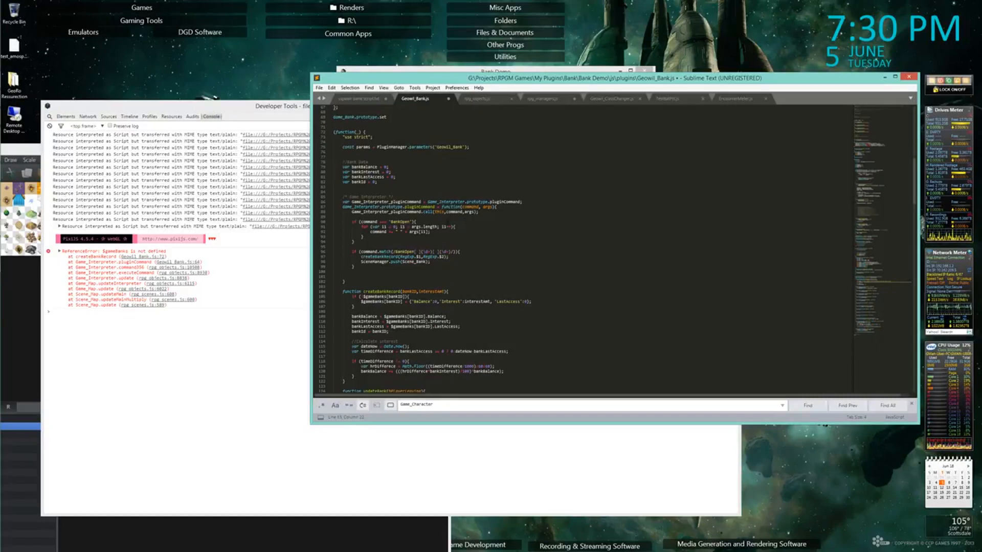
scroll(down, 3)
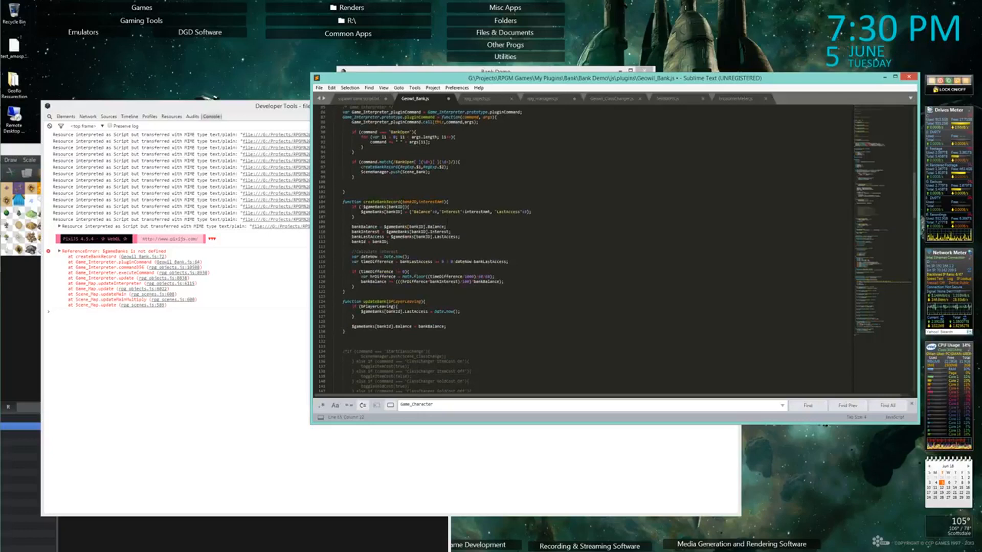
scroll(down, 3)
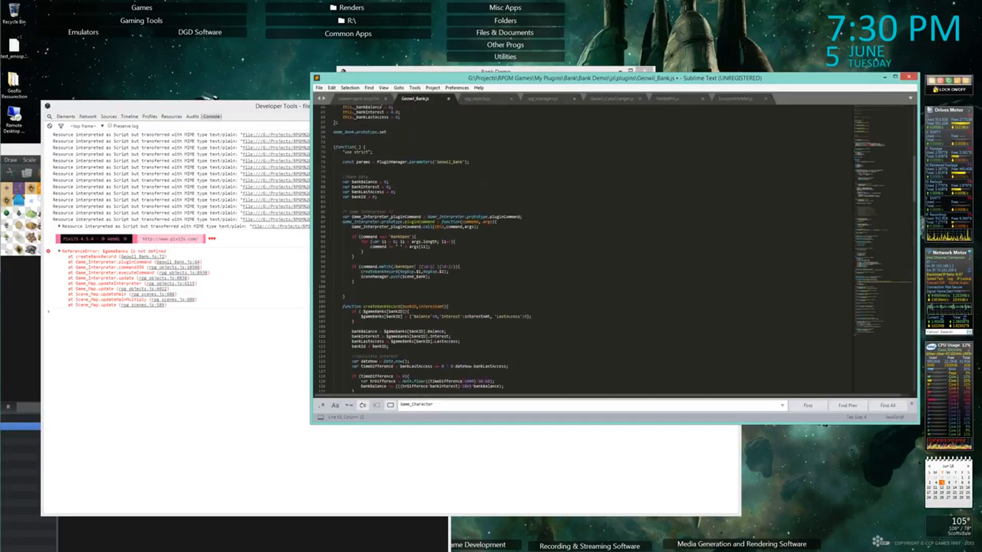
scroll(down, 3)
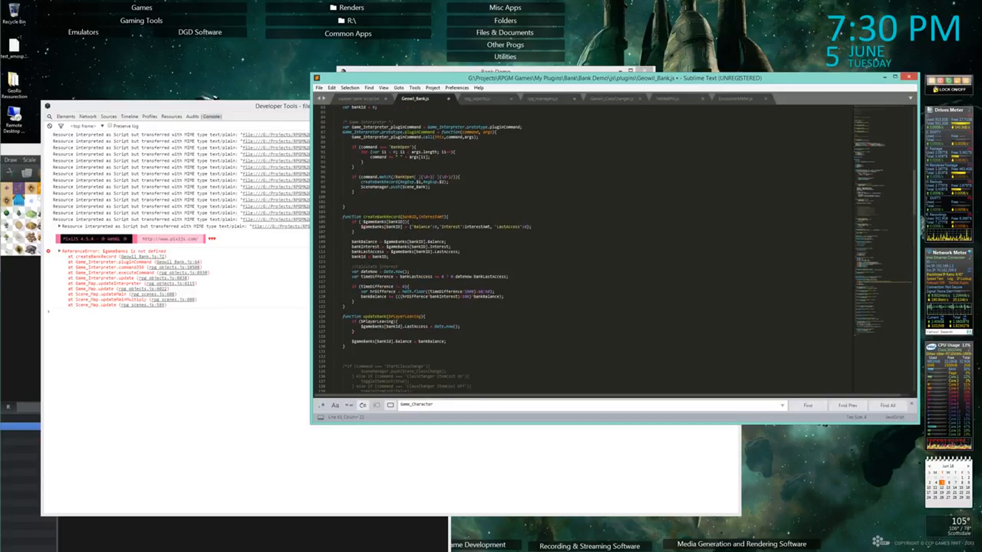